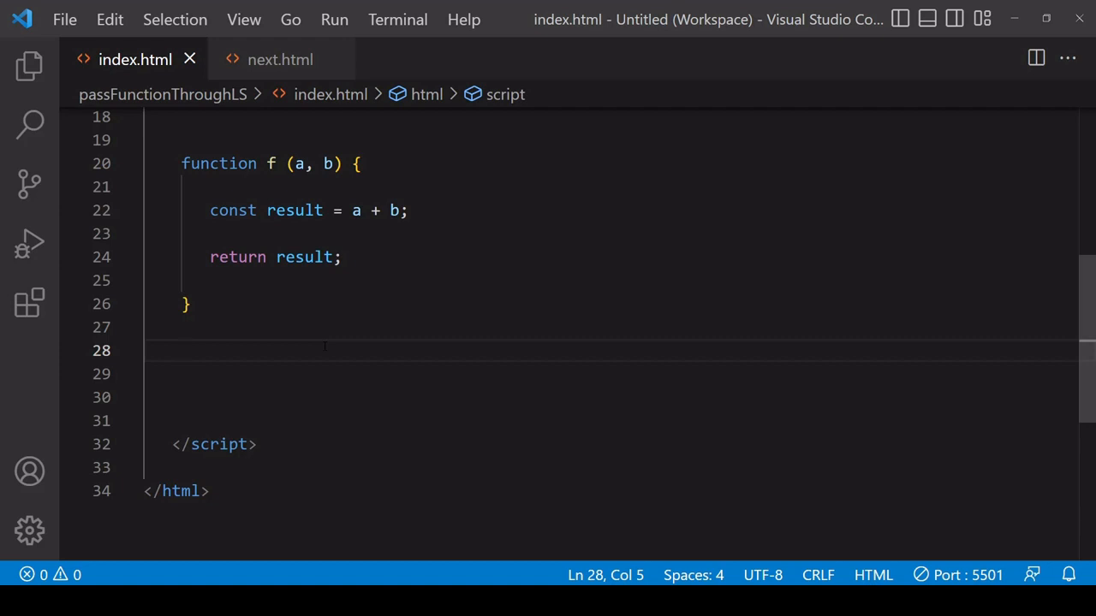
- Add console.log lines that JSON.stringify the function f
type("console.")
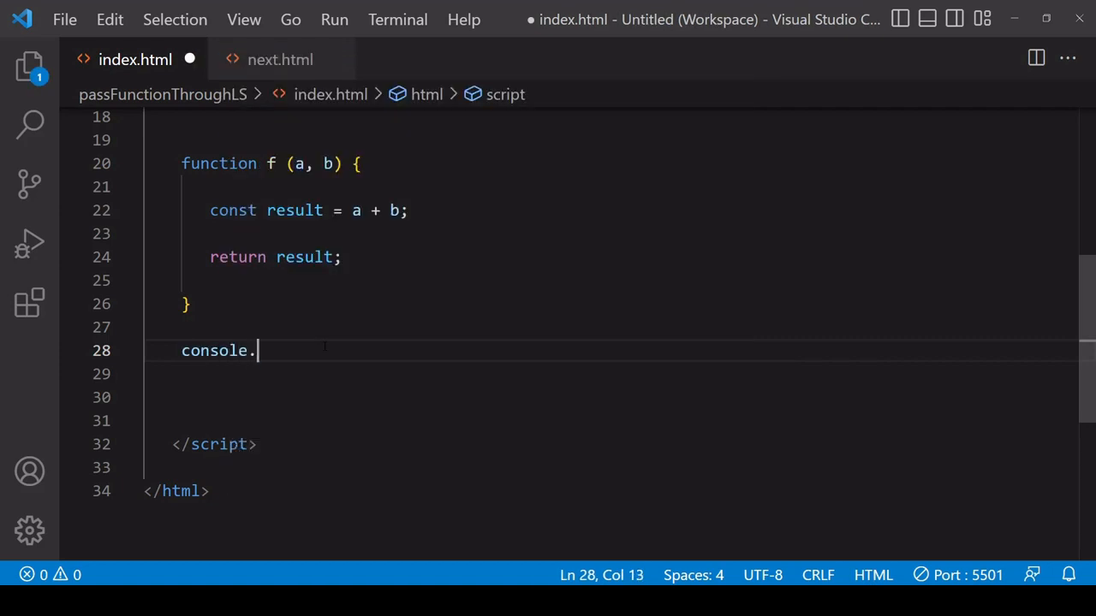
type("log(")
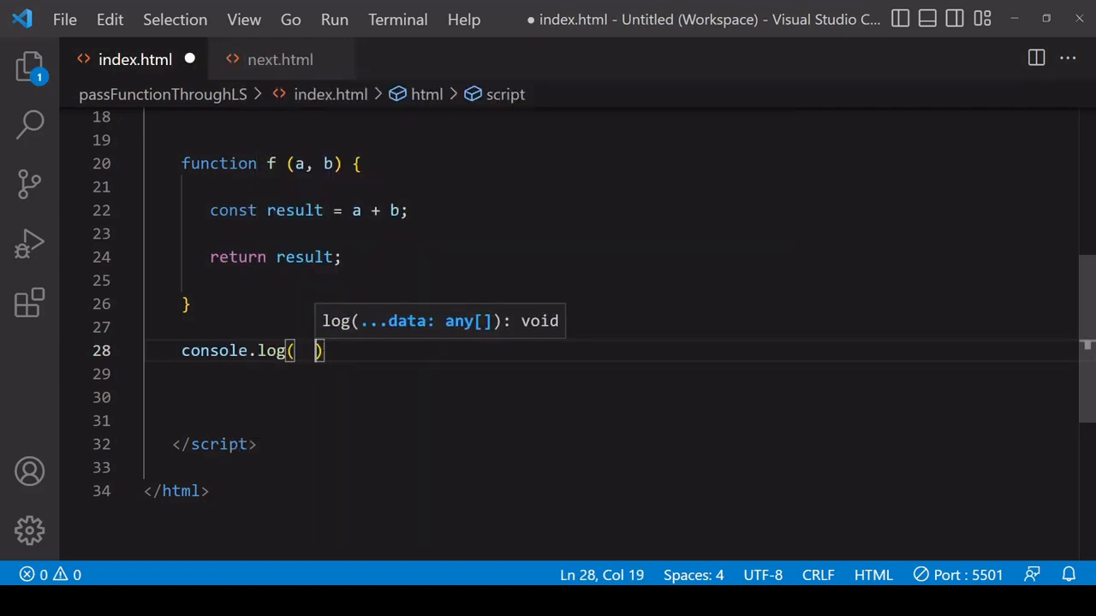
type("JSON.string")
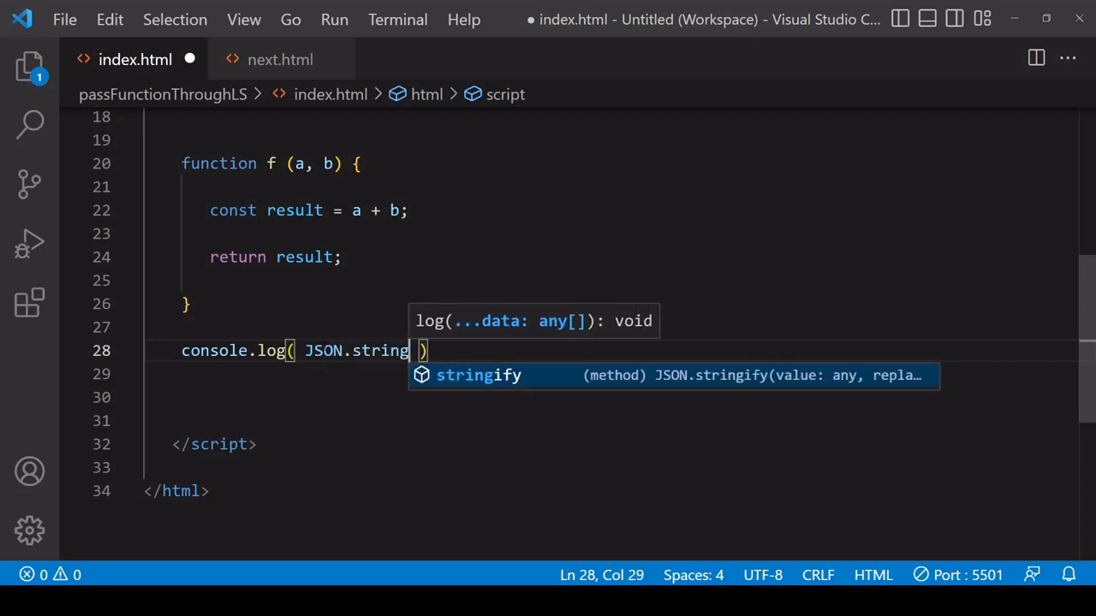
key("Tab")
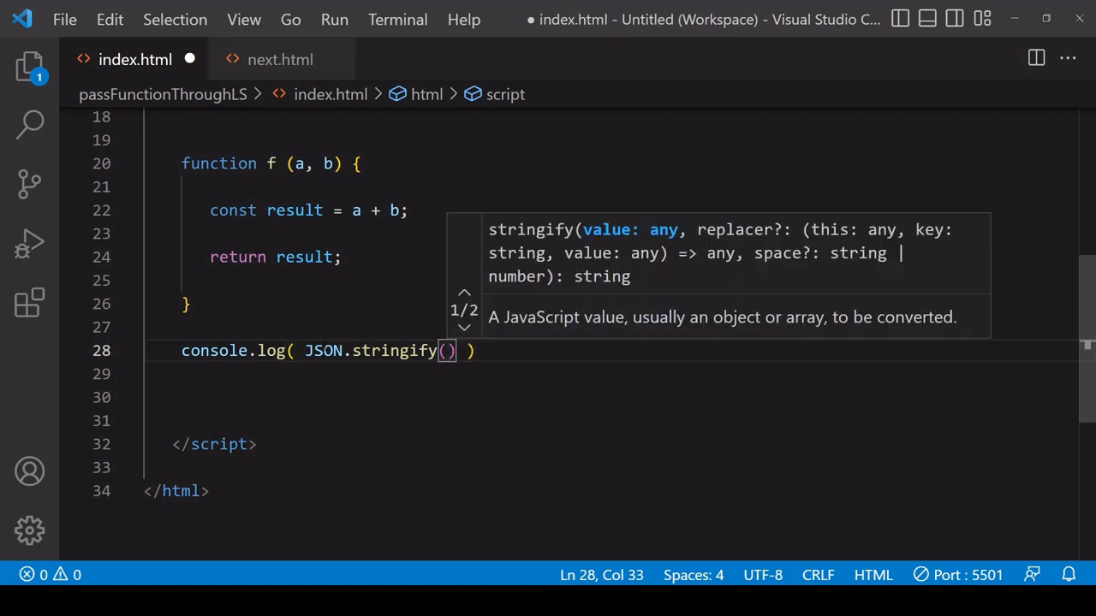
type("f")
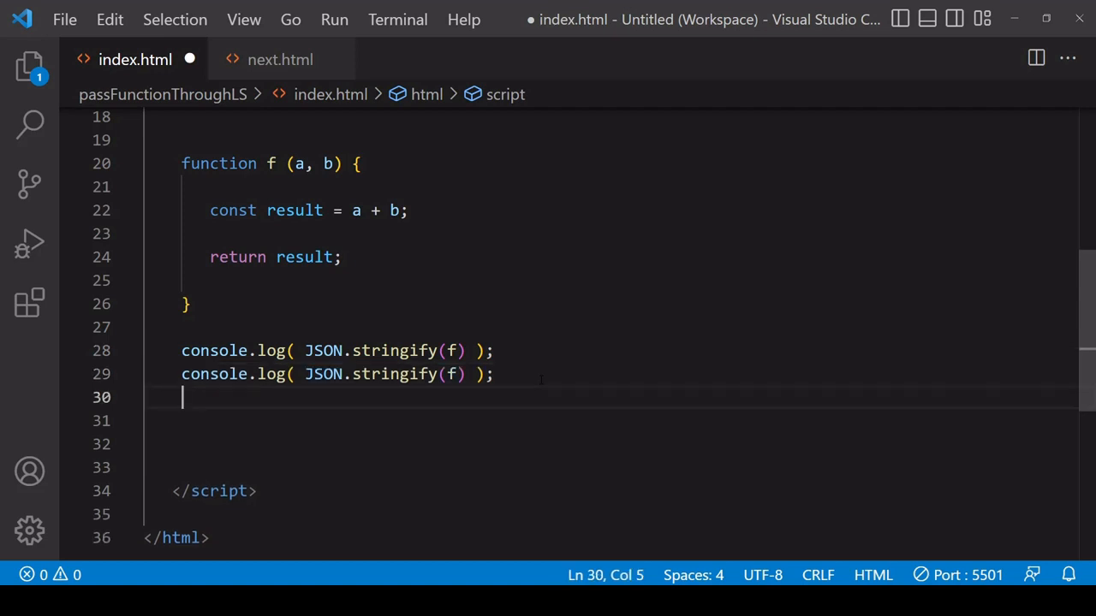
type("console.log( JSON.stringify(f) );")
left_click(612, 373)
type("[1")
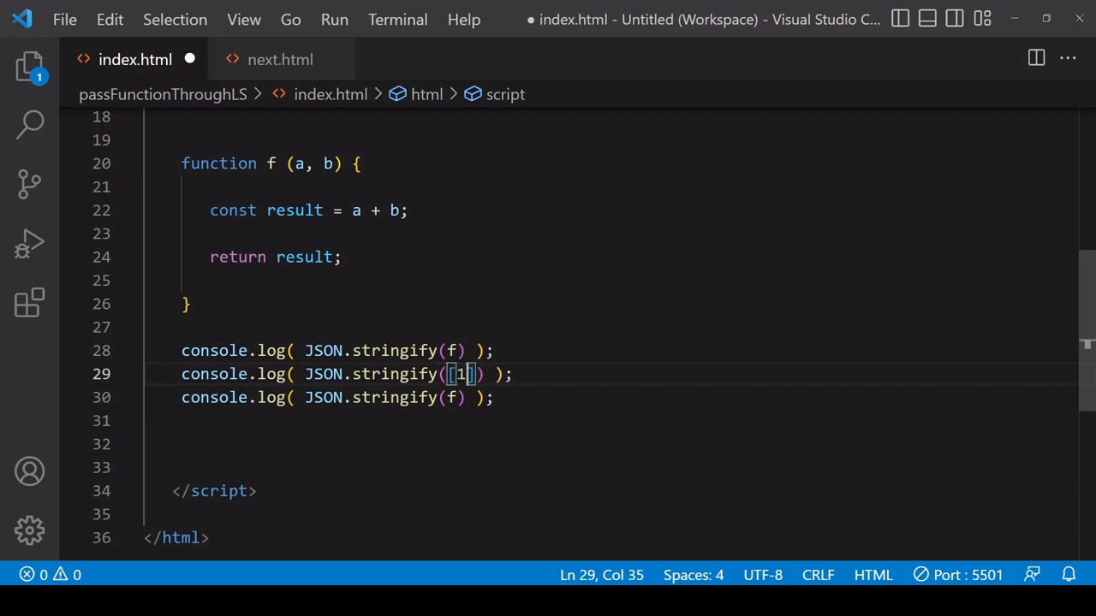
- Stringify the array [1,2,3] and the object {prop1: 1, prop2: 2}, then save index.html
type(",2,3")
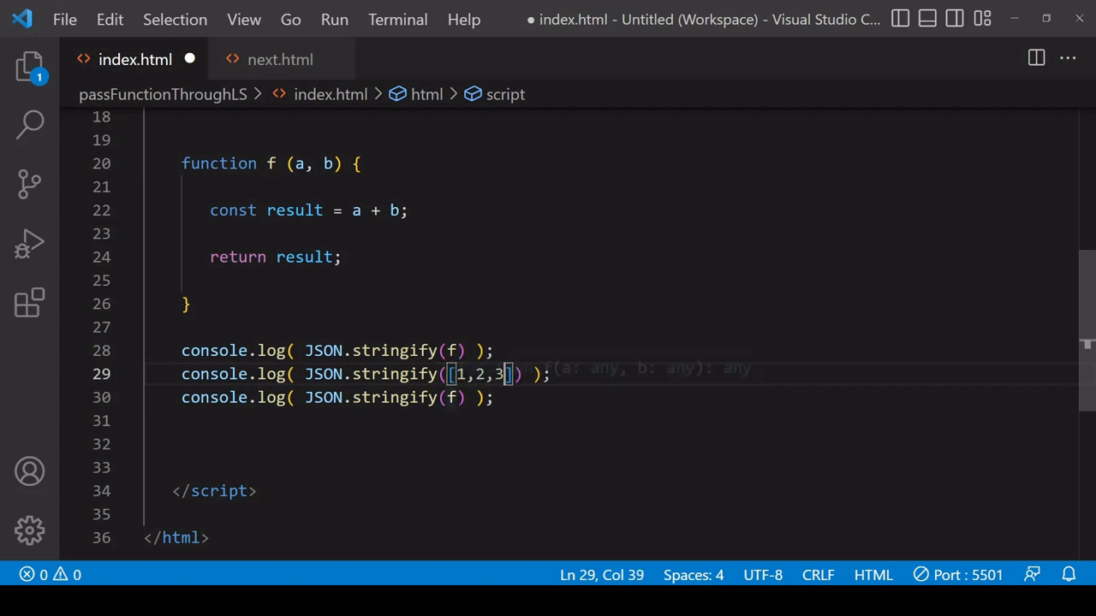
type("{}")
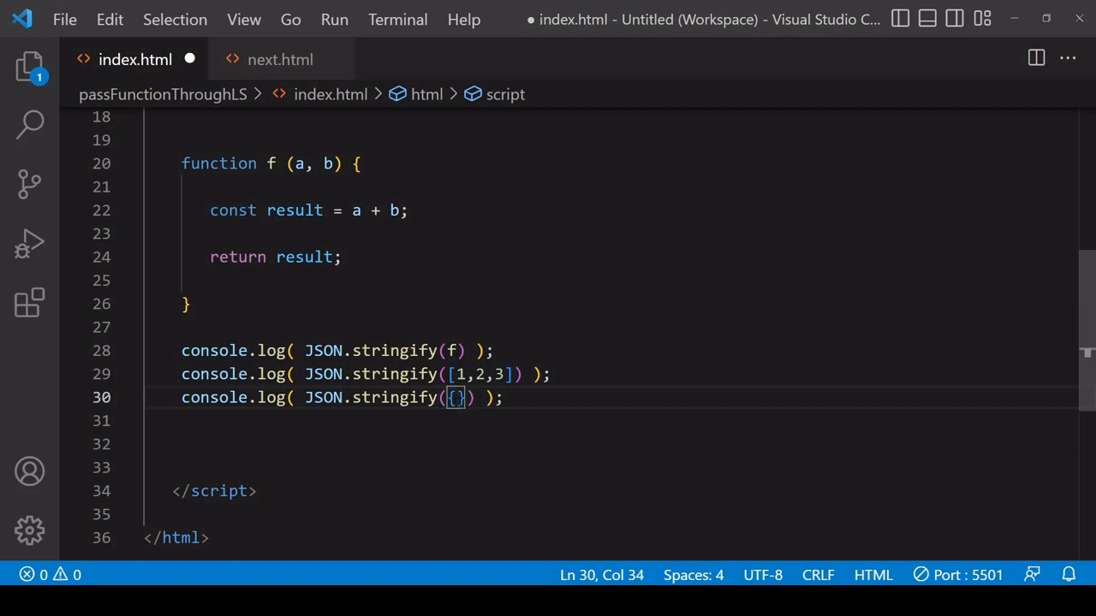
type("prop1:")
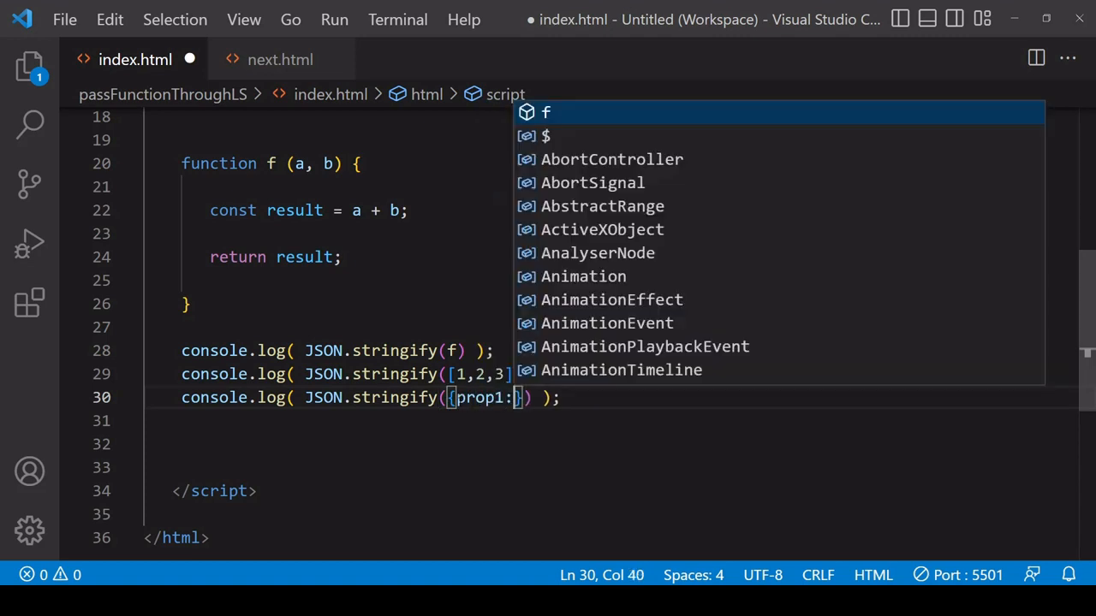
type("1, prop2")
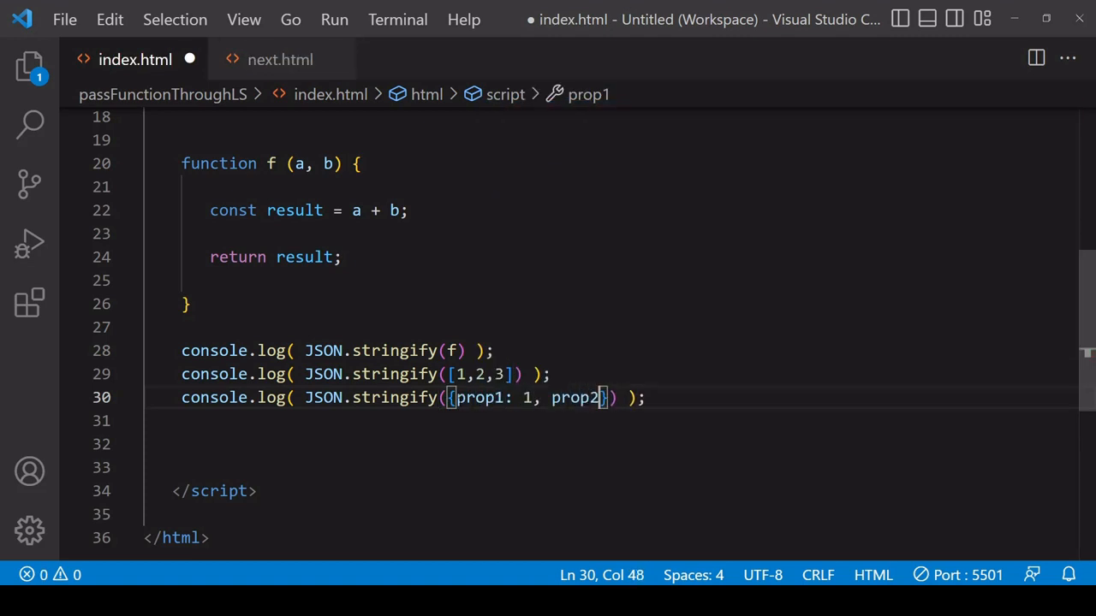
type(": 2")
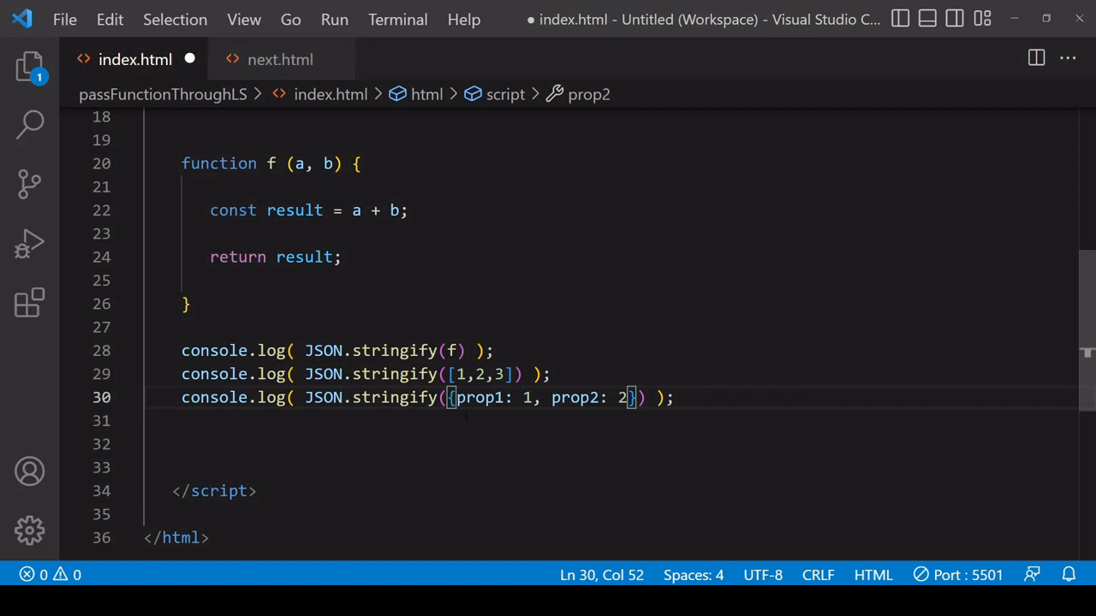
key("Ctrl+s")
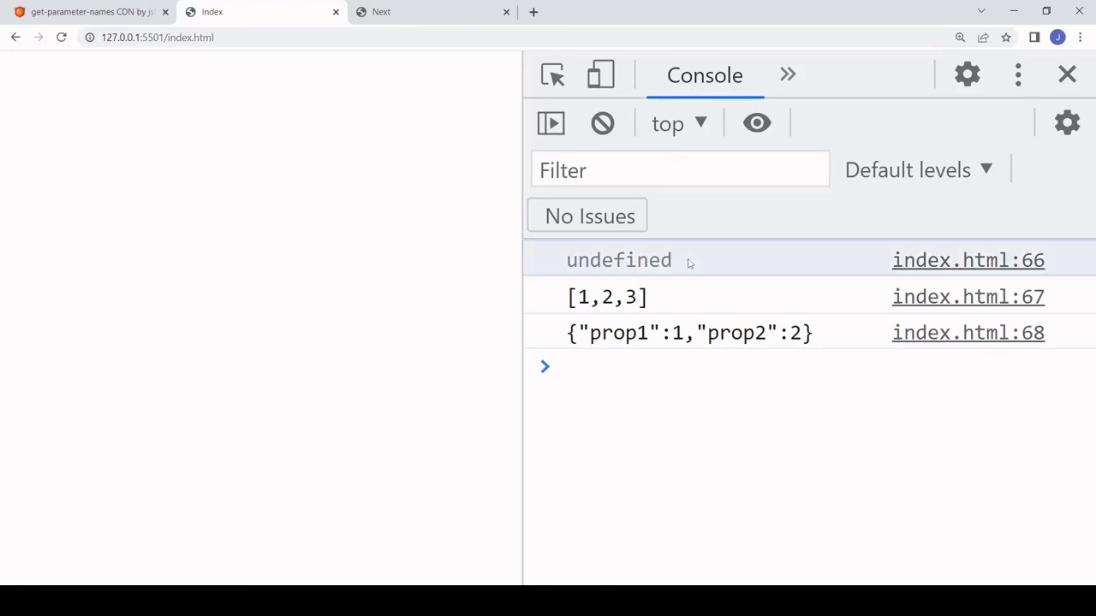
- Read the console output: undefined, [1,2,3] and {"prop1":1,"prop2":2}
double_click(618, 260)
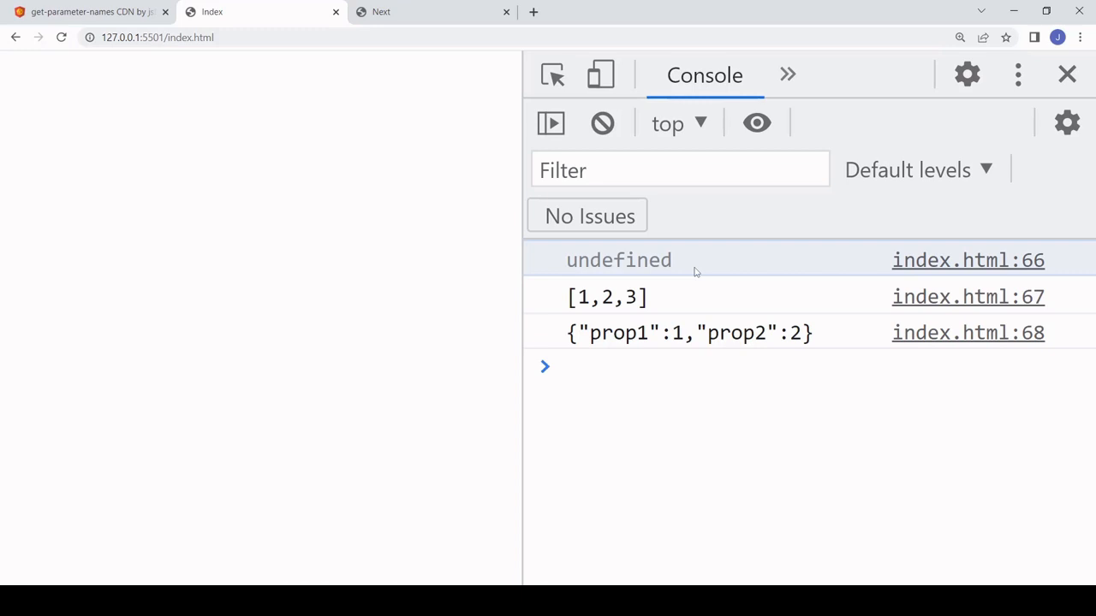
mouse_move(687, 363)
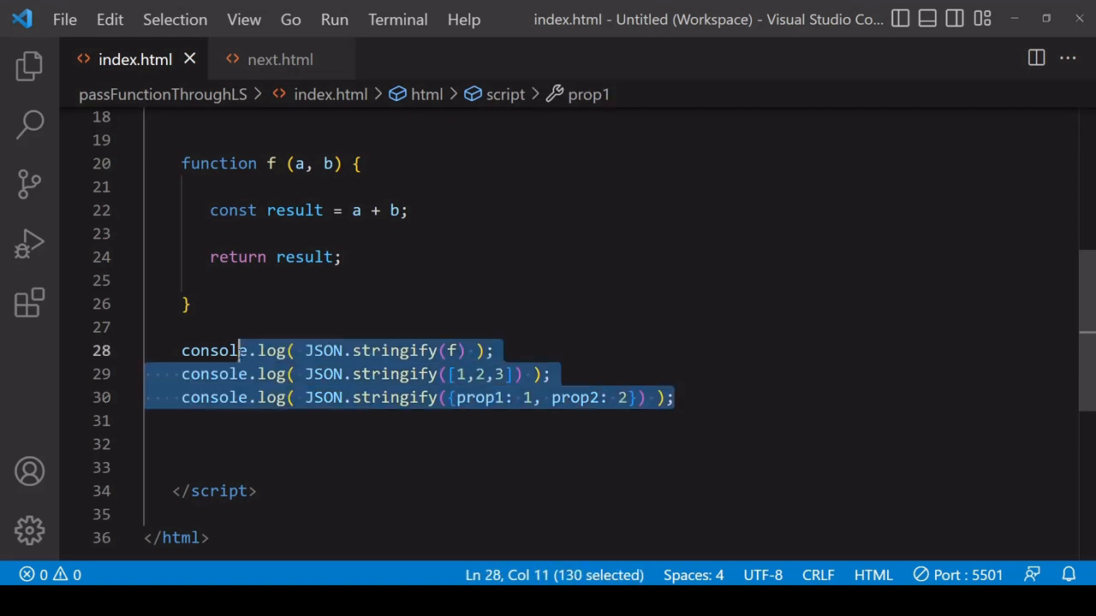
- Replace the three stringify logs with a single console.log( f.toString() ); line
key("Delete")
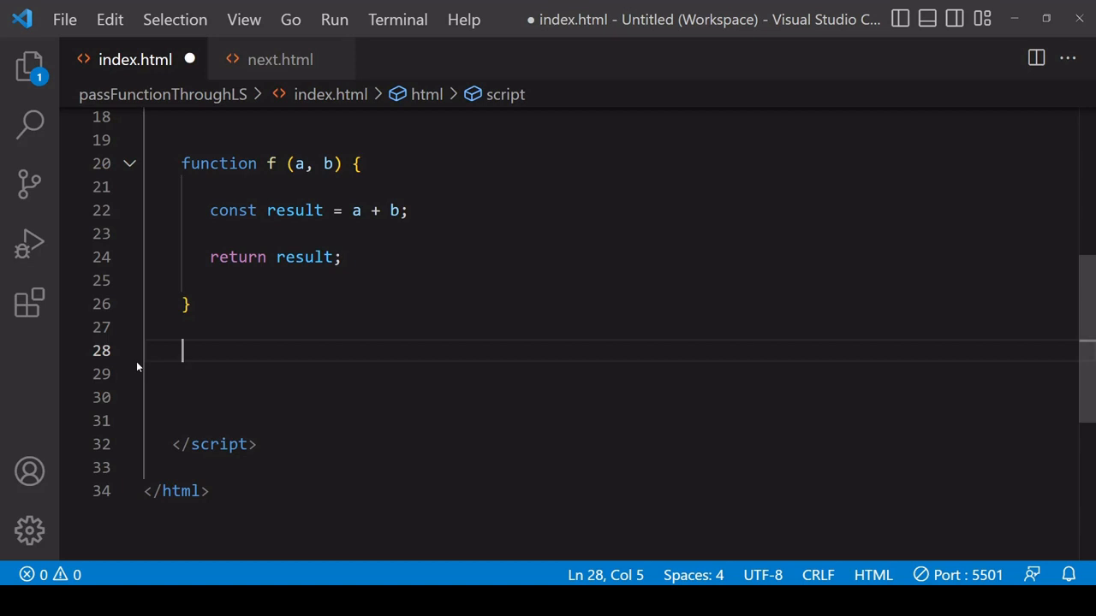
type("f")
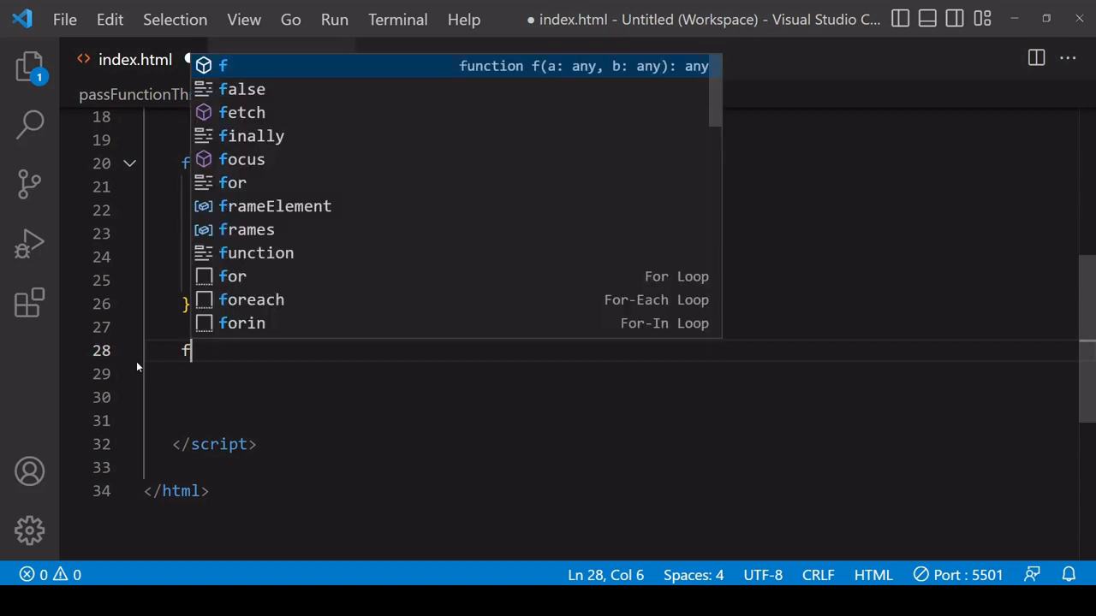
type(".toString")
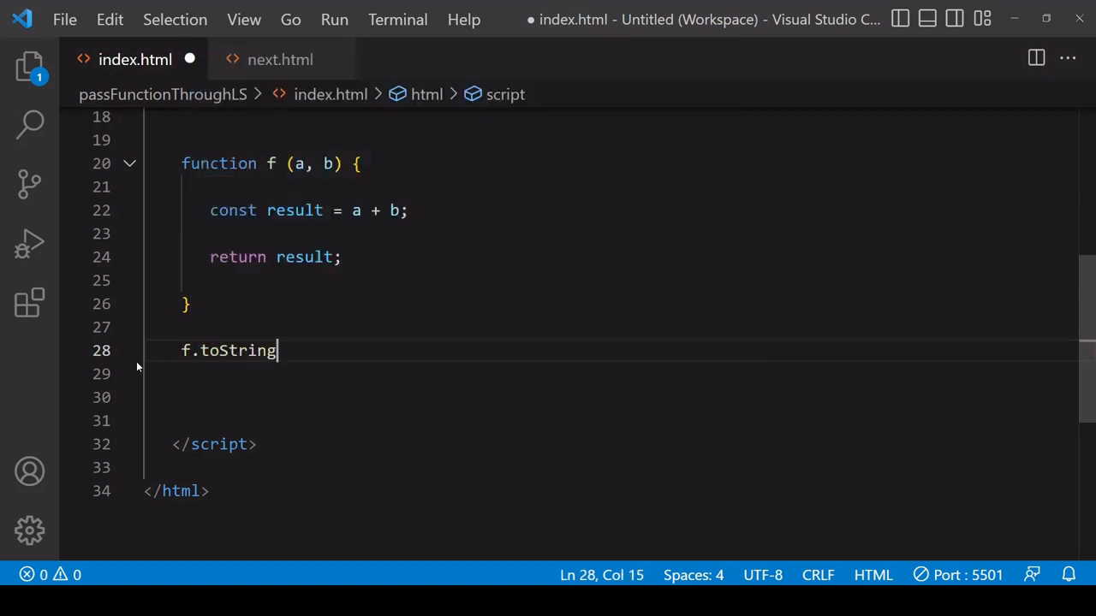
type("()")
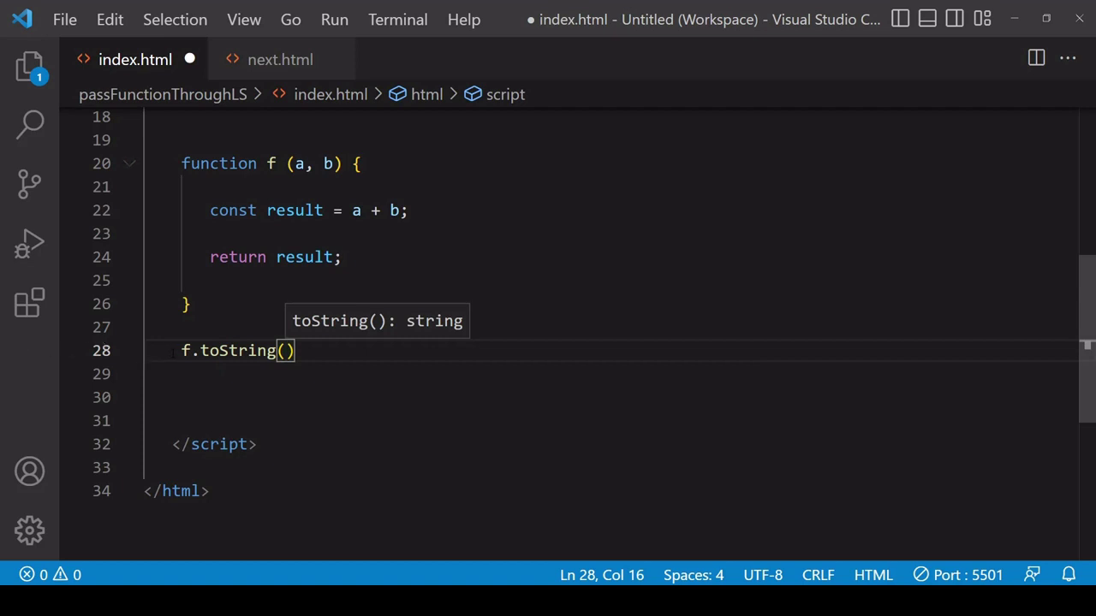
type("console.log(")
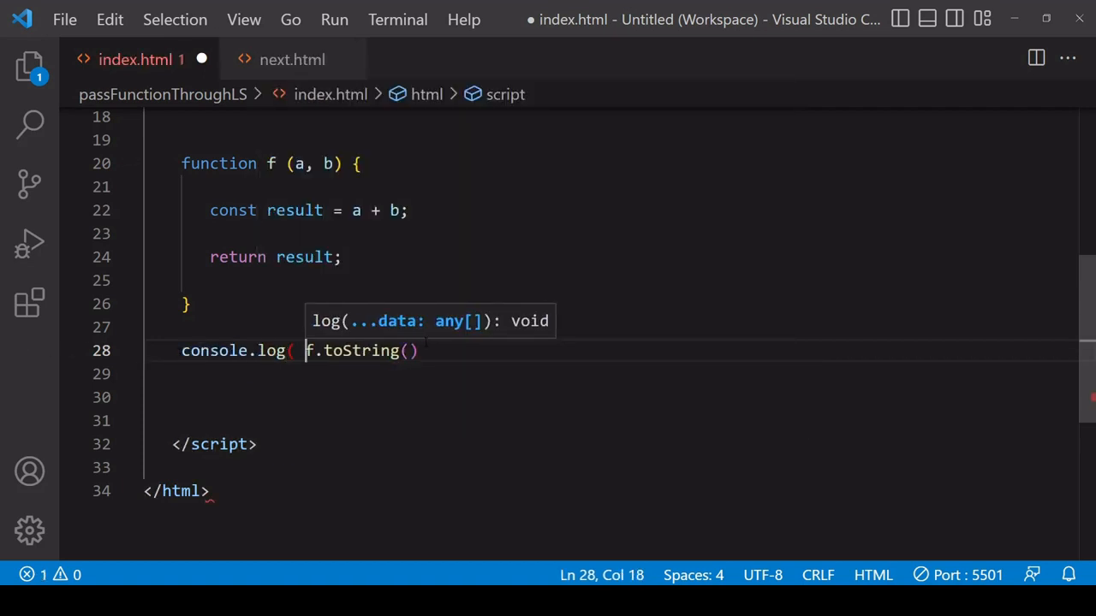
type(");")
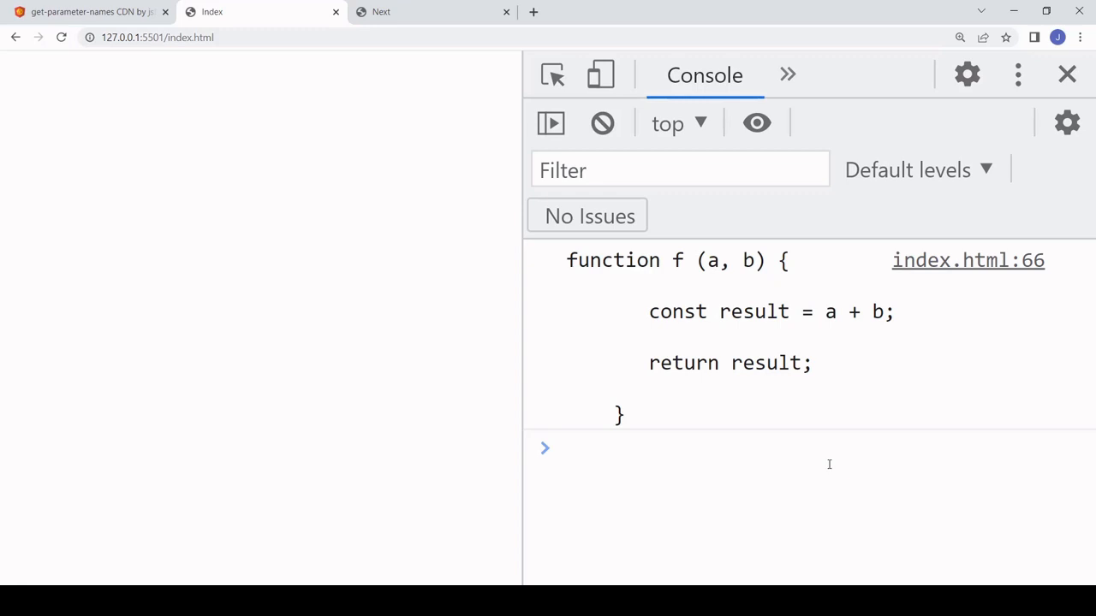
mouse_move(819, 416)
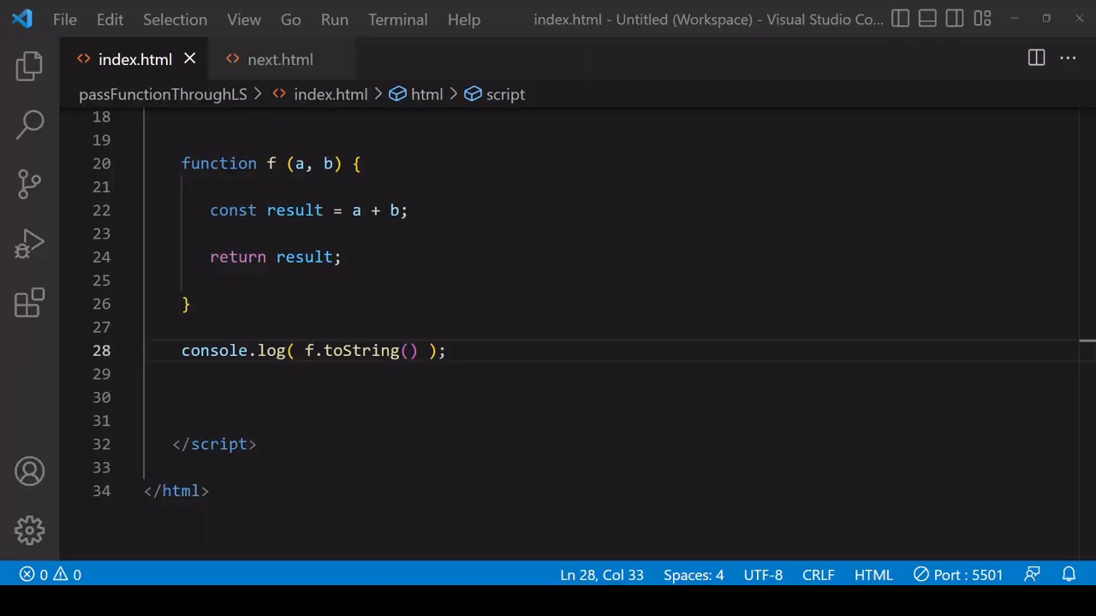
- Add a new Function(params, body); line below the f.toString() log
key("Enter")
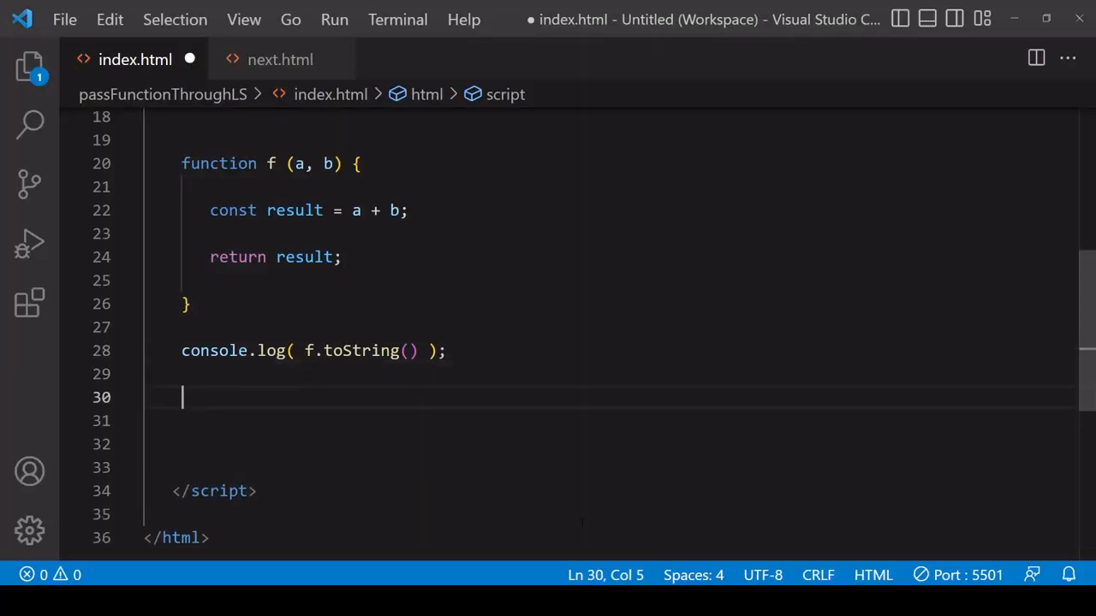
type("new F")
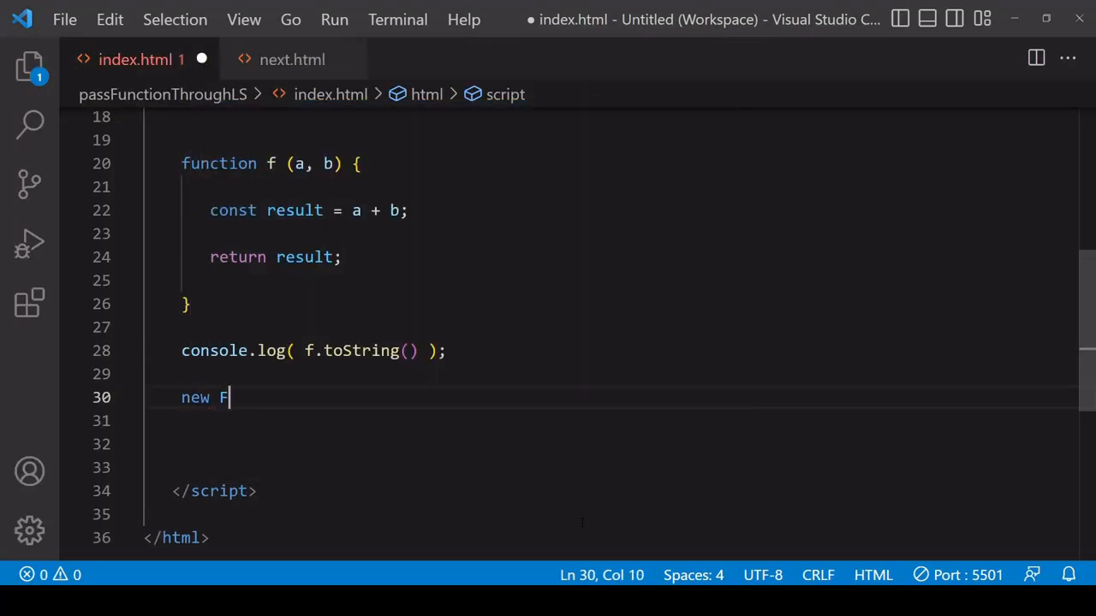
type("unction(")
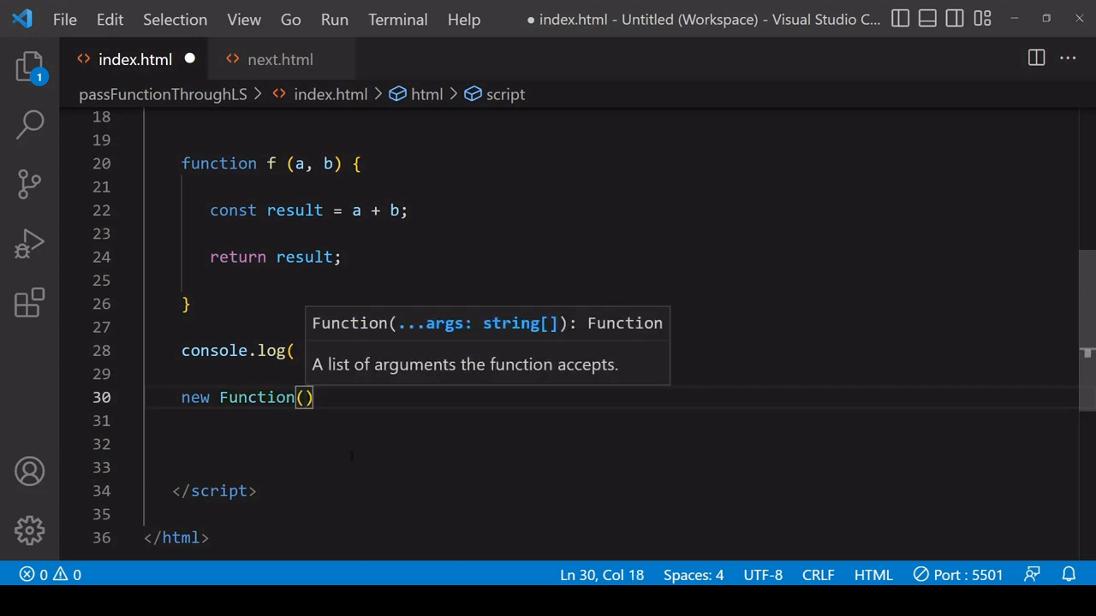
type("params, body")
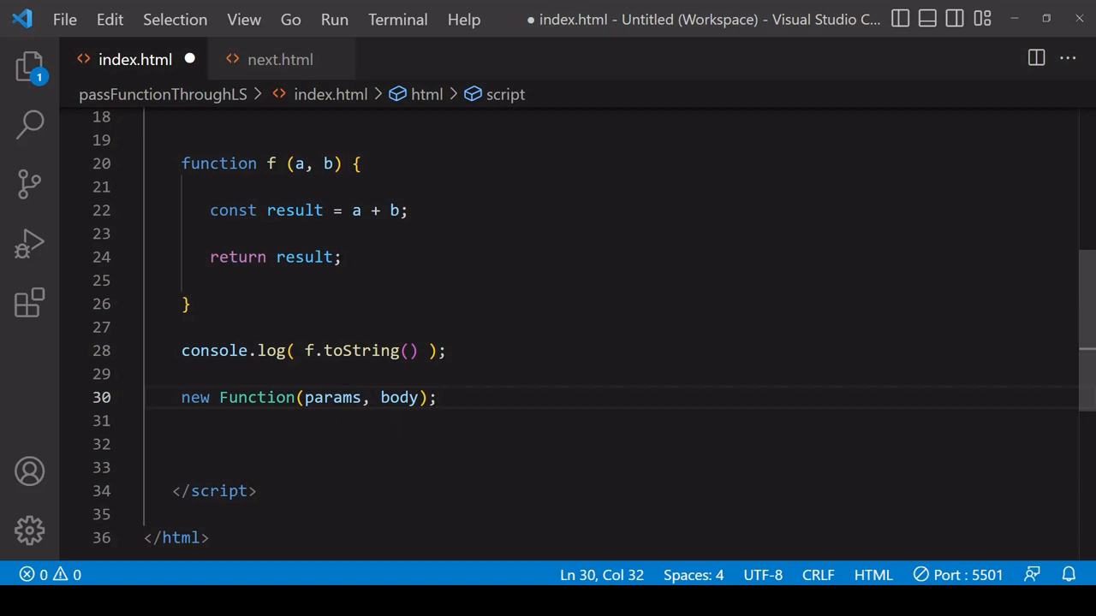
left_click_drag(209, 209, 341, 257)
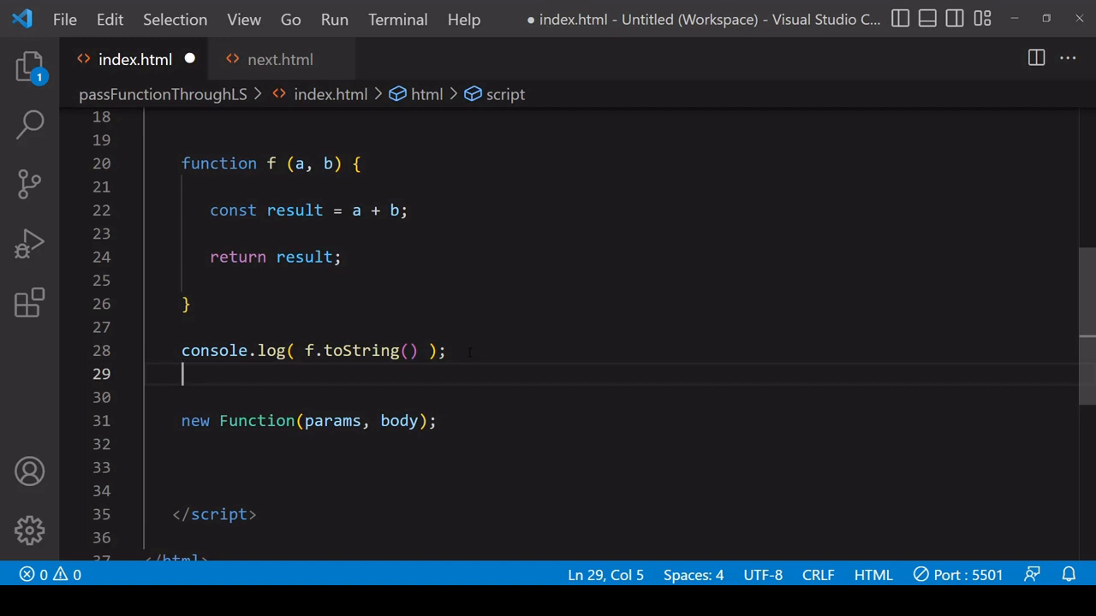
- Declare const fString = f.toString() and start const body = fString.substring(...)
type("const")
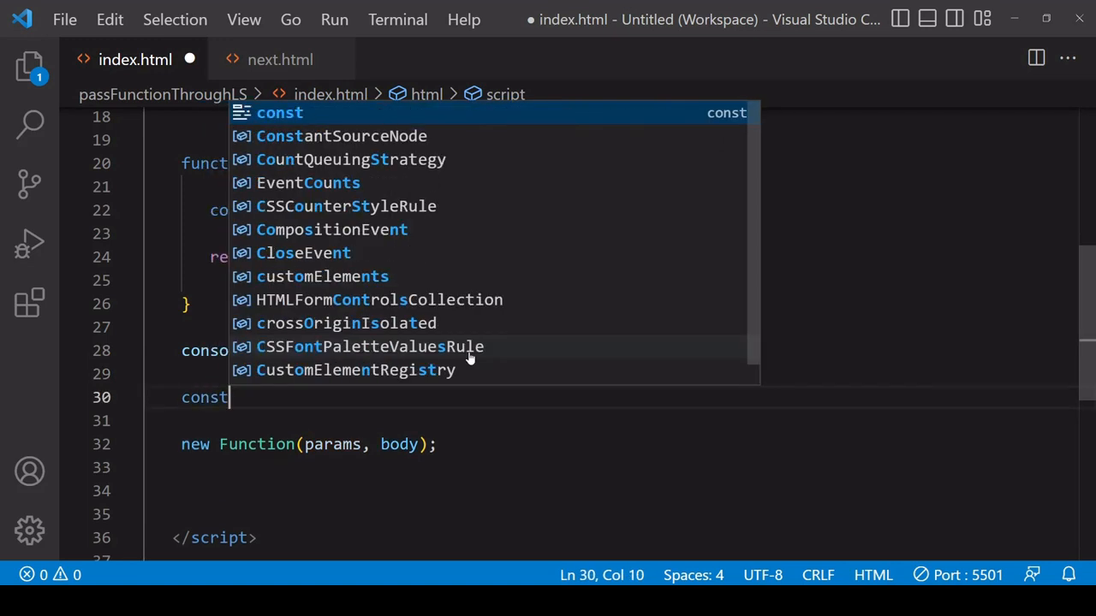
type("body =")
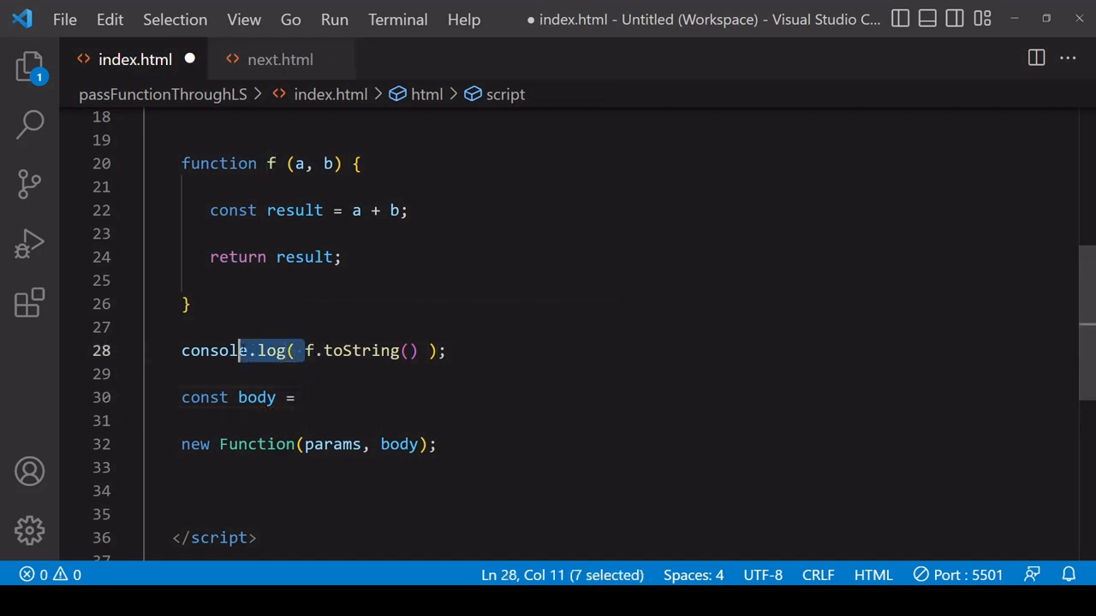
key("Delete")
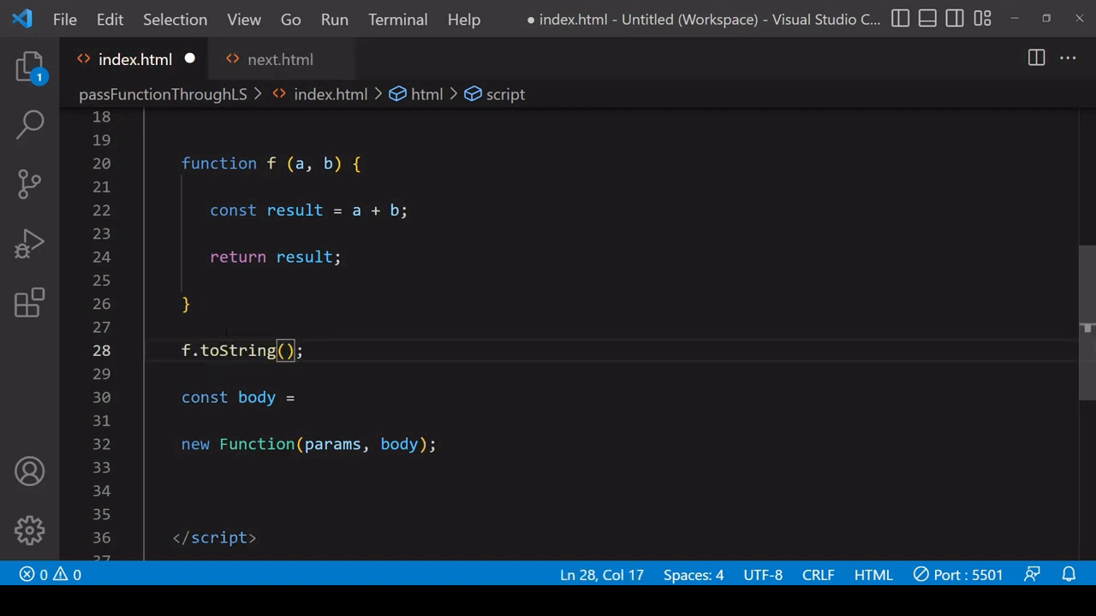
type("const")
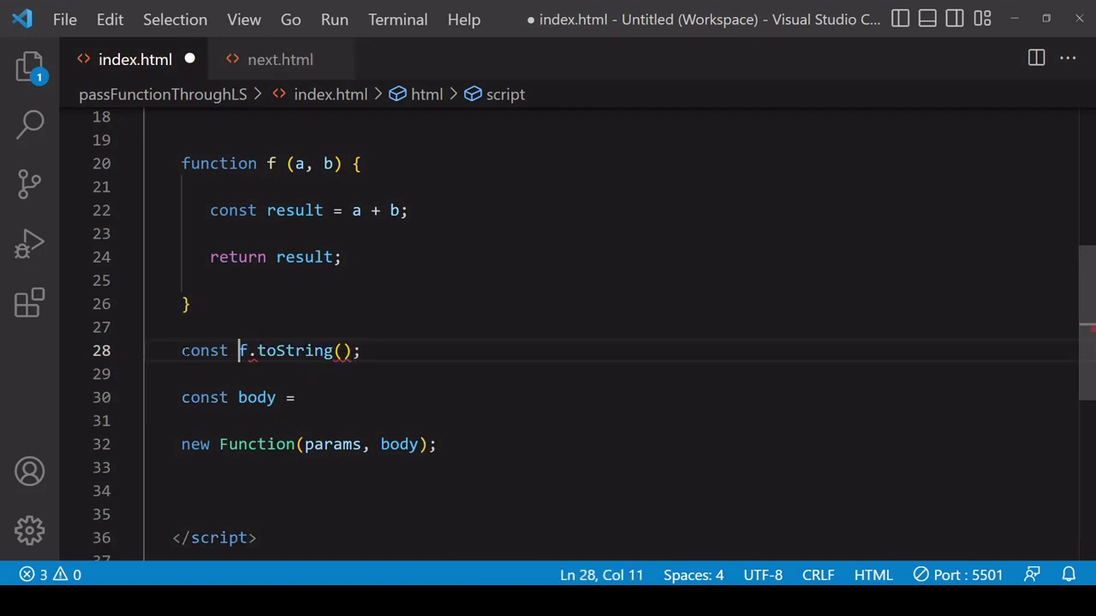
type("fString =")
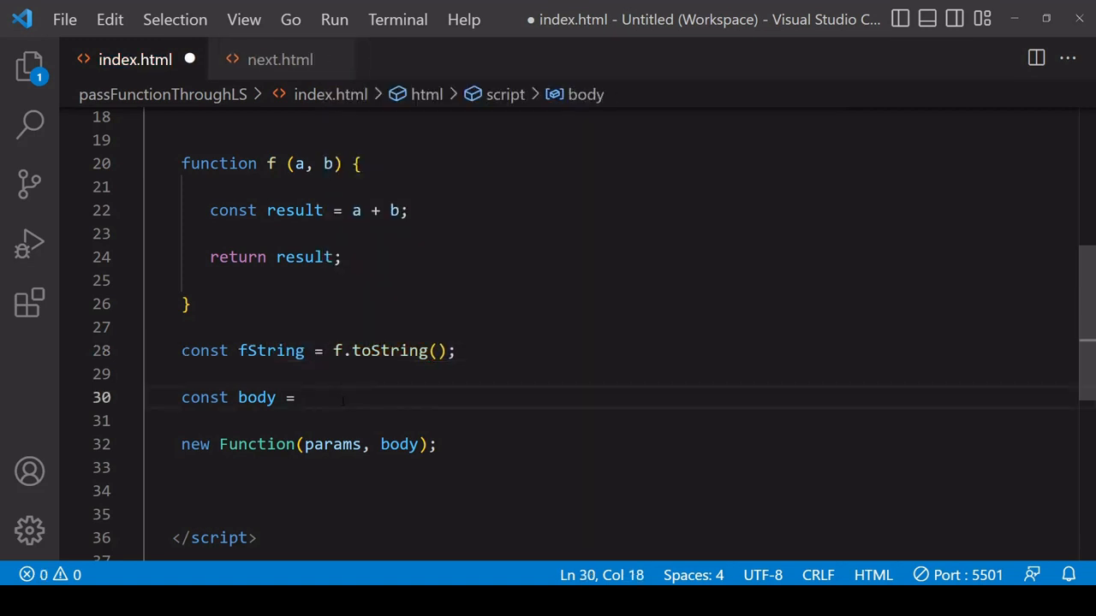
type("fString")
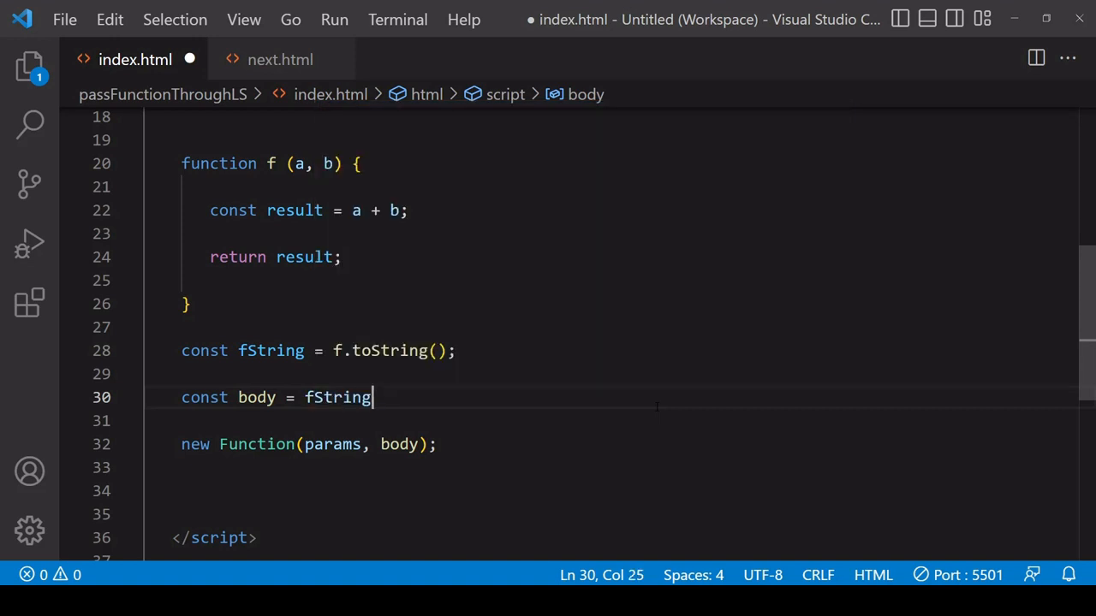
type(".sub")
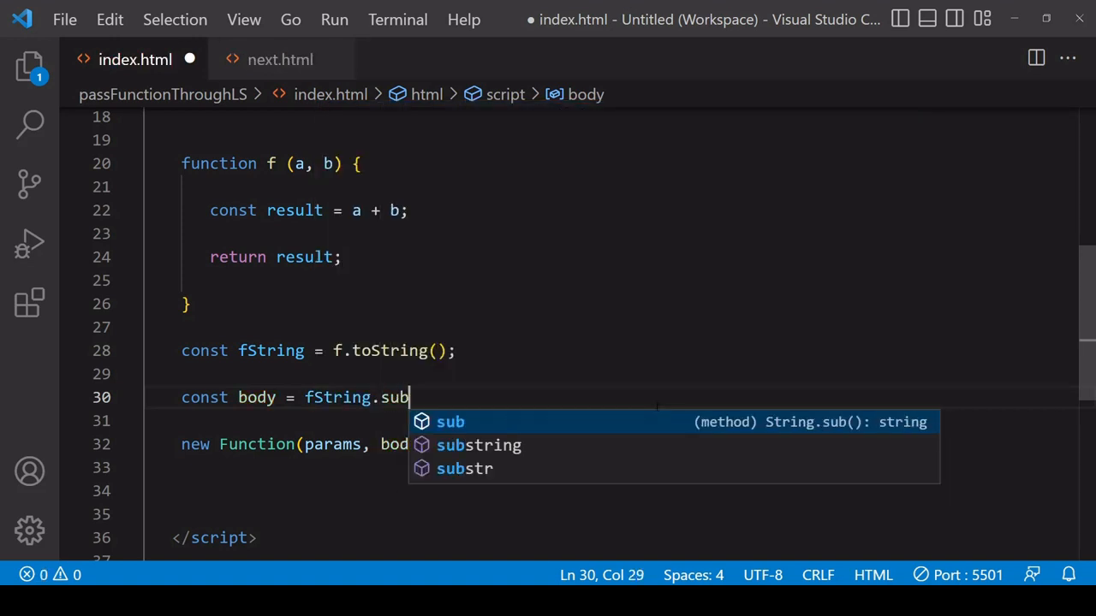
left_click(479, 445)
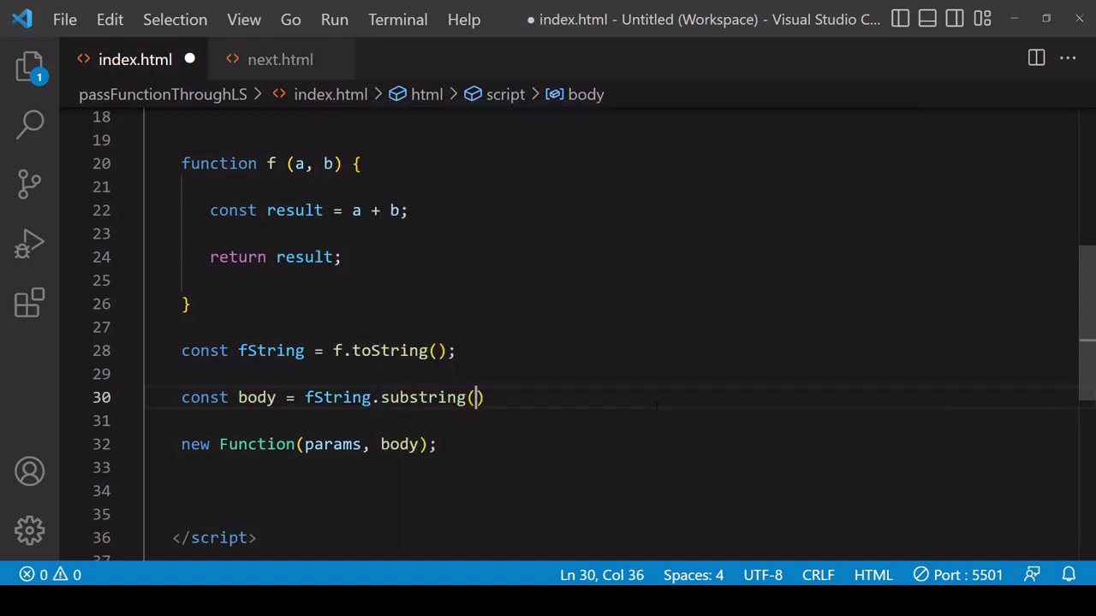
type(");")
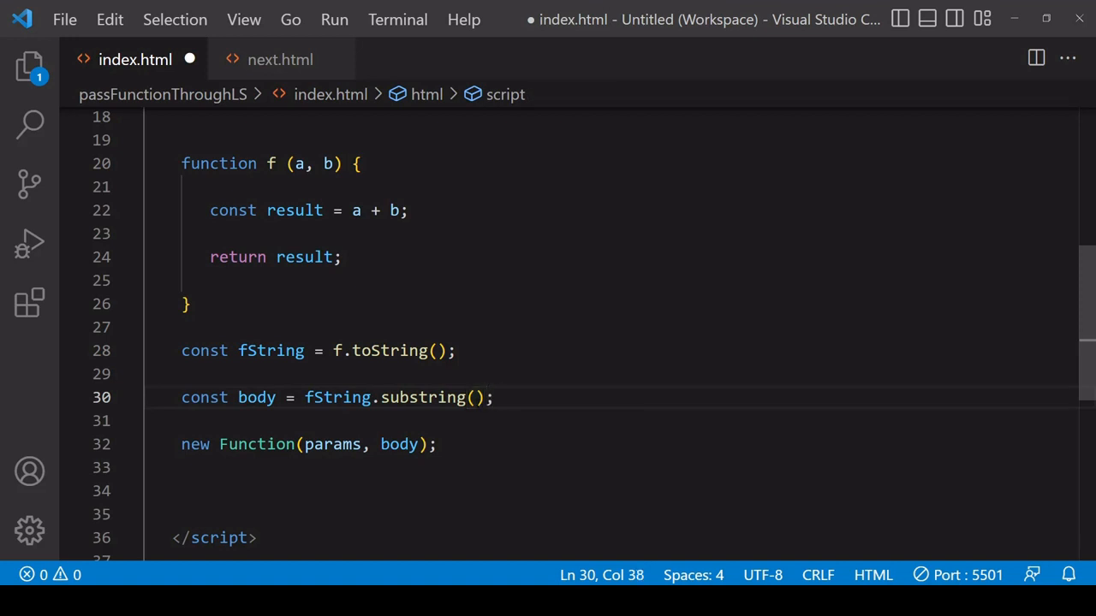
type(",")
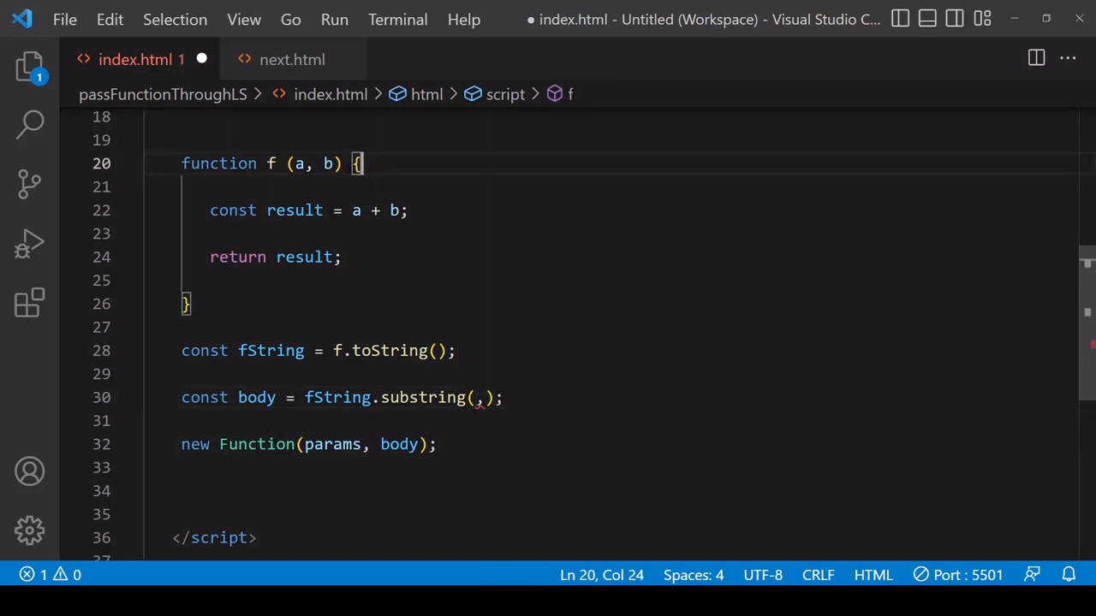
- Give substring the arguments fString.indexOf("{")+1 and fString.lastIndexOf("}")
key("Left")
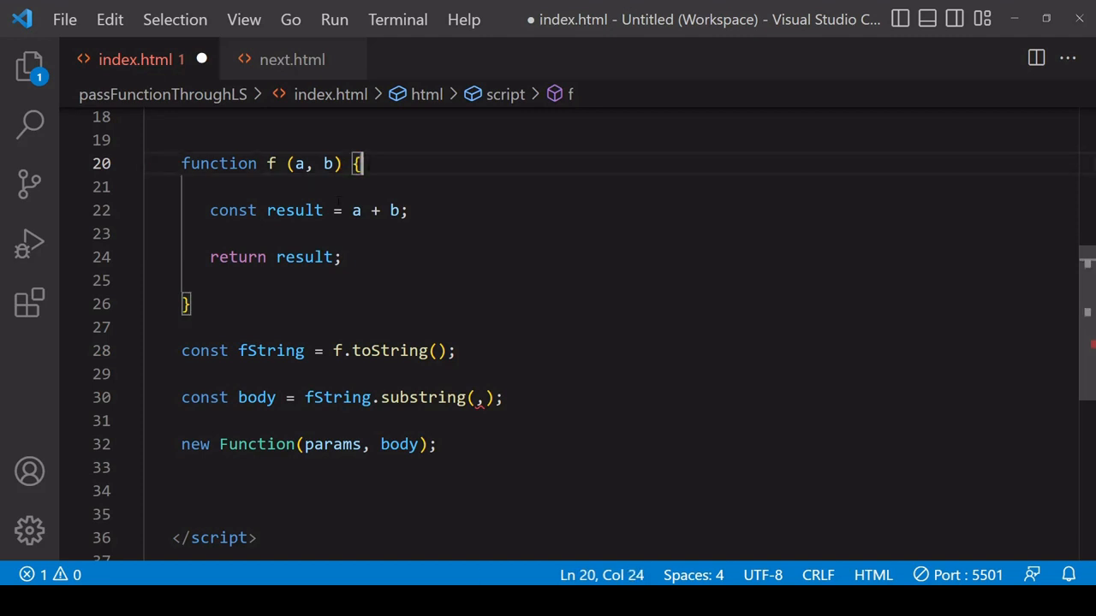
left_click(189, 304)
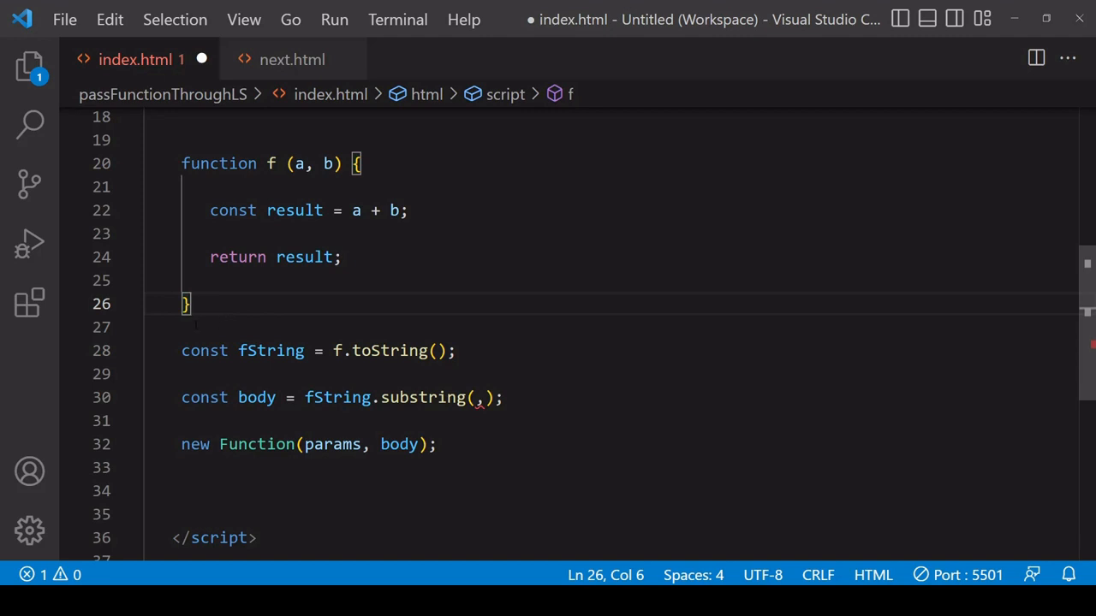
left_click(476, 397)
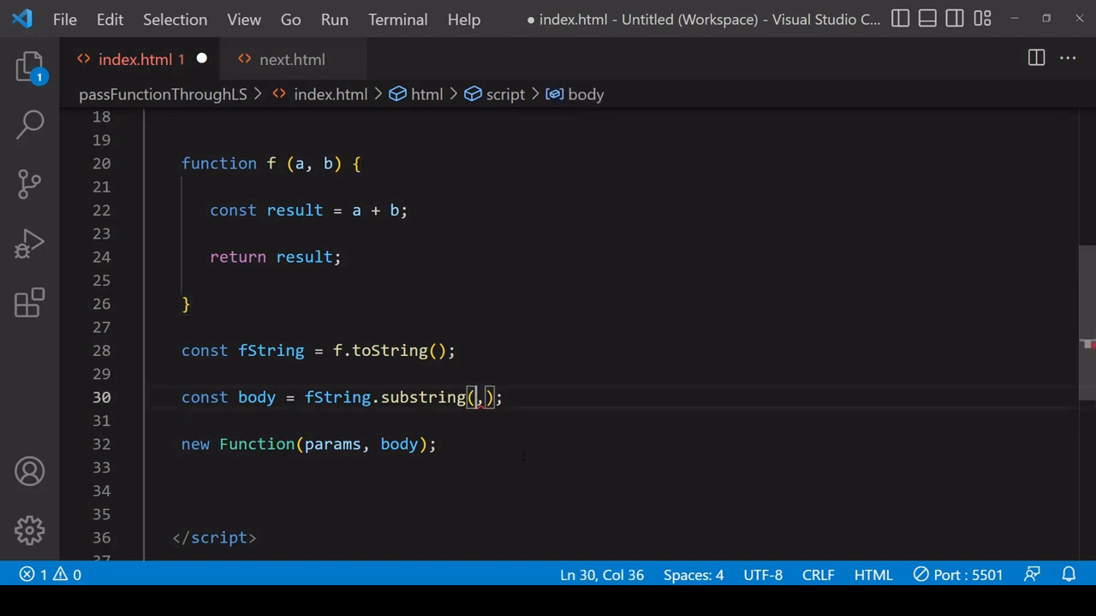
type("fString")
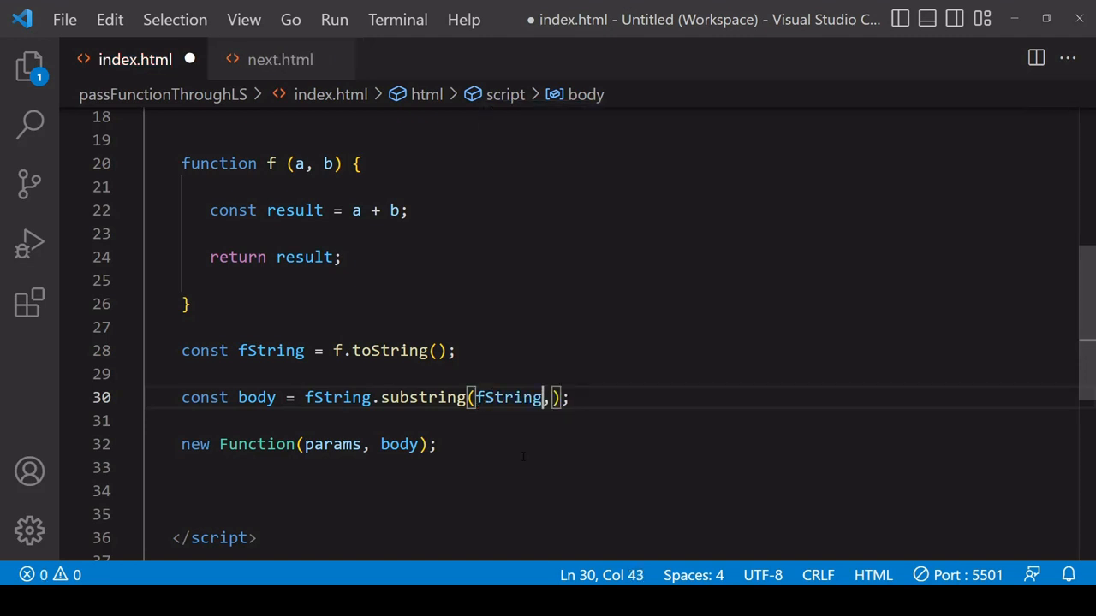
type(".indexOf(")
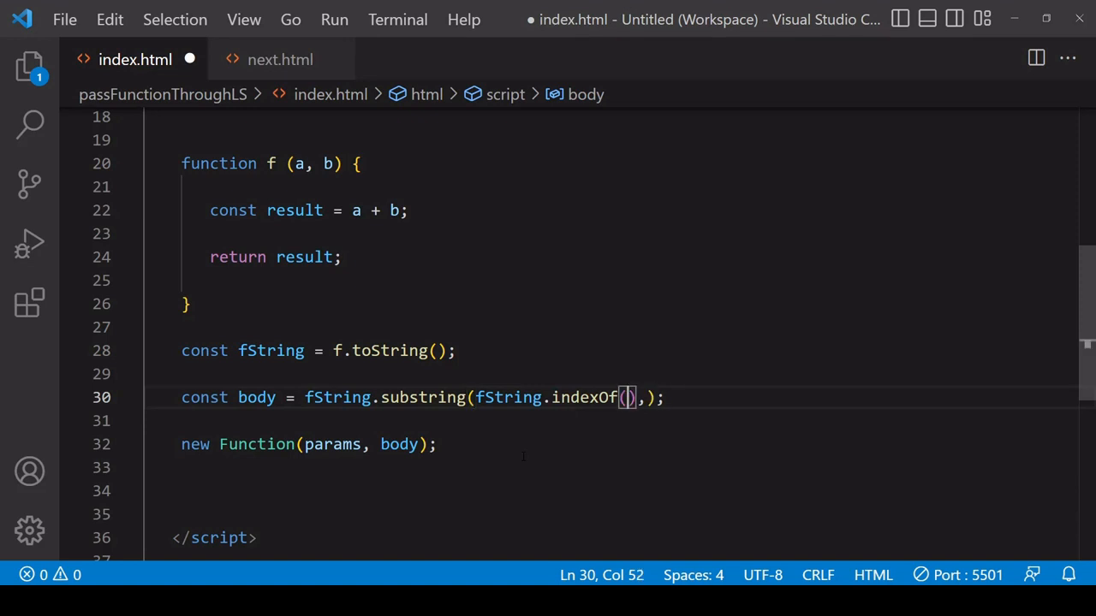
type("\"{\")")
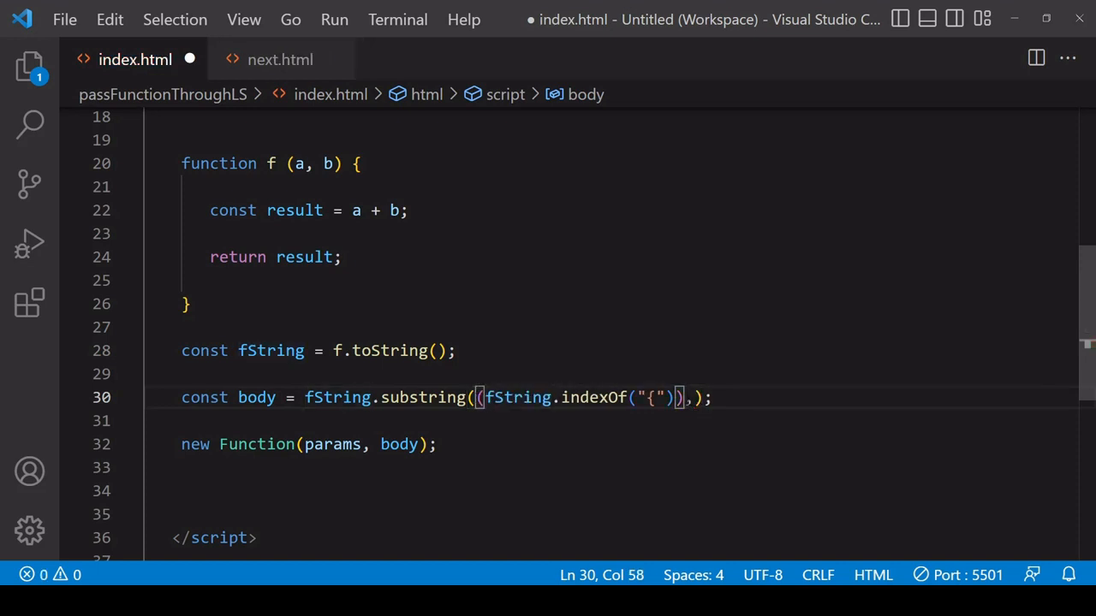
type("+1")
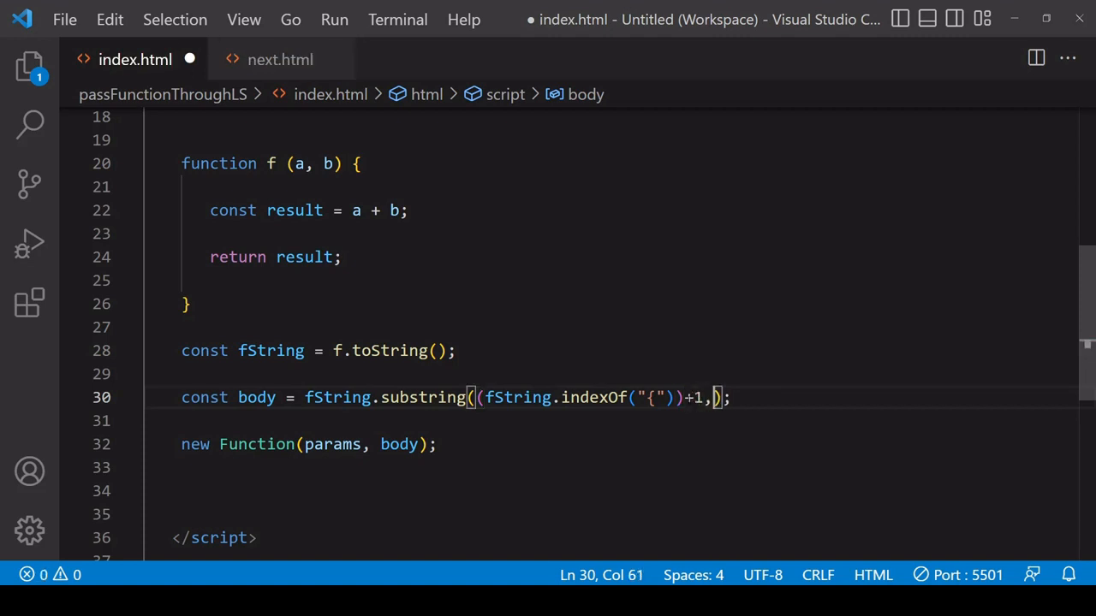
type("f")
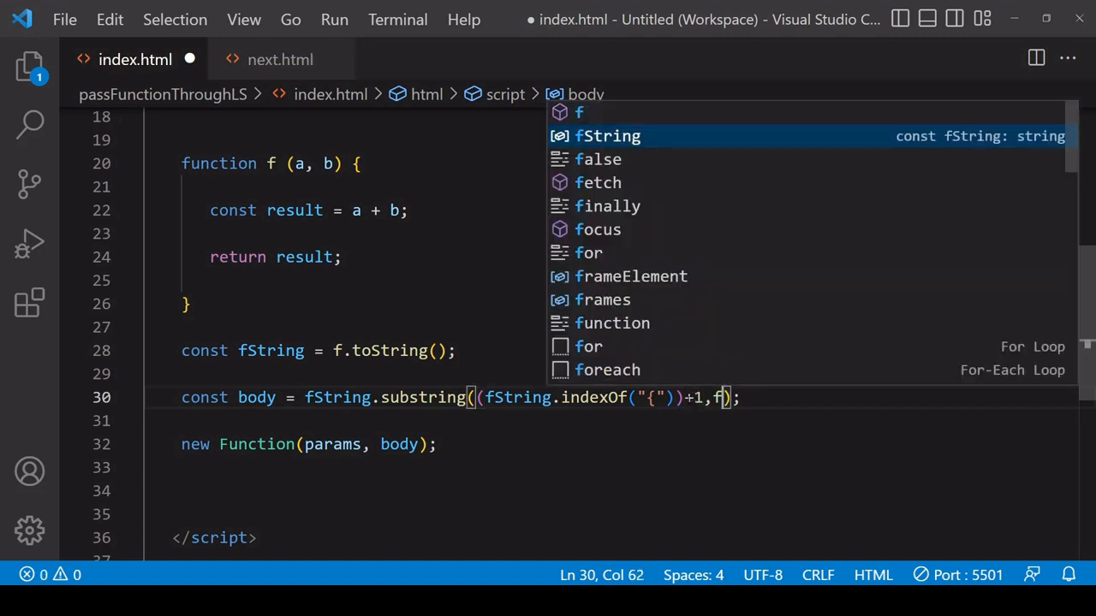
type("String.lastIndexOf(")
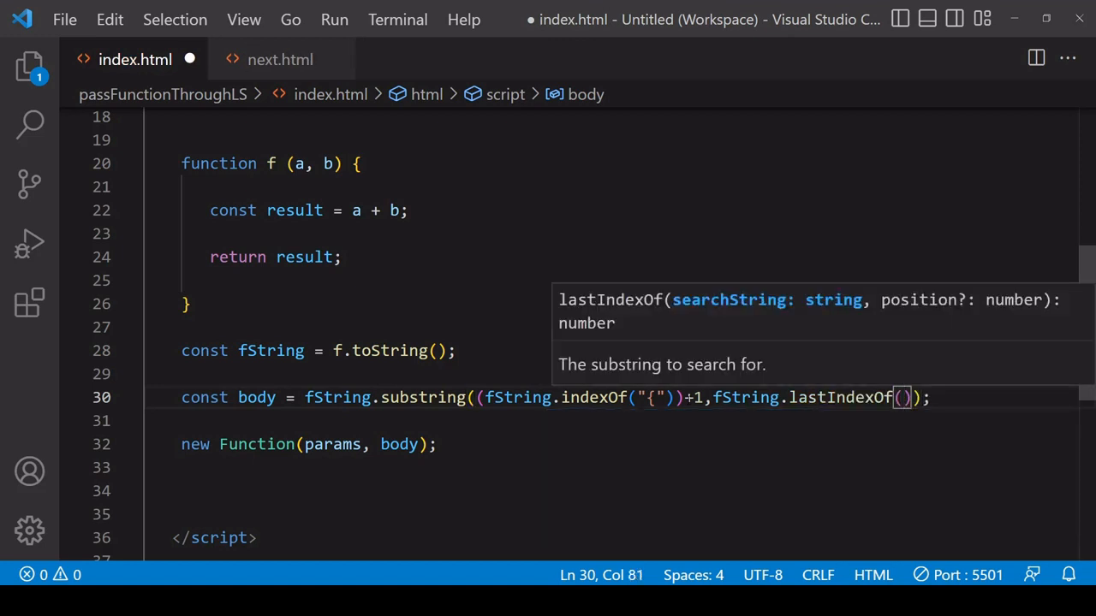
type("\"}\"")
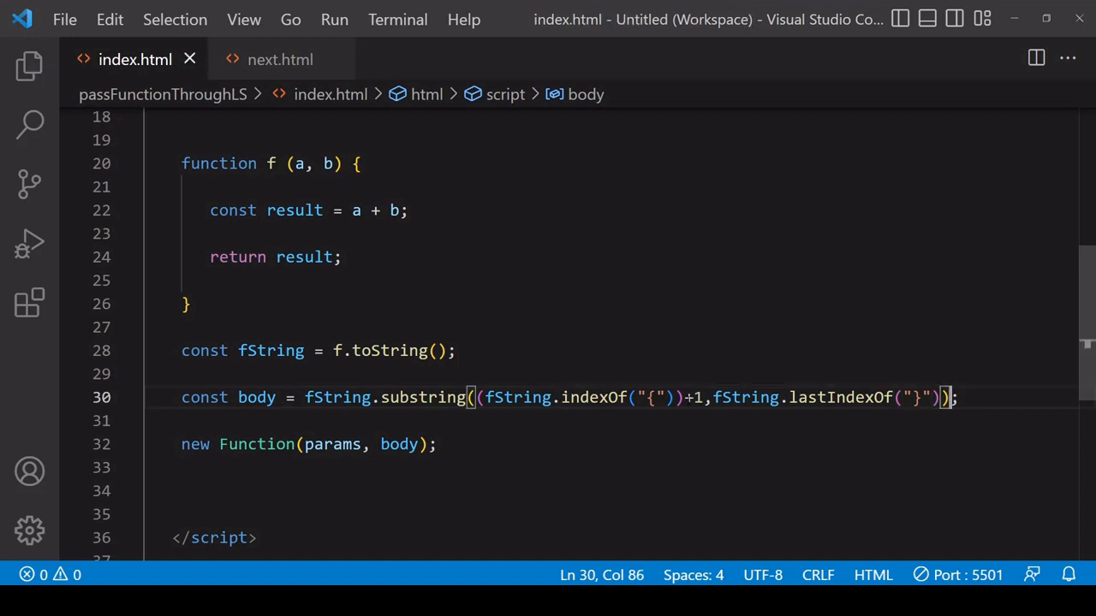
- Add a console.log(body) line below the body declaration
key("Enter")
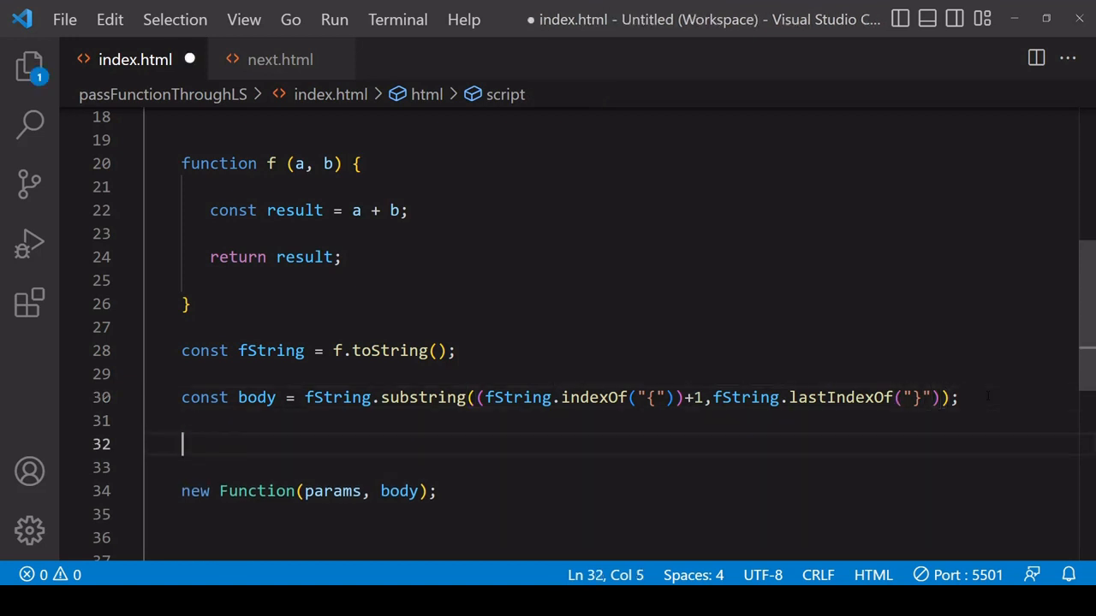
type("console.log(")
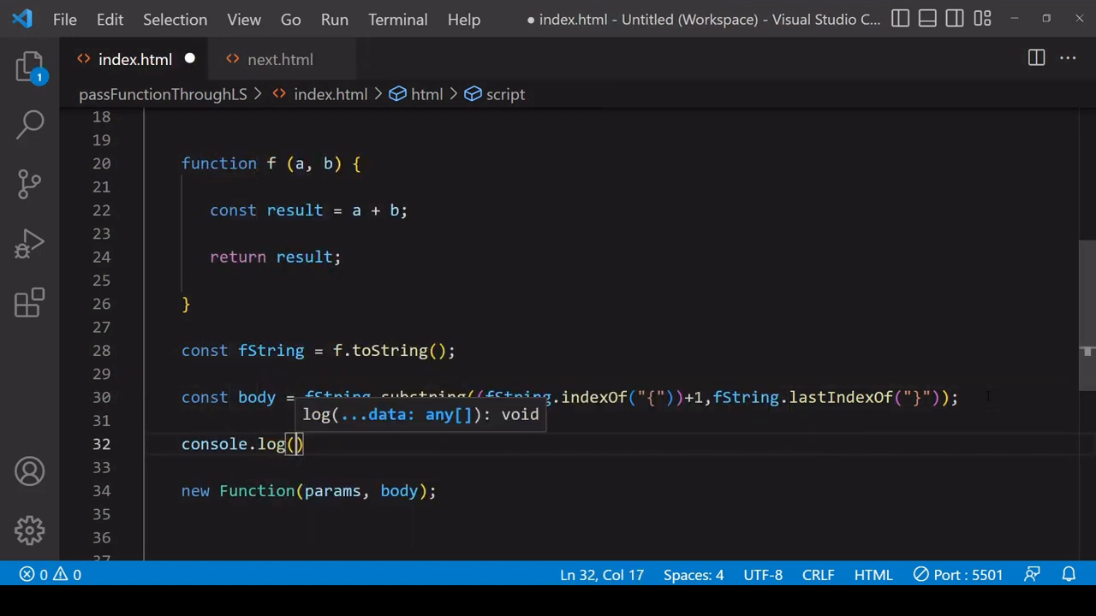
type("body")
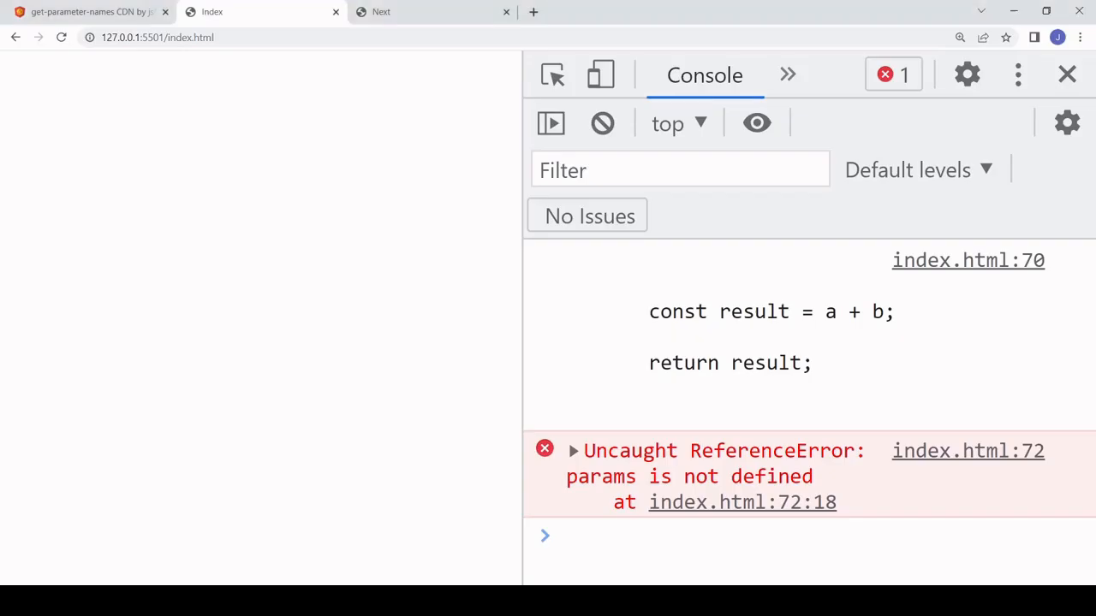
mouse_move(863, 365)
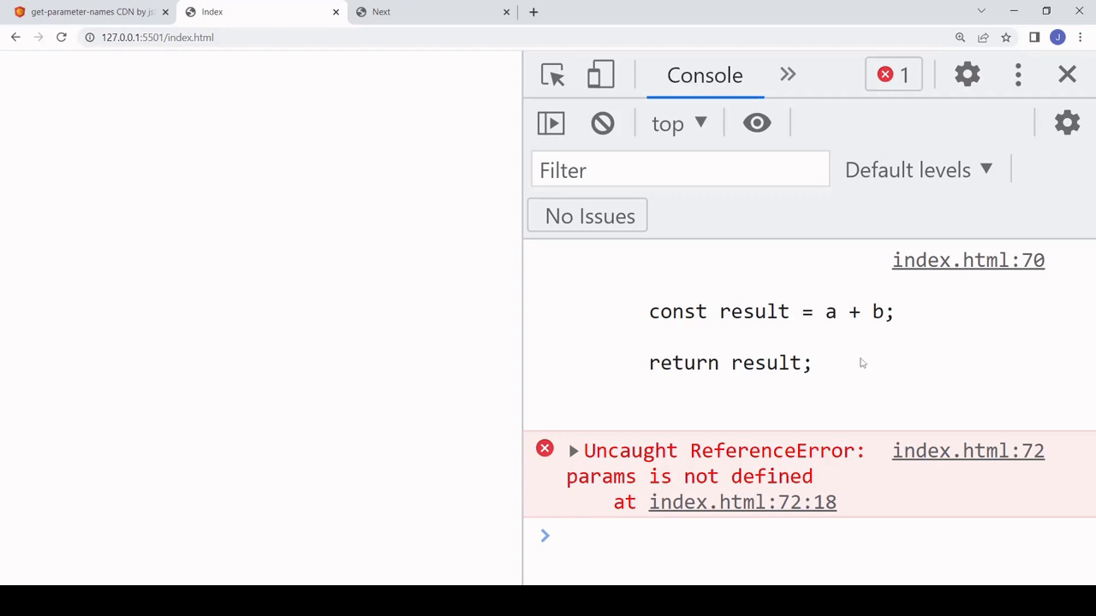
mouse_move(832, 366)
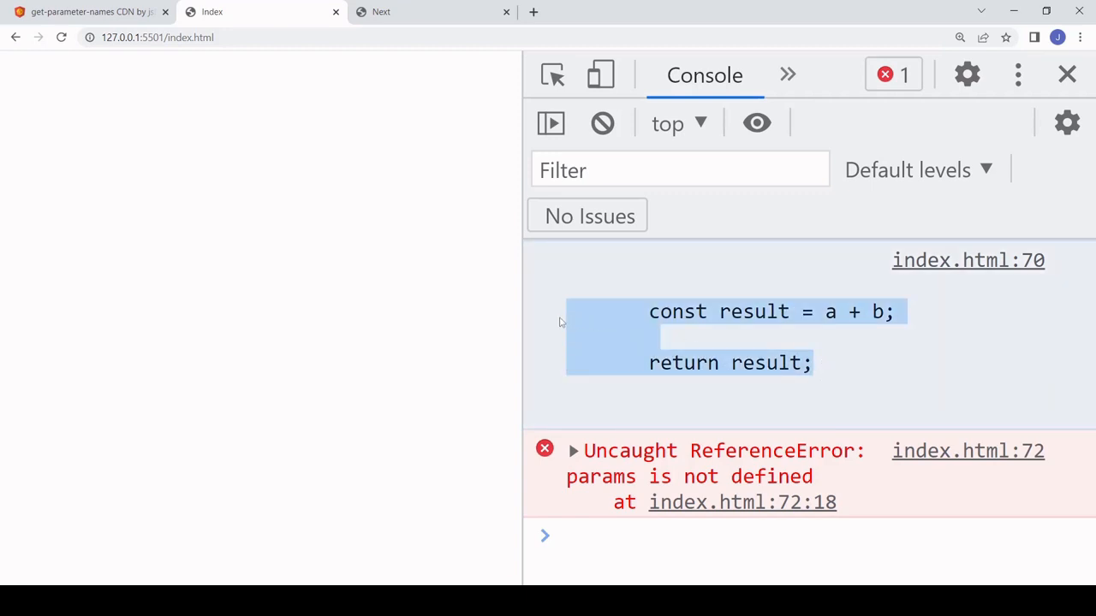
mouse_move(708, 311)
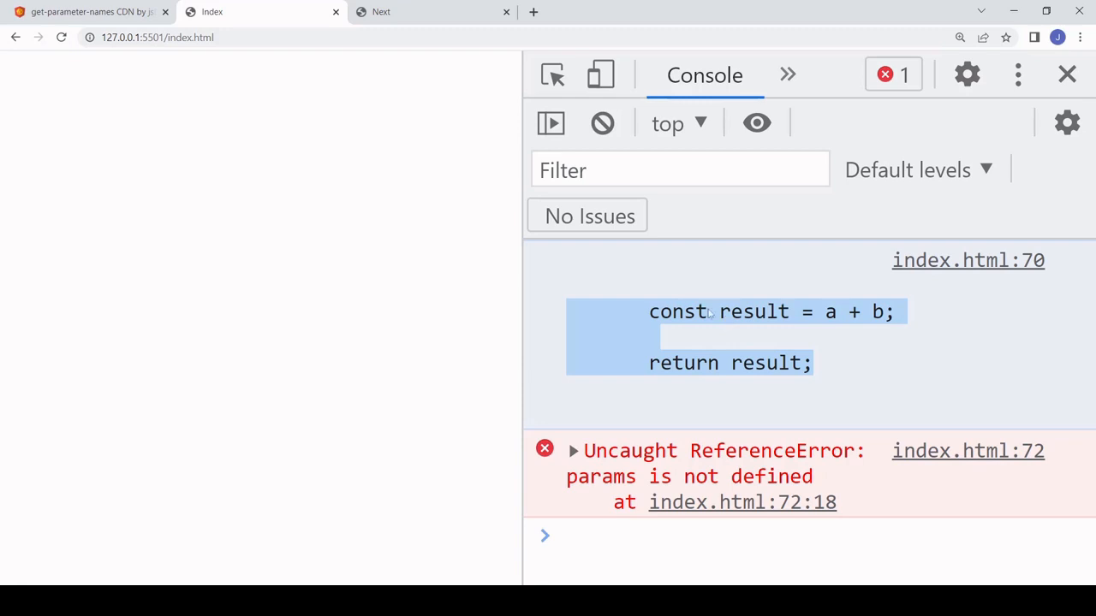
mouse_move(691, 465)
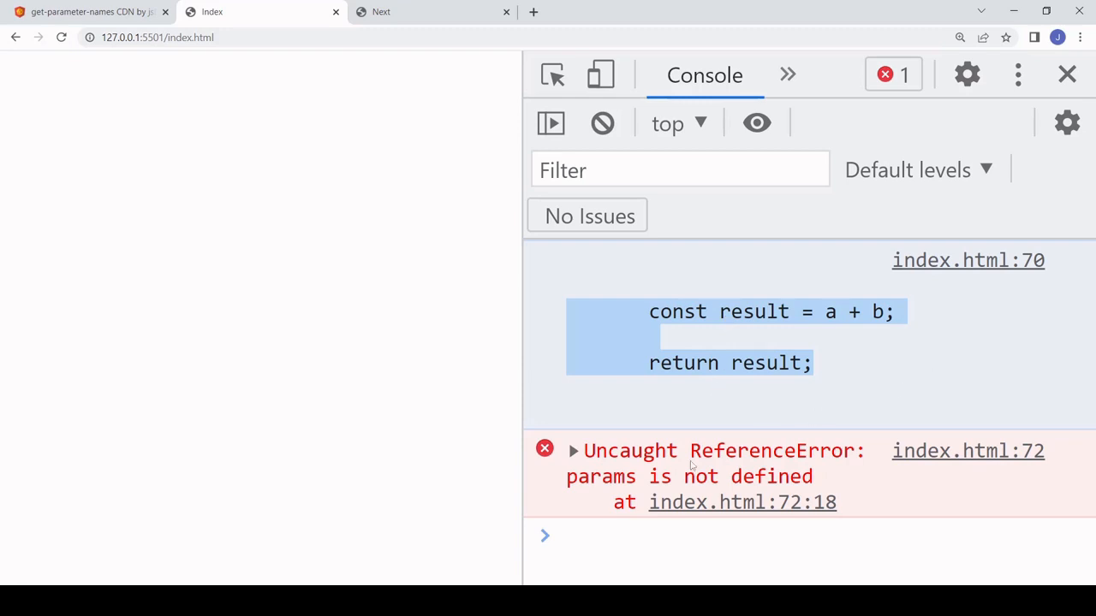
mouse_move(609, 493)
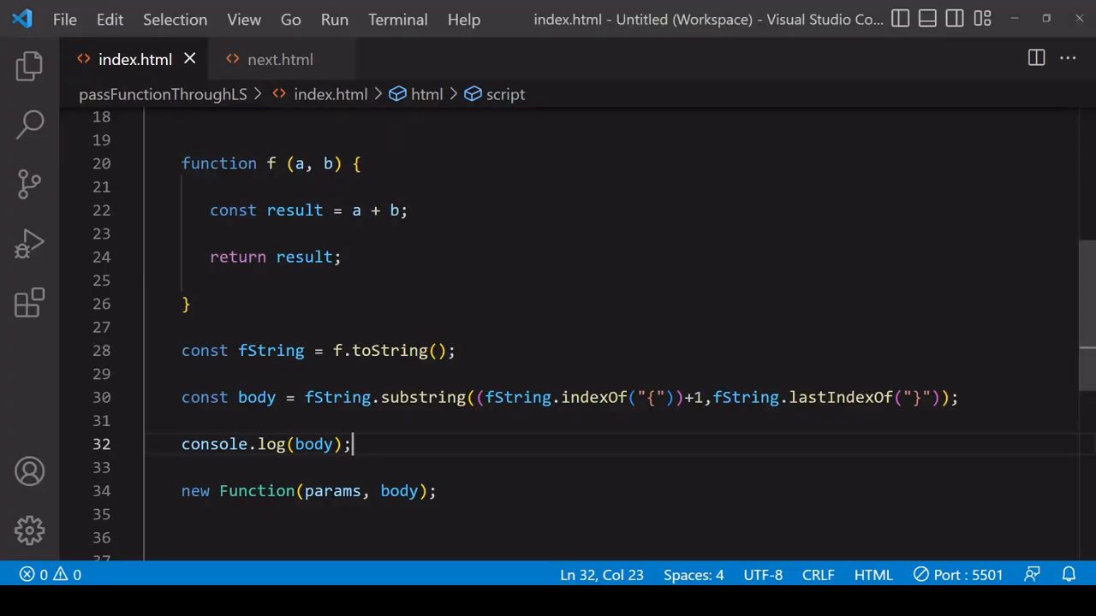
- Overwrite the console.log(body) line with the start of a const params declaration
double_click(332, 489)
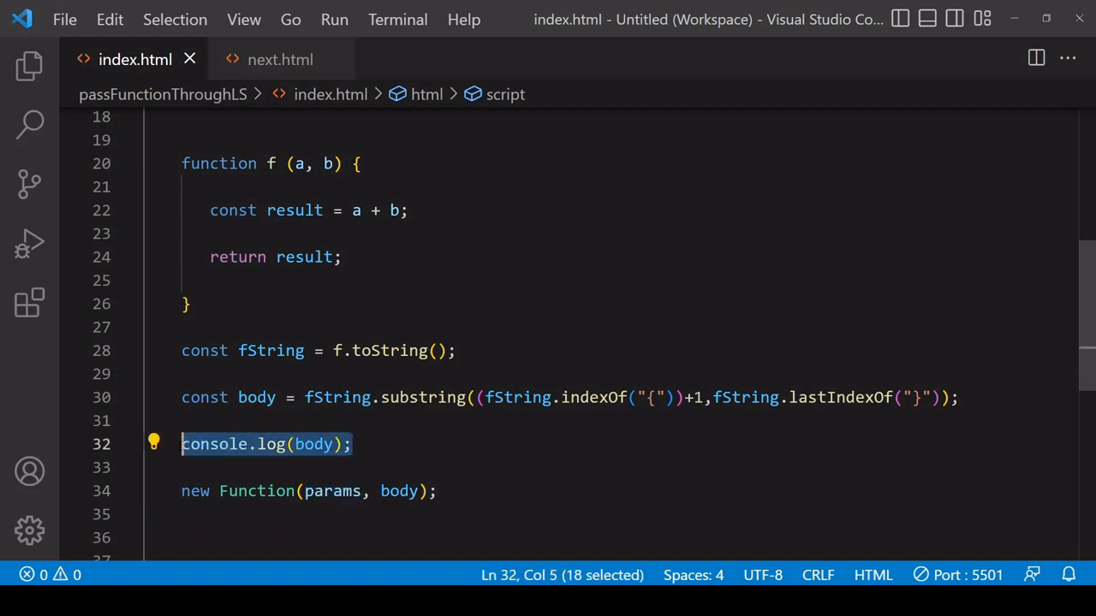
type("const params")
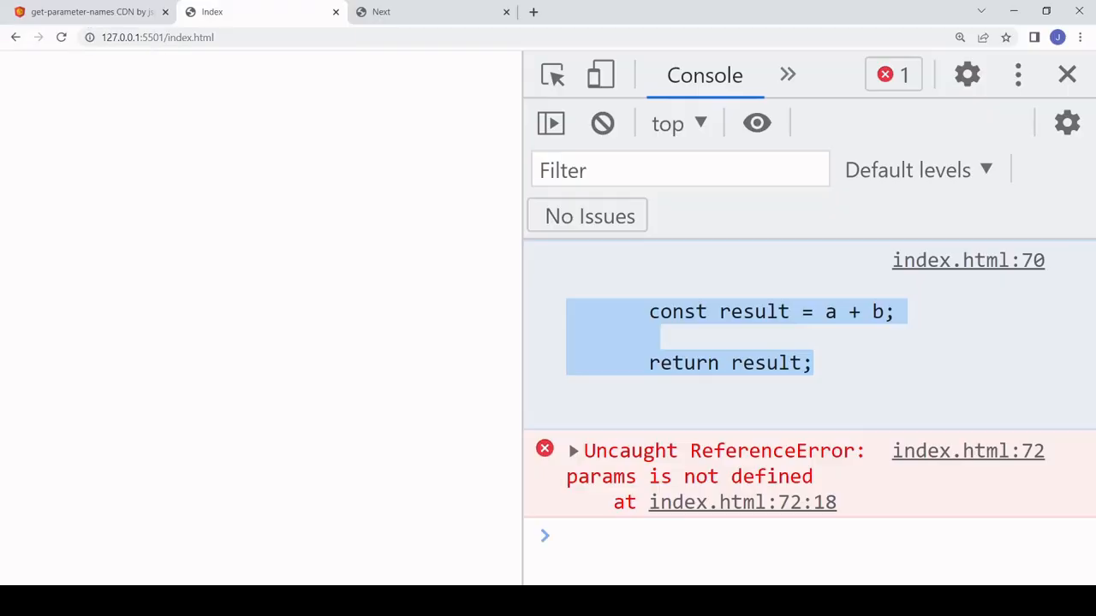
- Copy the index.min.js CDN link from the jsDelivr get-parameter-names page
left_click(94, 12)
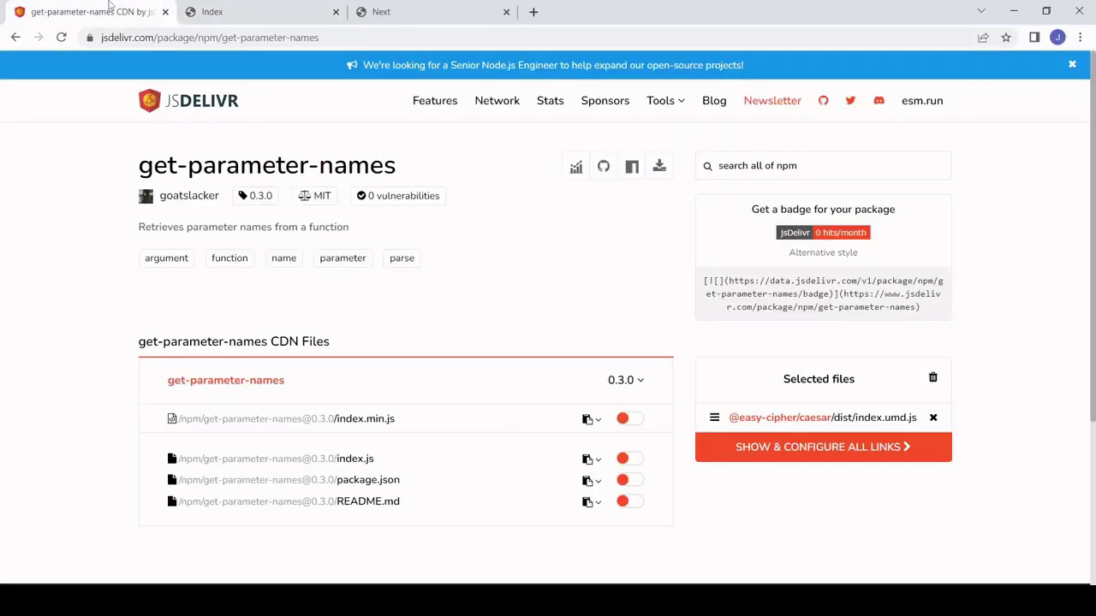
mouse_move(359, 130)
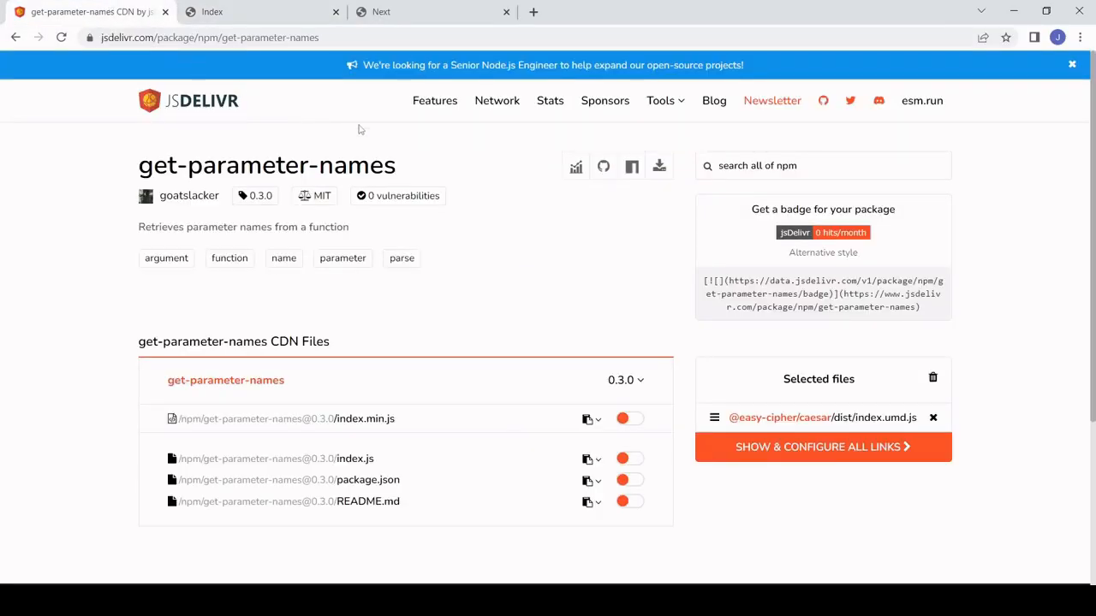
mouse_move(567, 367)
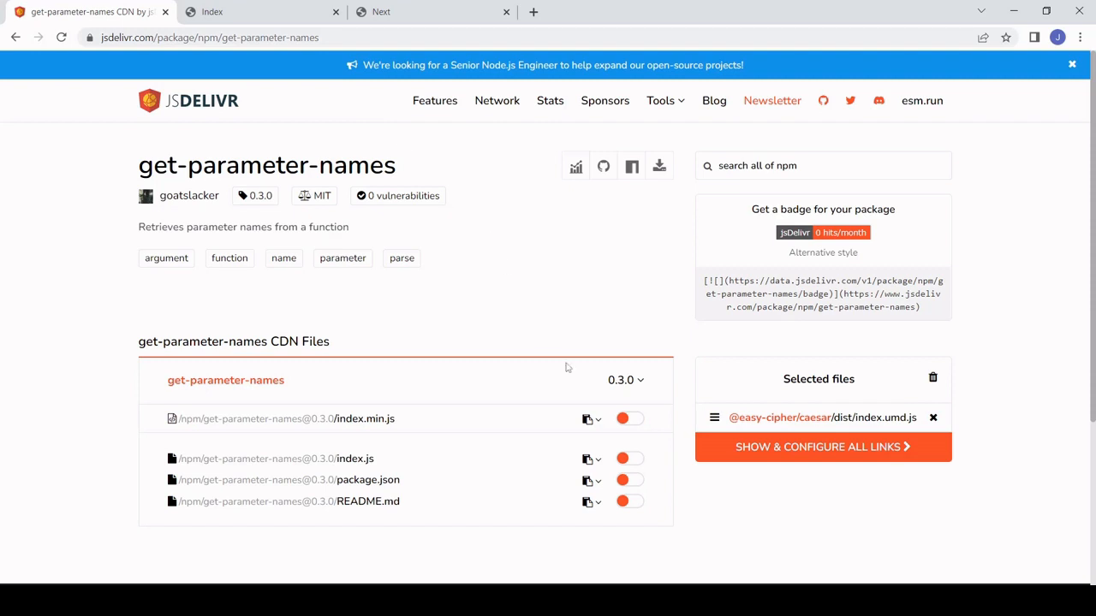
left_click(589, 418)
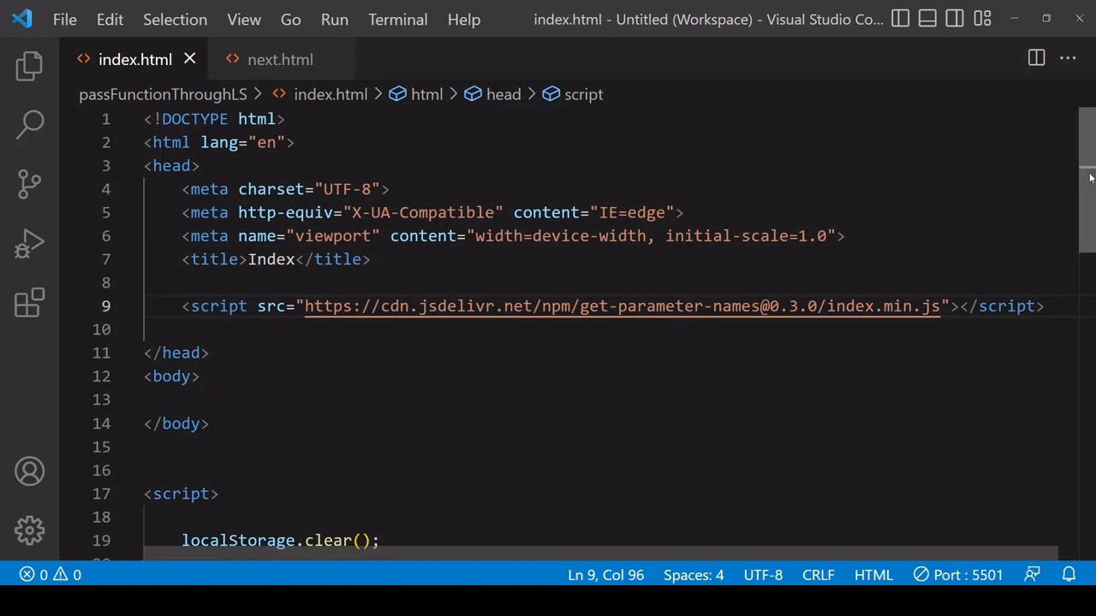
- Set params = getParameterNames(f); and add console.log(params) below it
scroll("down", 3)
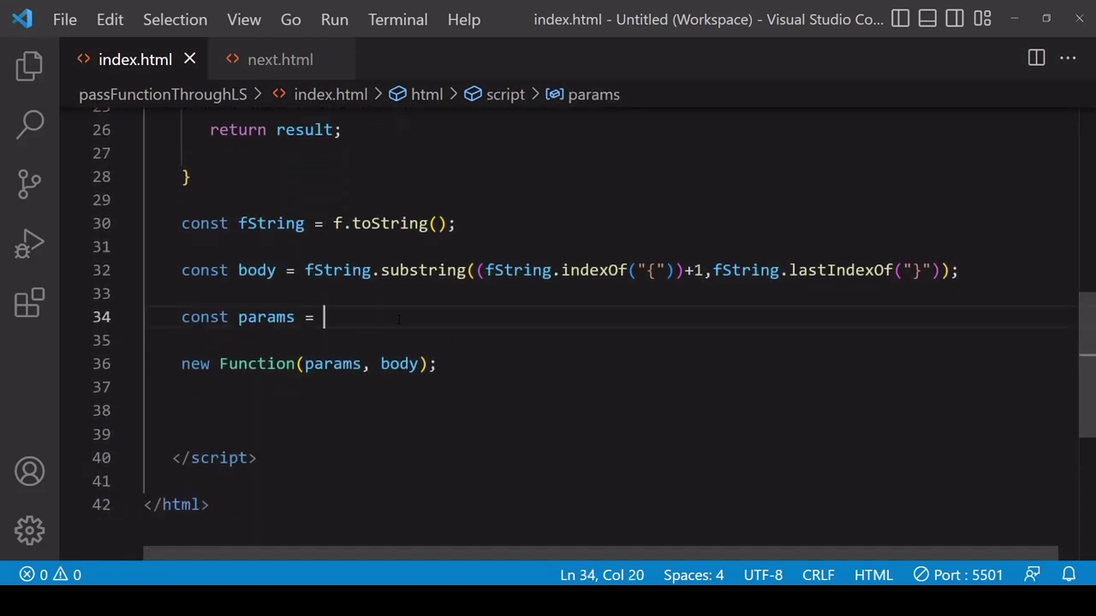
type("getPa")
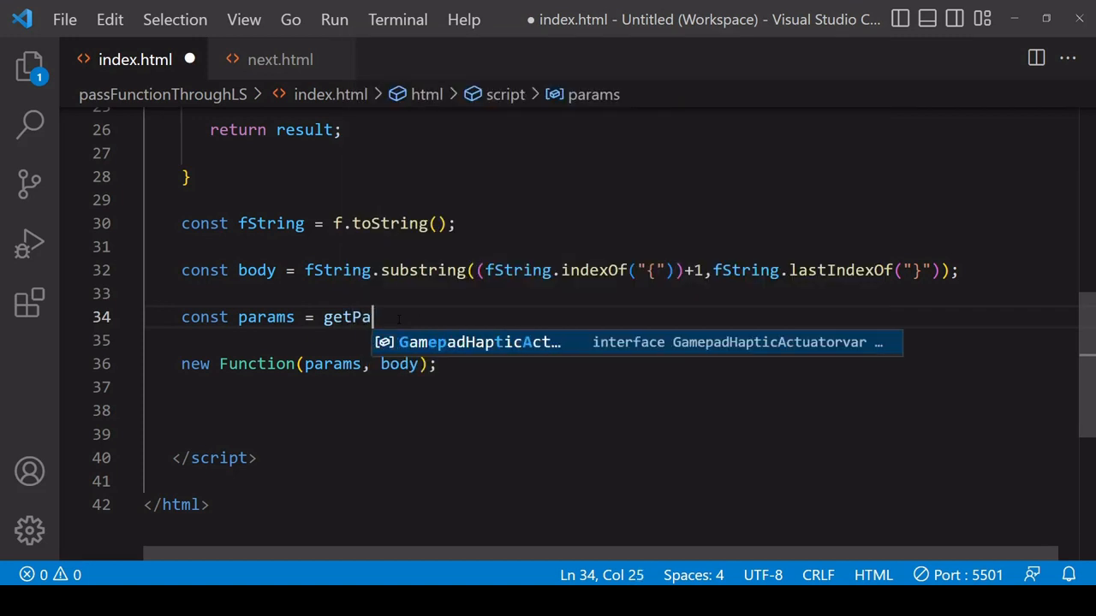
type("rame")
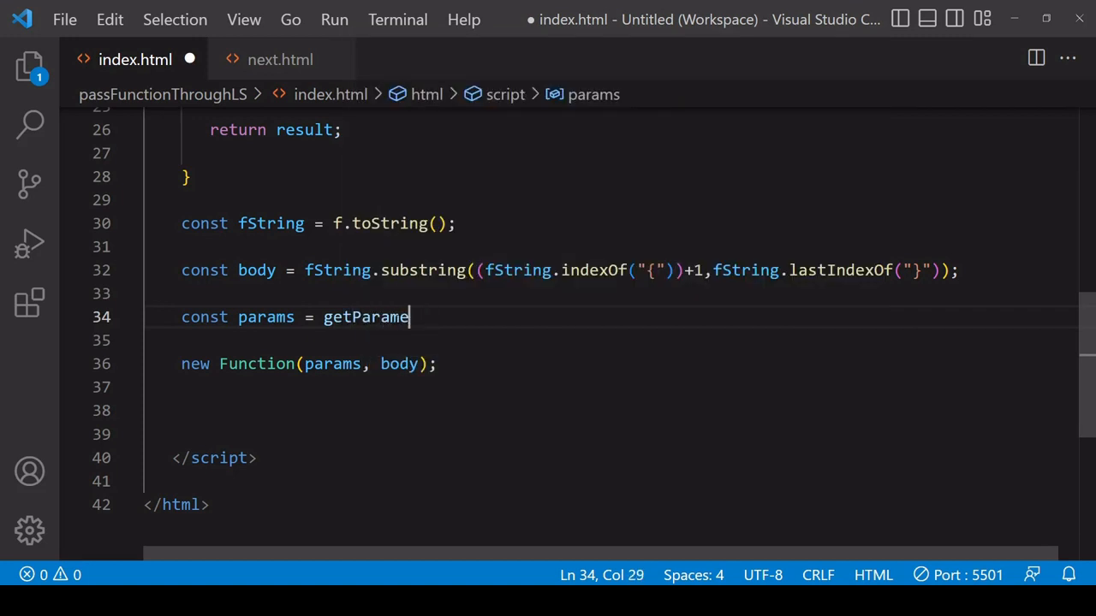
type("terNAmes(")
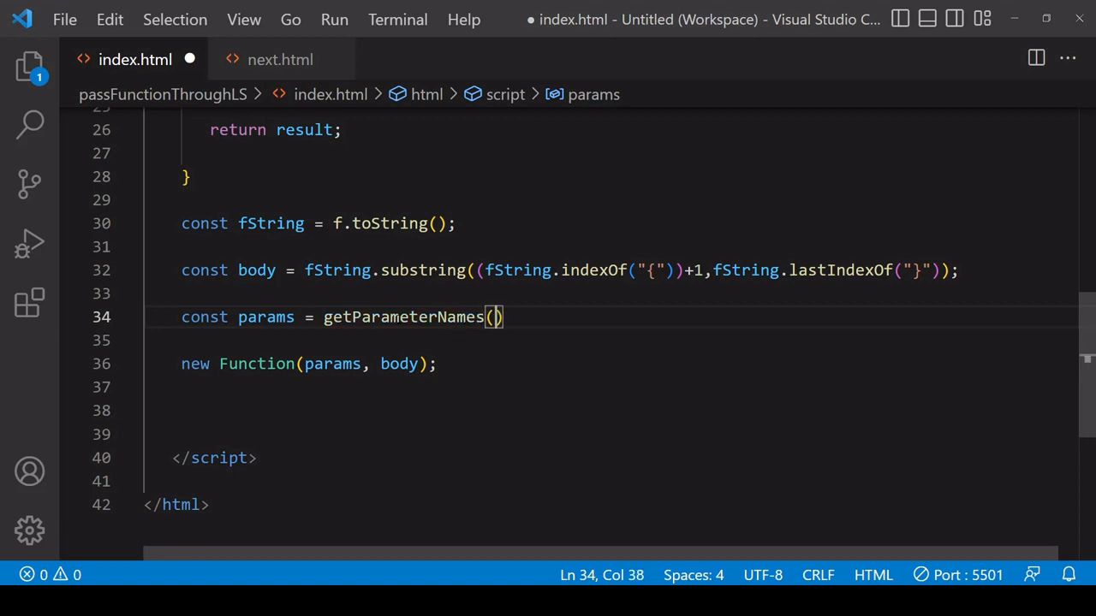
type(";")
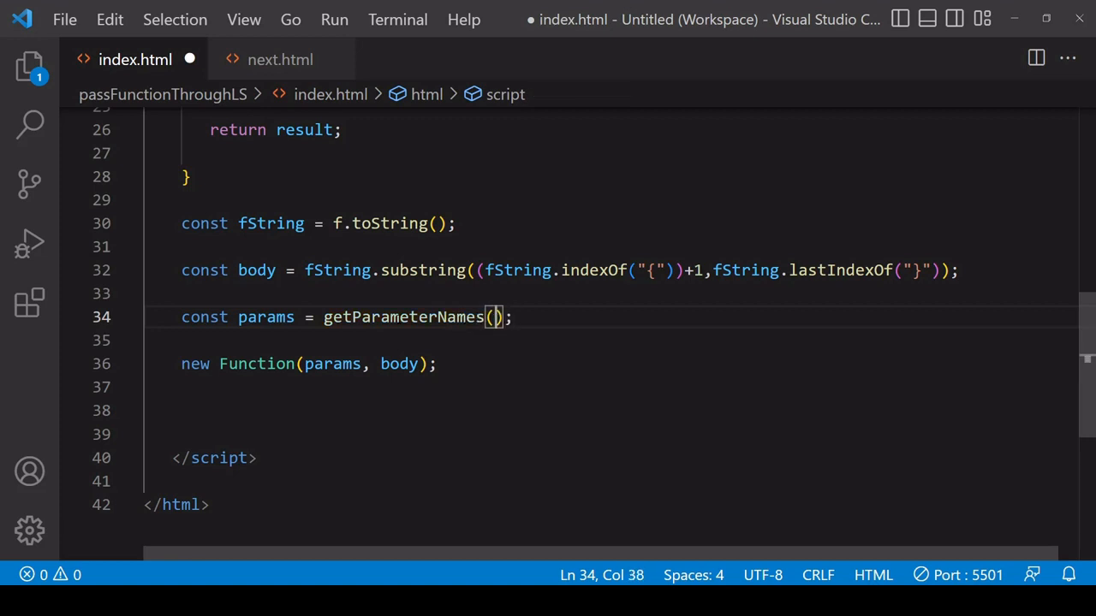
type("f")
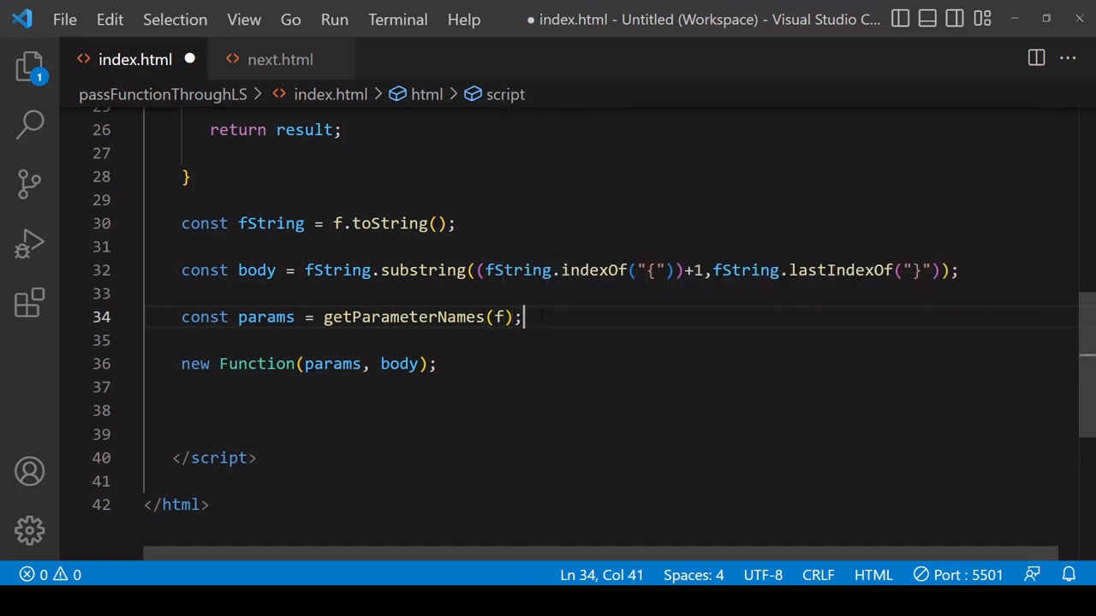
type("console")
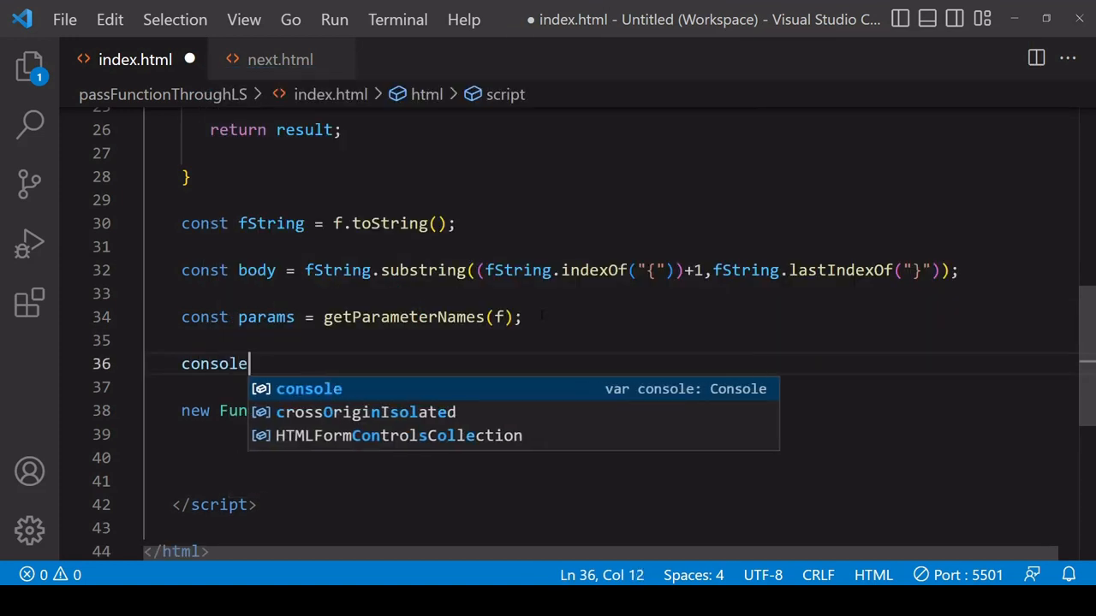
type(".log(")
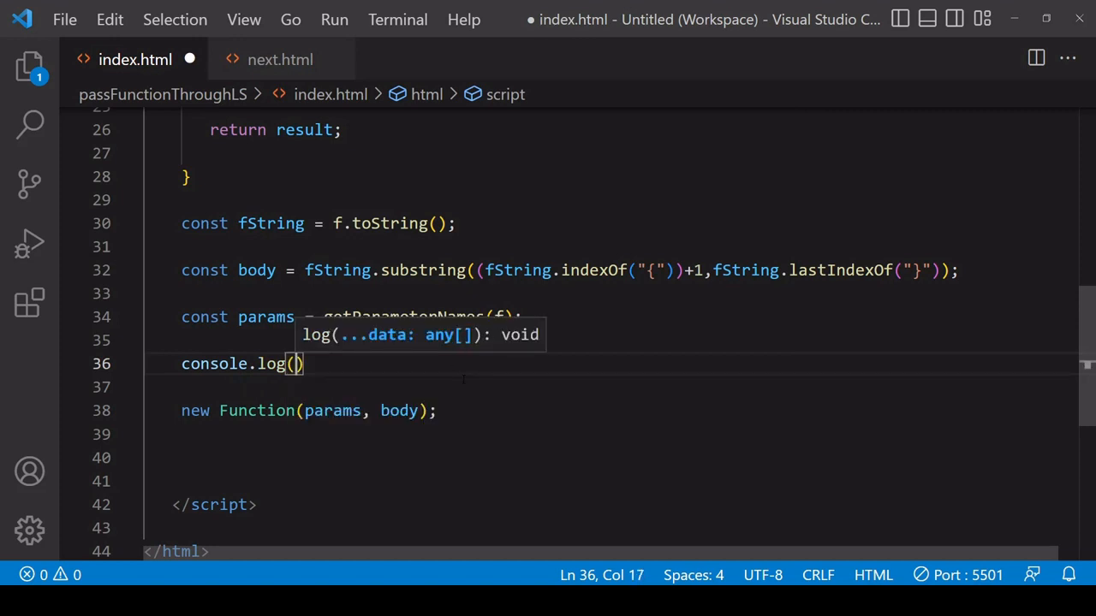
type("params")
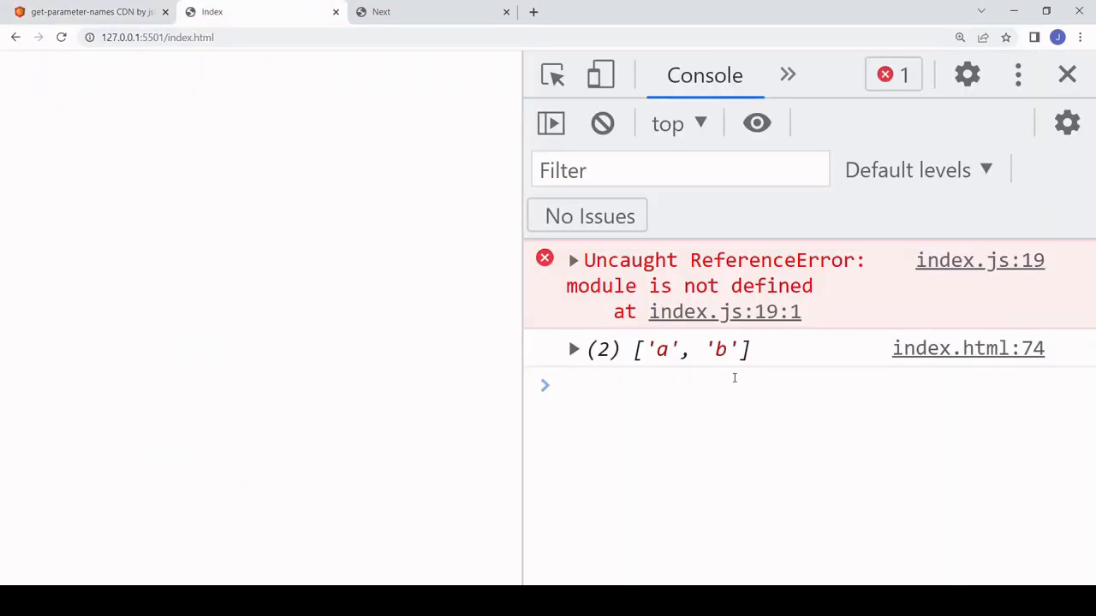
mouse_move(794, 380)
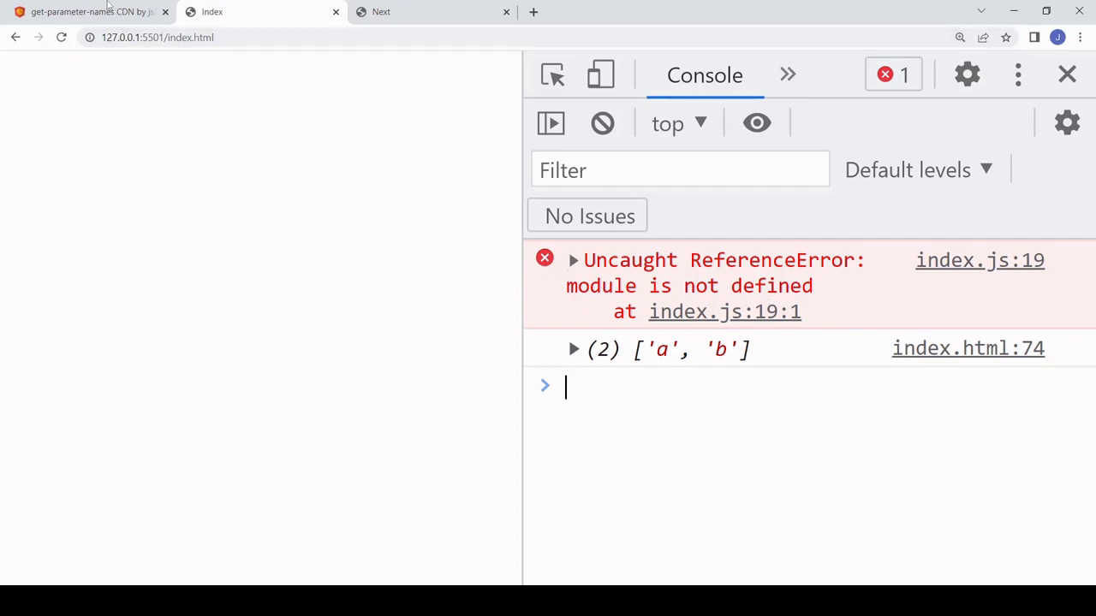
- Copy the index.min.js file URL from the jsDelivr package page and open it
left_click(94, 14)
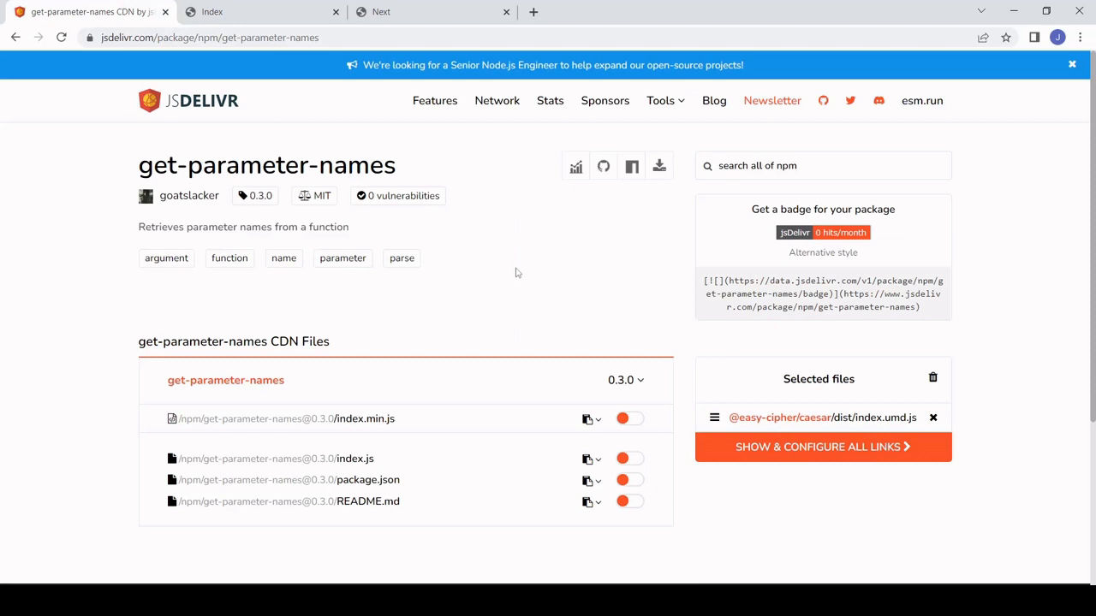
mouse_move(596, 558)
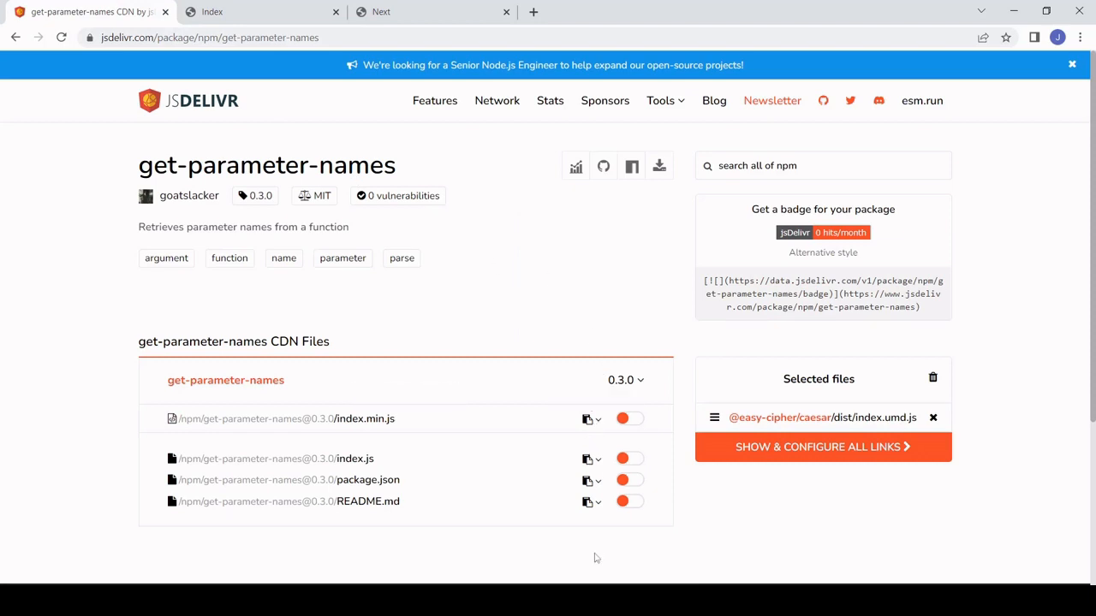
left_click(589, 418)
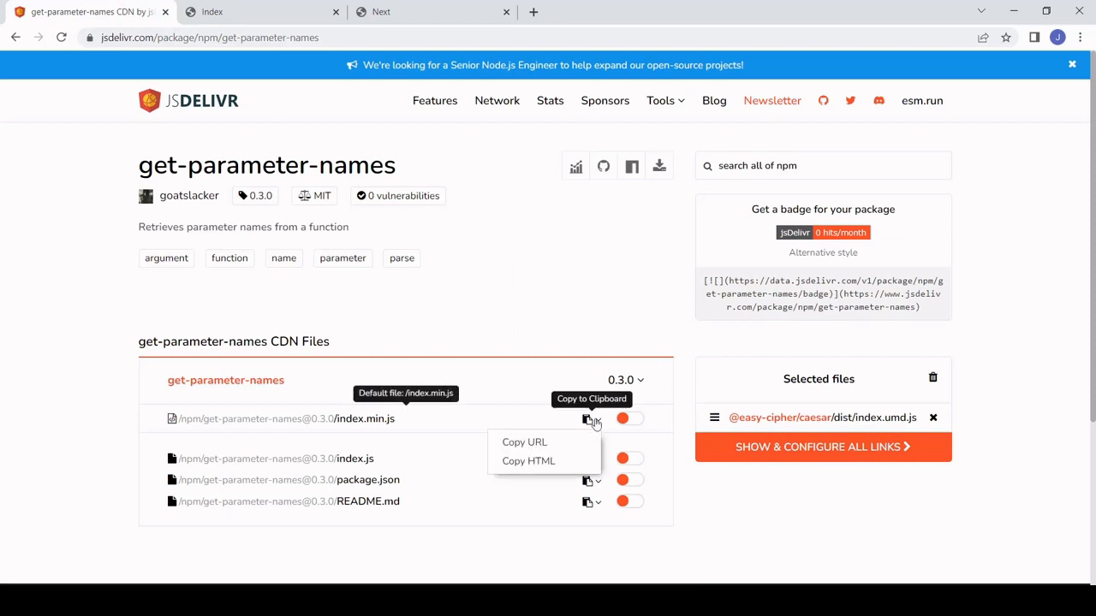
left_click(574, 445)
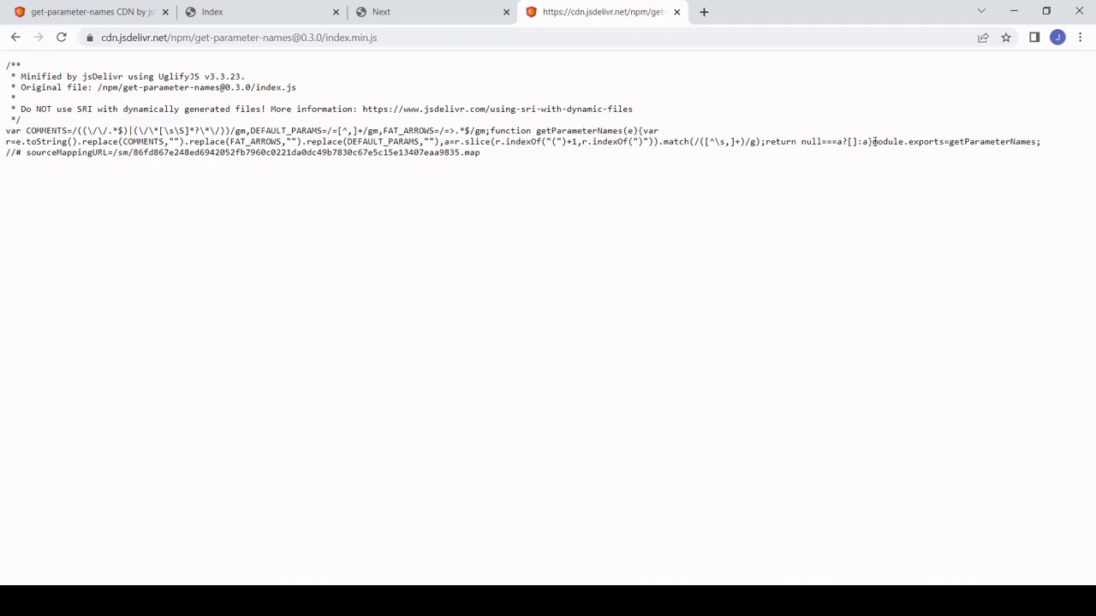
- Select the minified getParameterNames library code, excluding module.exports
left_click_drag(873, 140, 1034, 140)
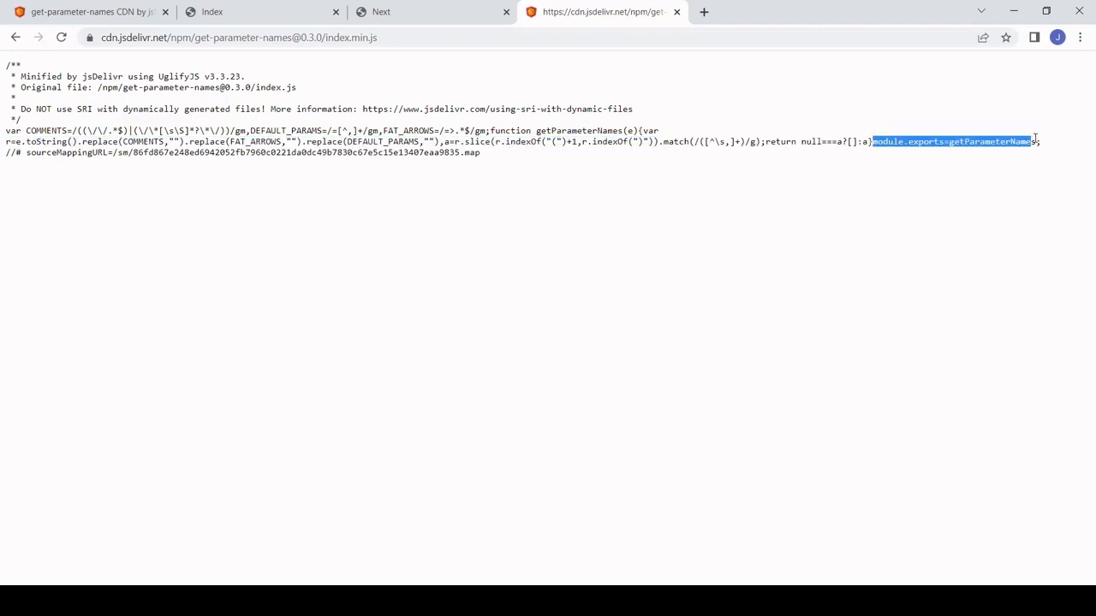
left_click(877, 142)
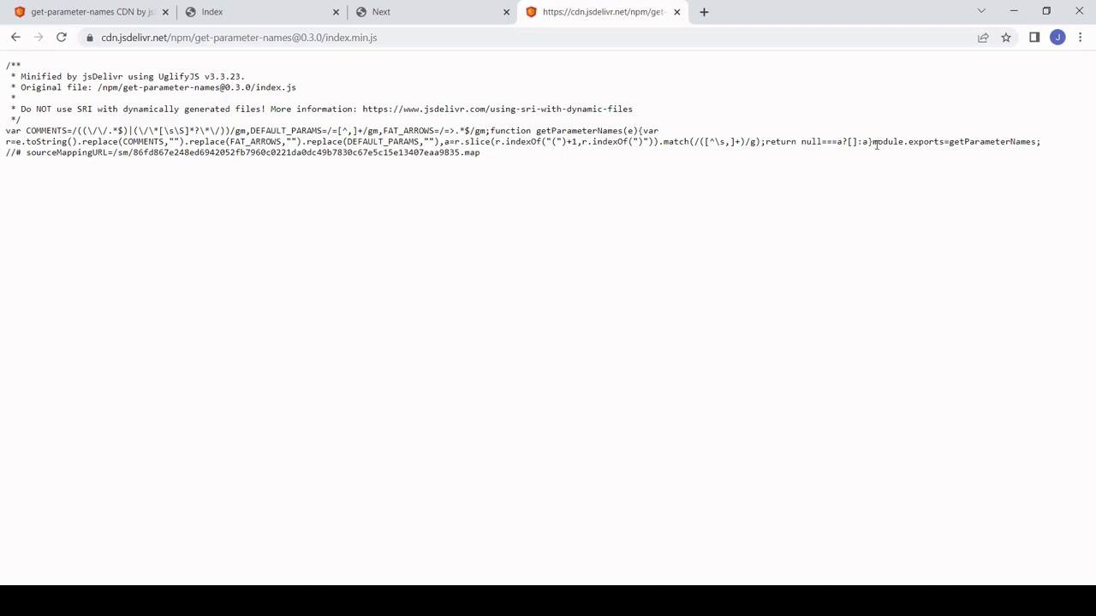
left_click_drag(873, 140, 479, 153)
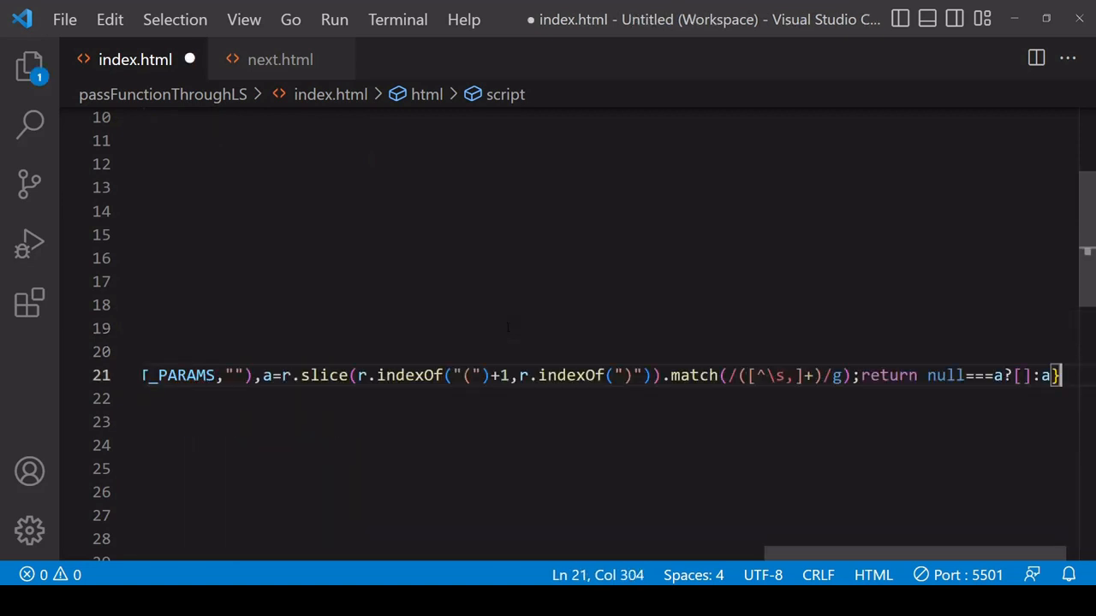
- Scroll through index.html to review the inlined getParameterNames code
scroll("left", 3)
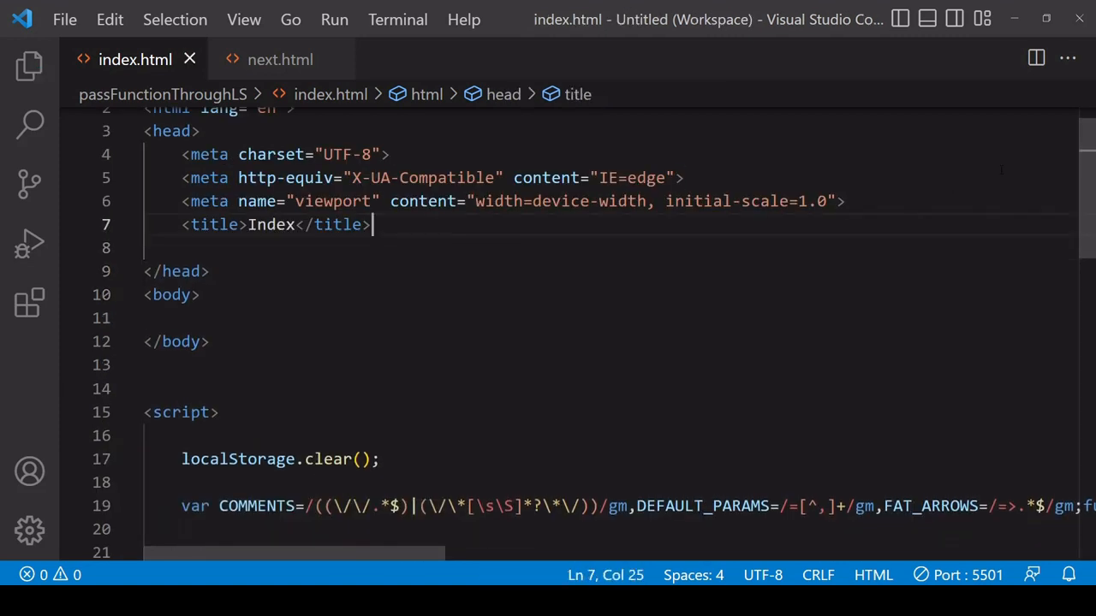
scroll("down", 3)
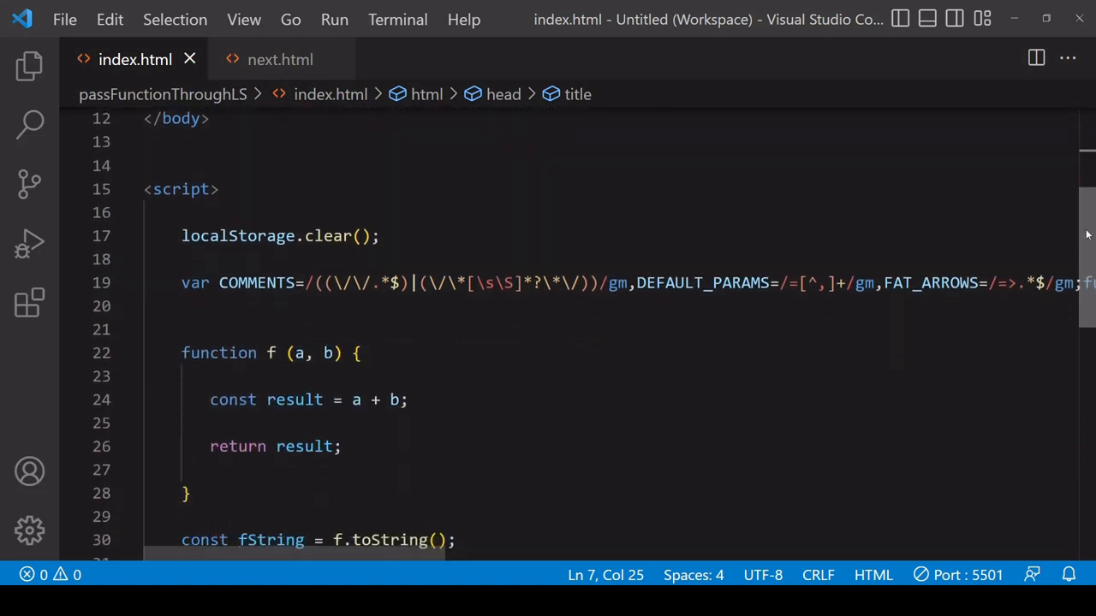
scroll("down", 3)
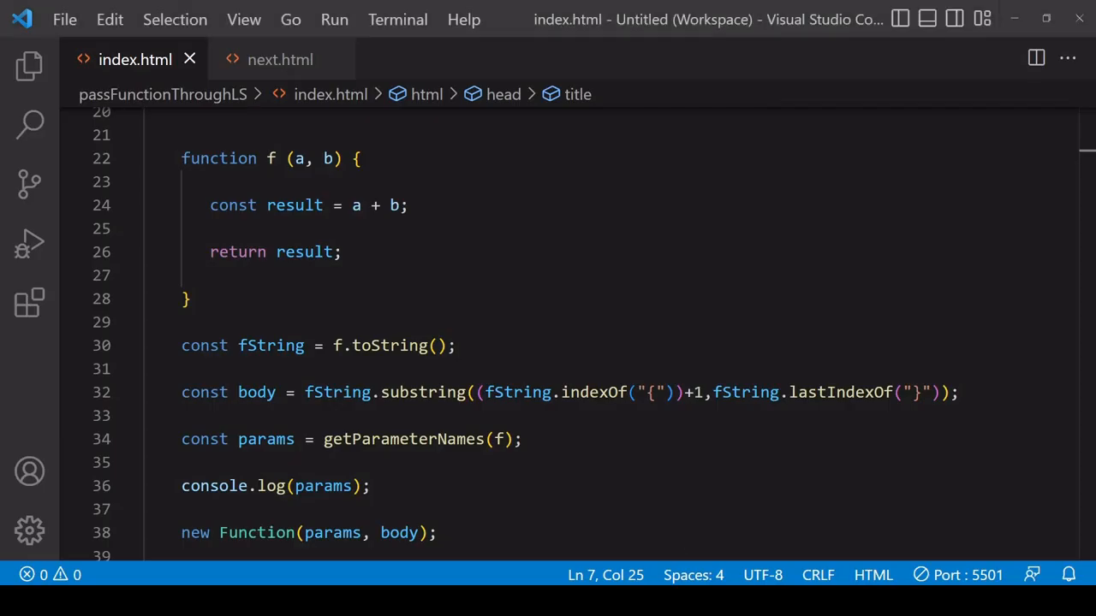
scroll("down", 3)
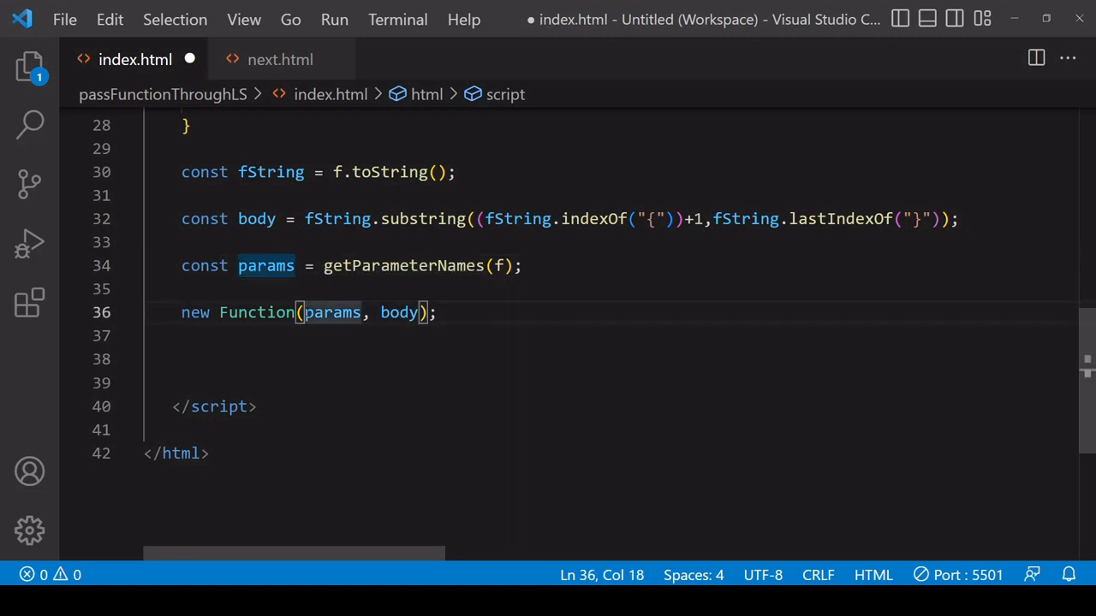
- Declare const f2 = new Function(...params, body) and start a console.log call below it
type("...")
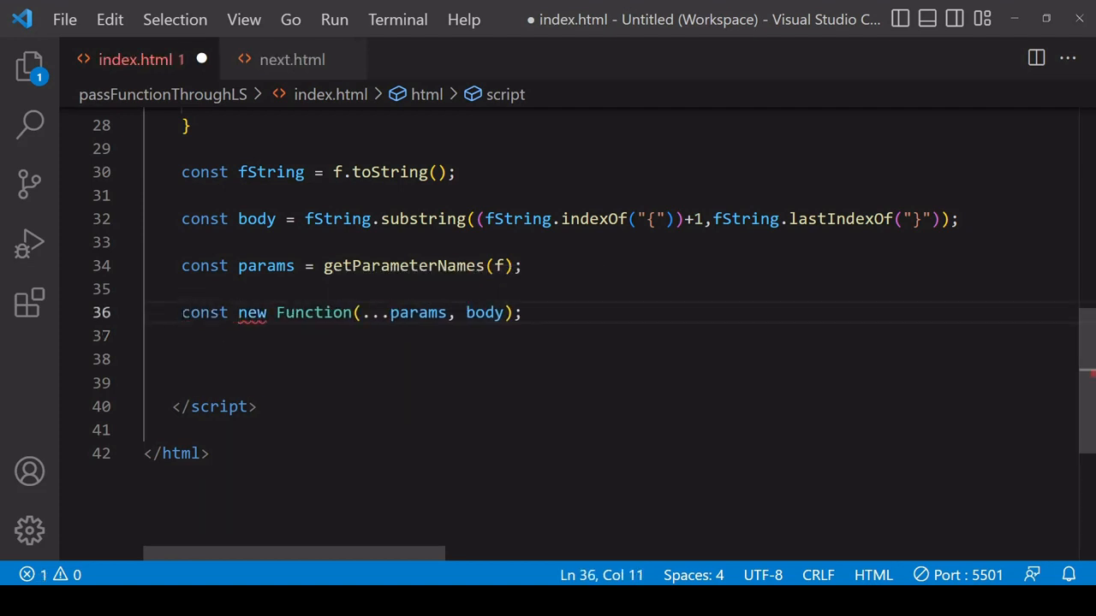
type("f2 =")
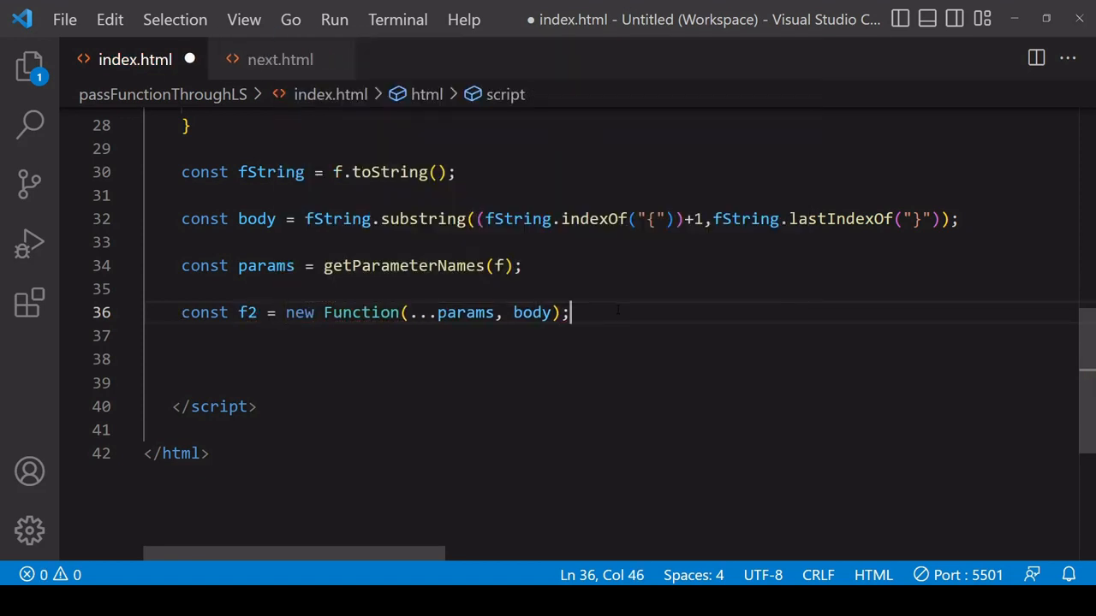
type("console")
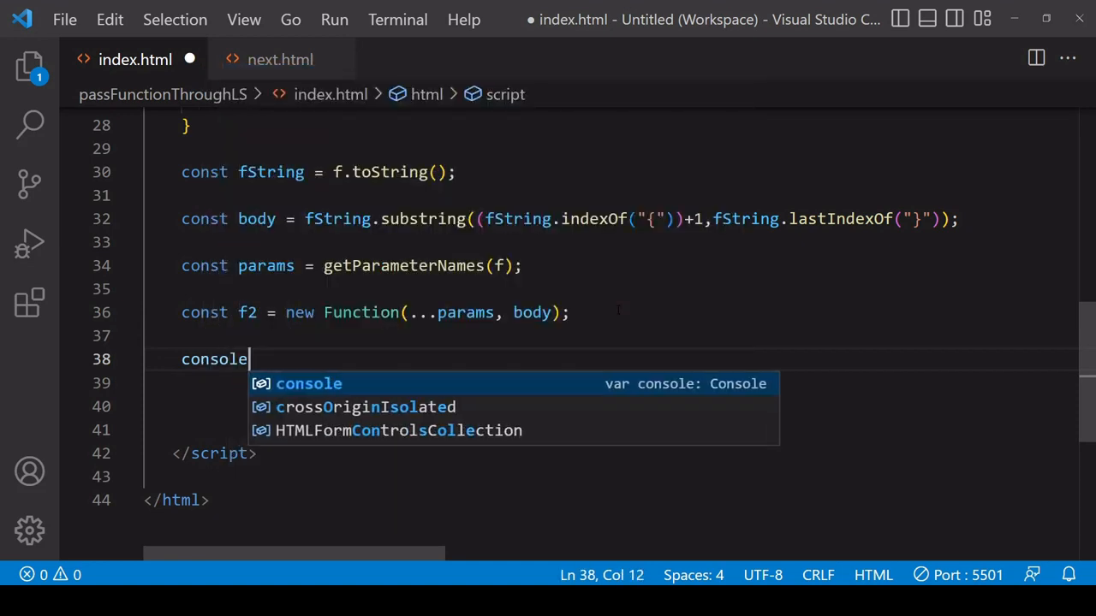
type(".log(")
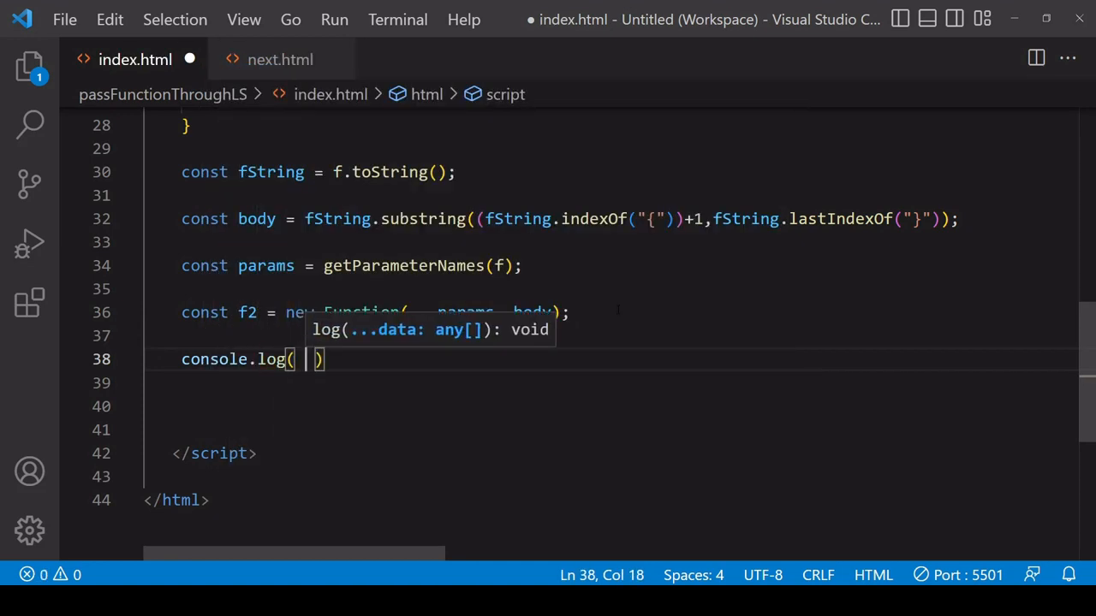
- Log f2(1,2) in index.html and confirm Chrome's console prints 3
type("f2")
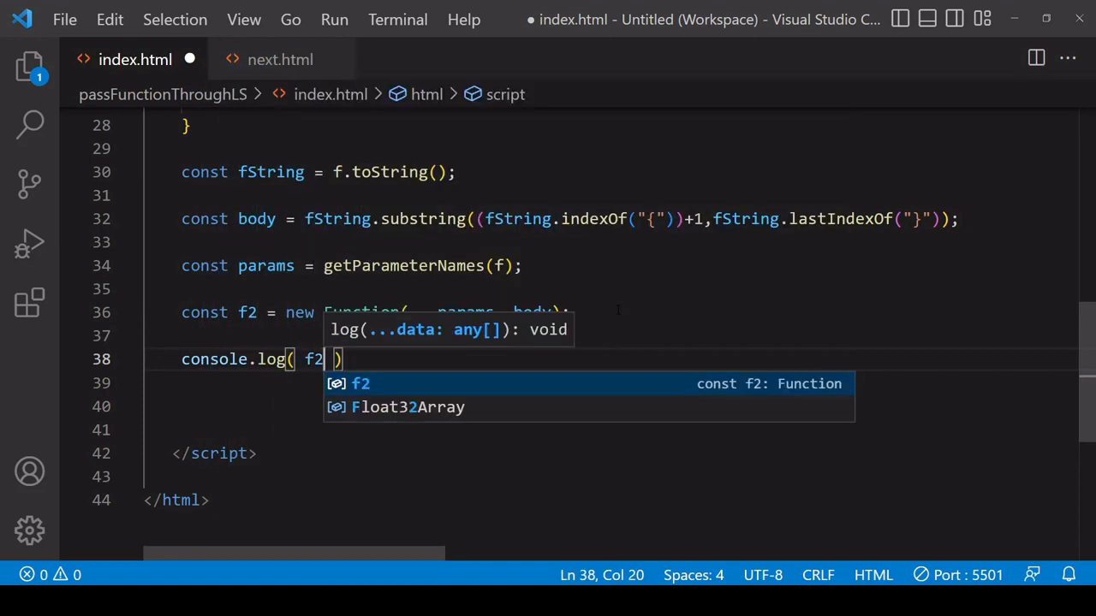
type("(1,2)")
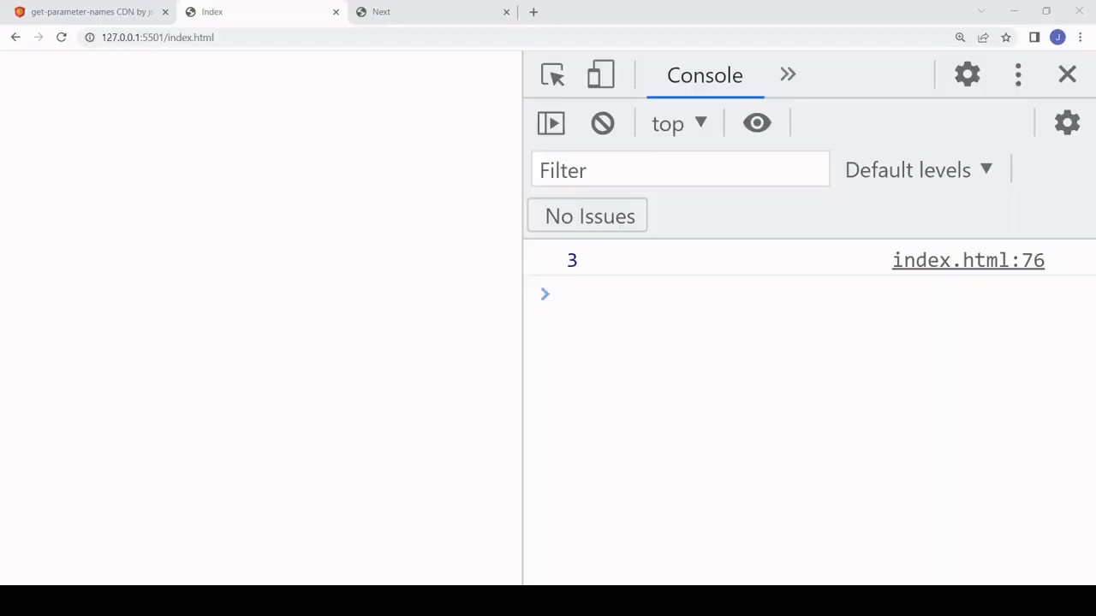
left_click(579, 295)
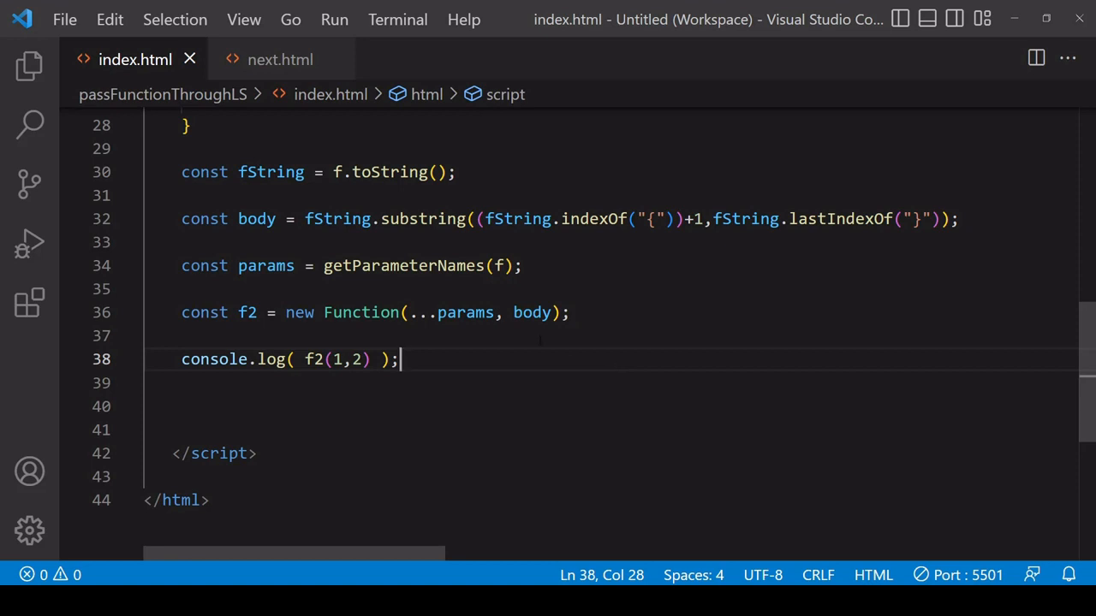
- Select the f2 construction and logging lines for moving
double_click(255, 219)
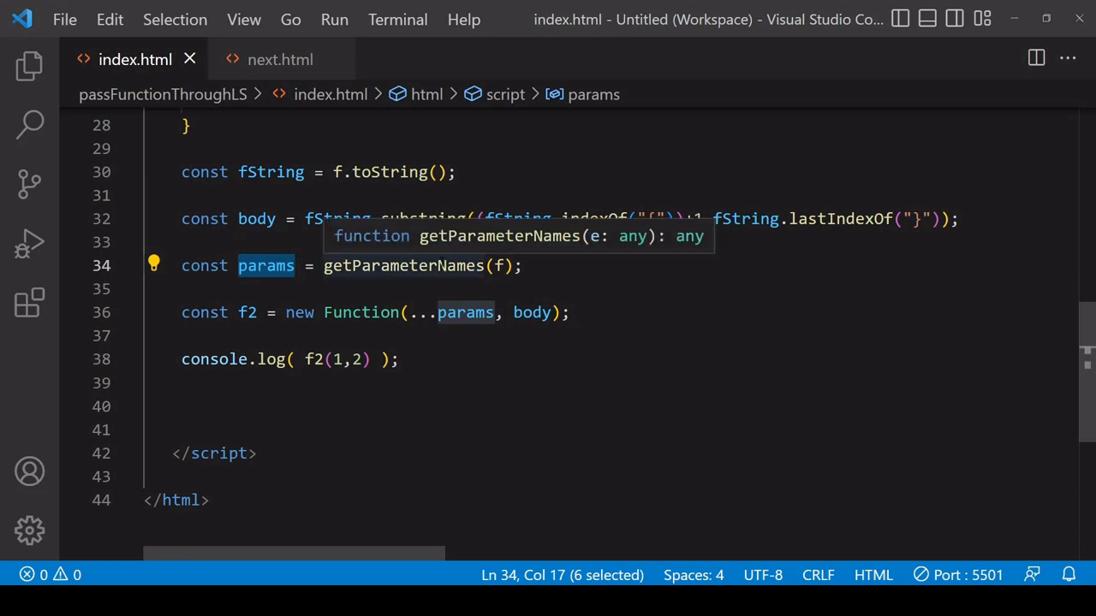
mouse_move(469, 355)
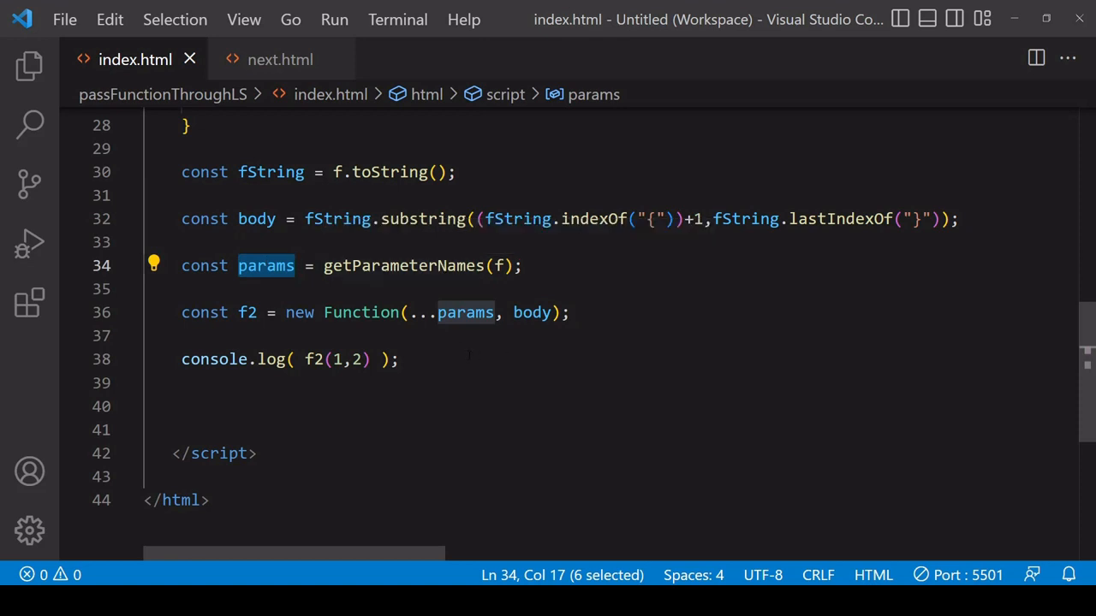
left_click(401, 359)
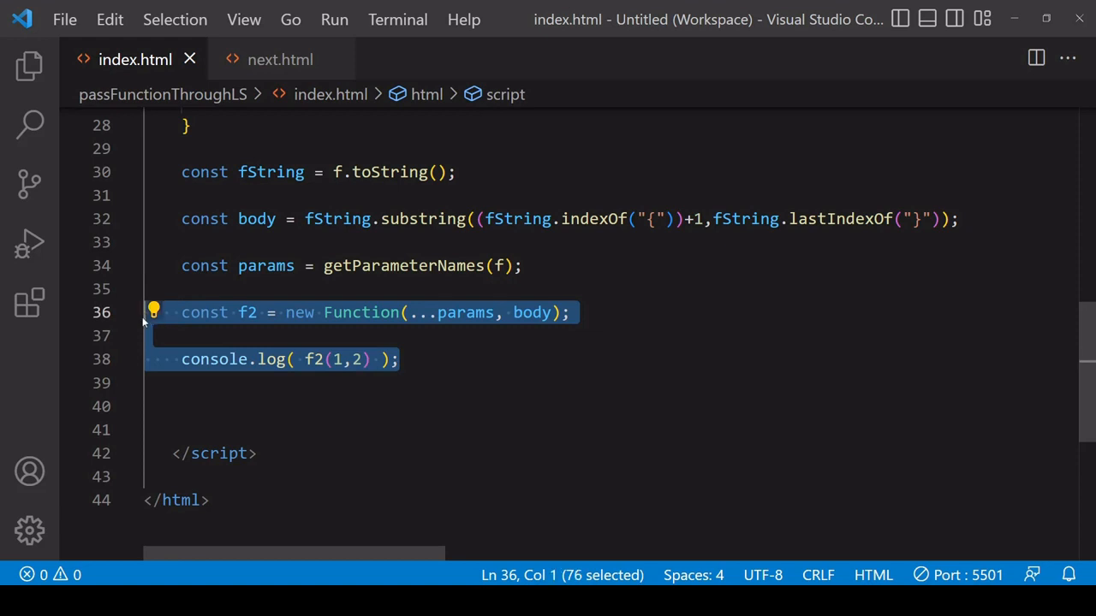
- Move the f2 construction and f2(1,2) logging lines into next.html and save index.html
key("Delete")
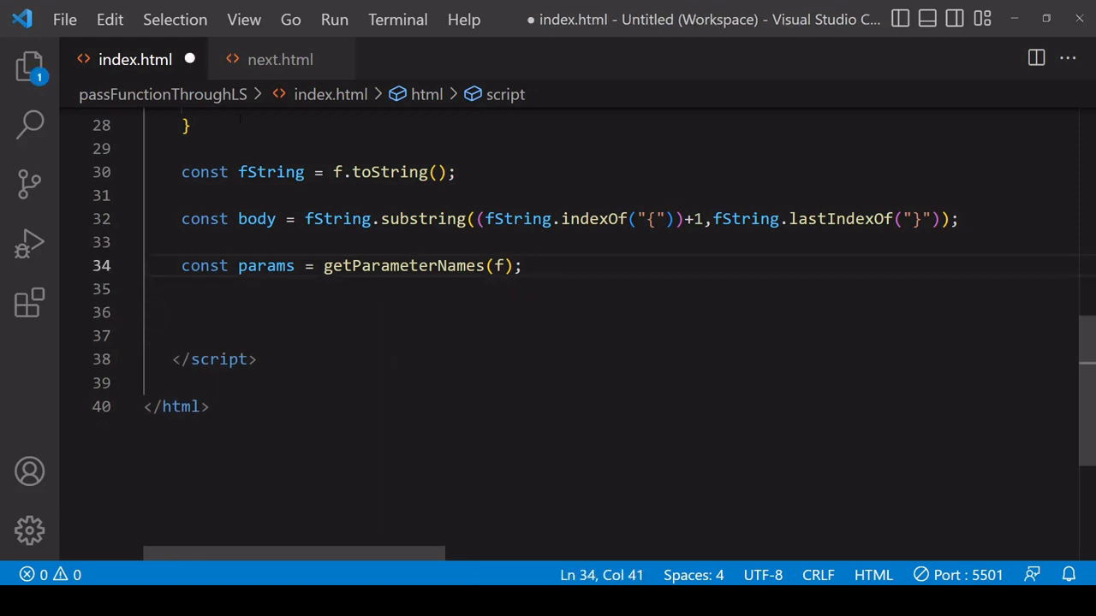
left_click(281, 58)
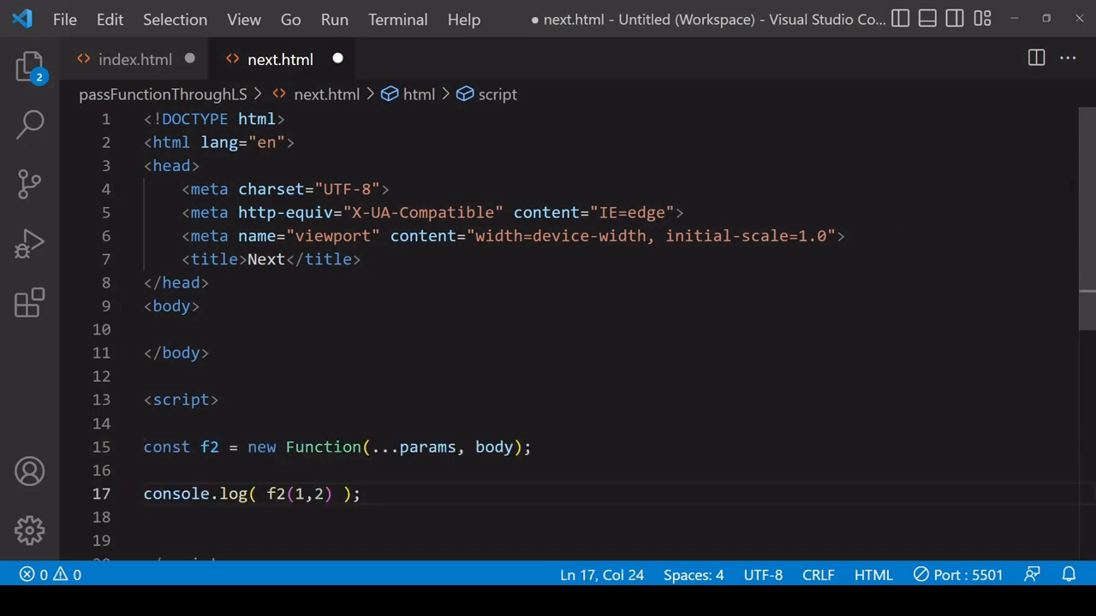
scroll("down", 3)
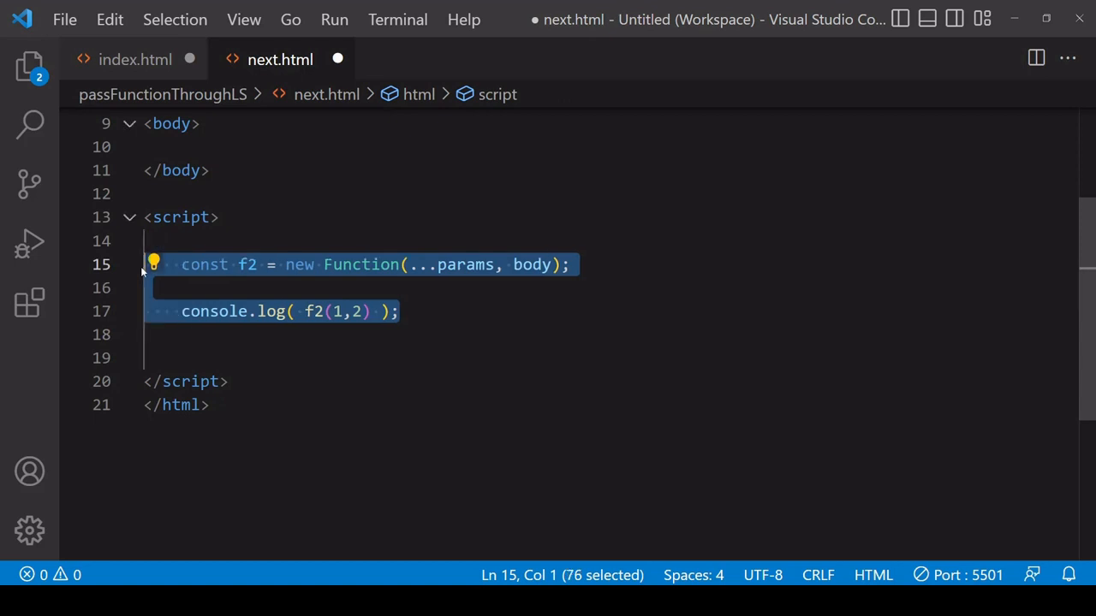
left_click(133, 58)
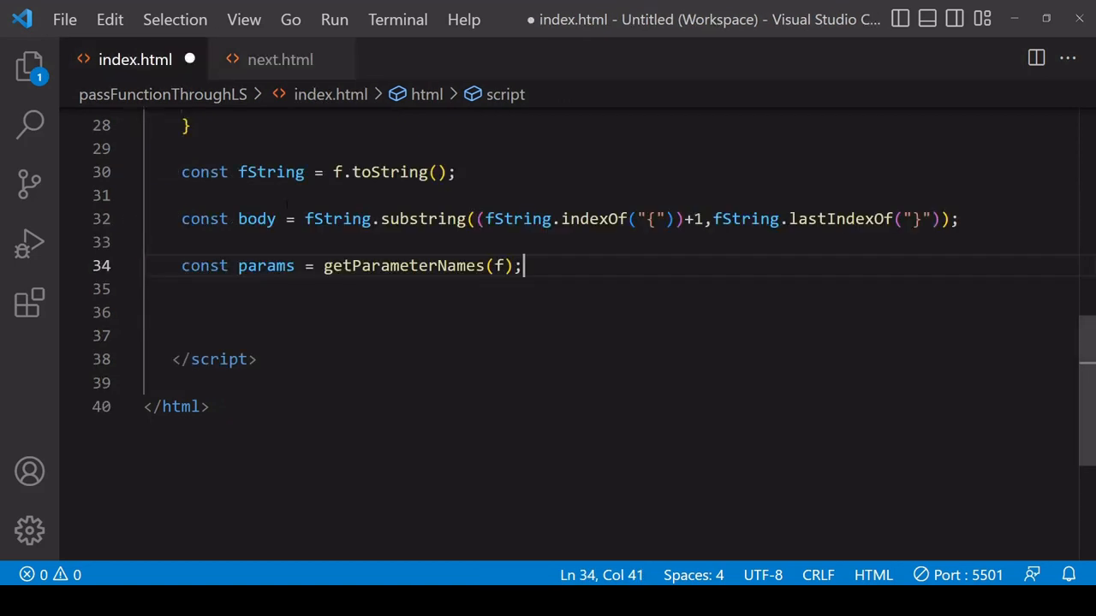
key("Ctrl+s")
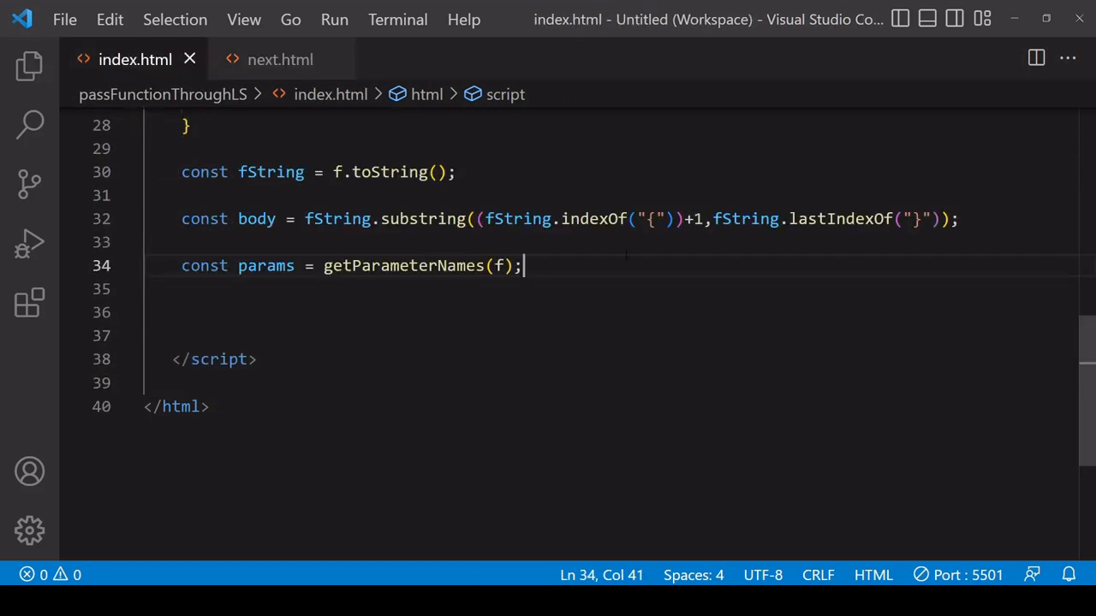
- Store body in localStorage under the key 'body' with setItem
type("local")
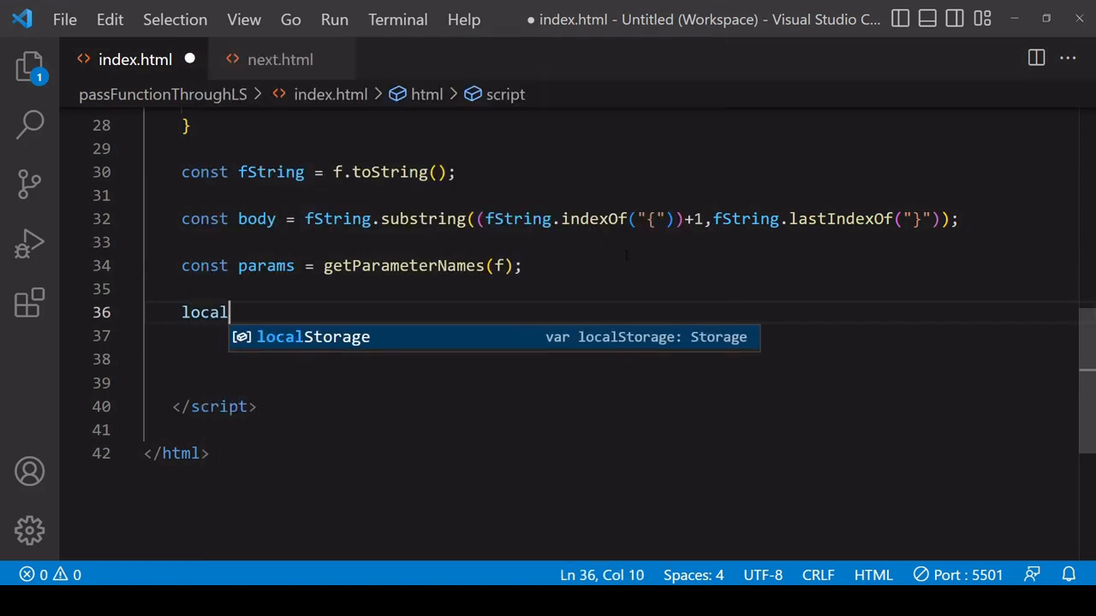
type("Storage.setItem('body")
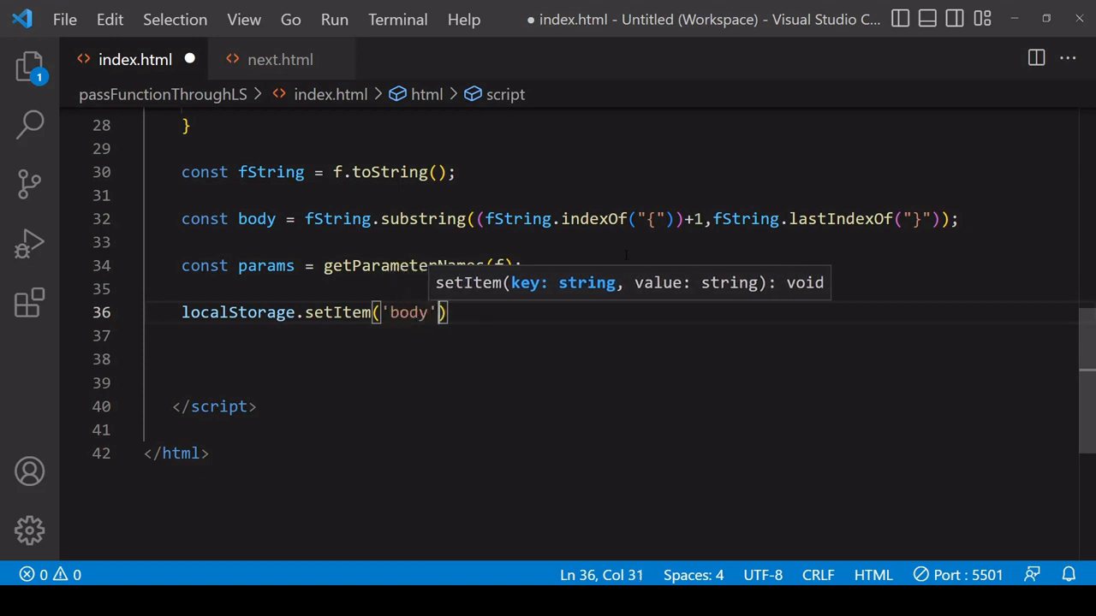
type(",")
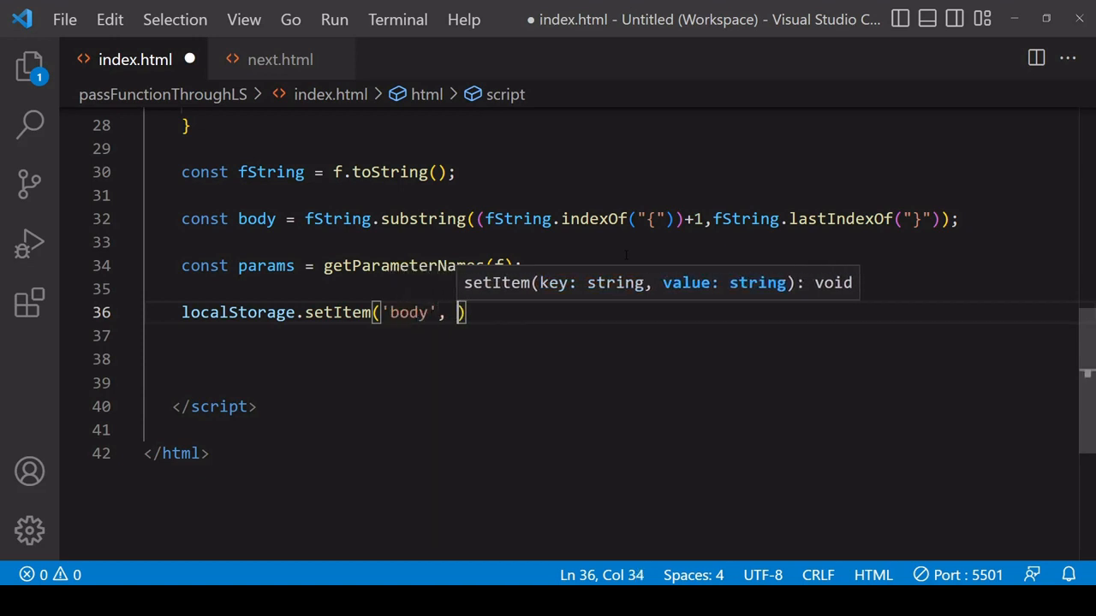
type("body")
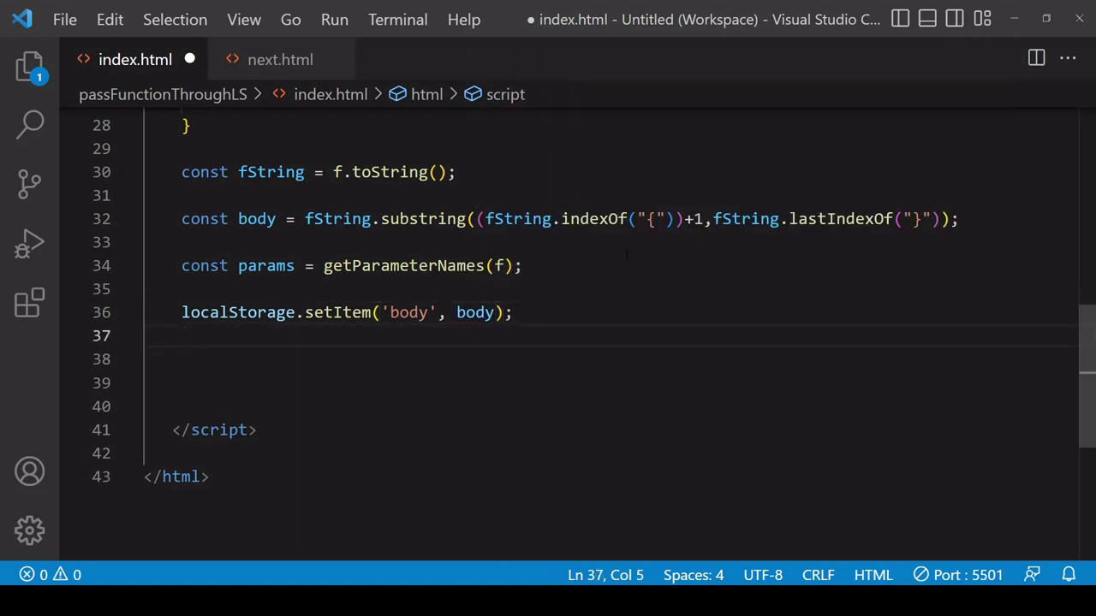
- Store JSON.stringify(params) under the key 'params' in localStorage and save index.html
type("local")
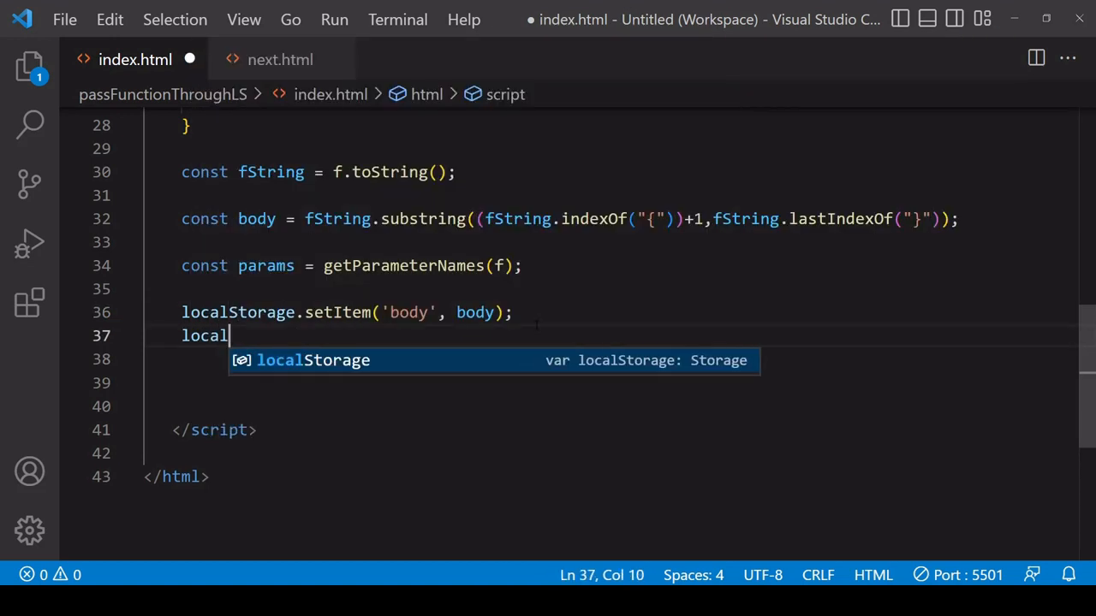
type("Storage.setItem('params")
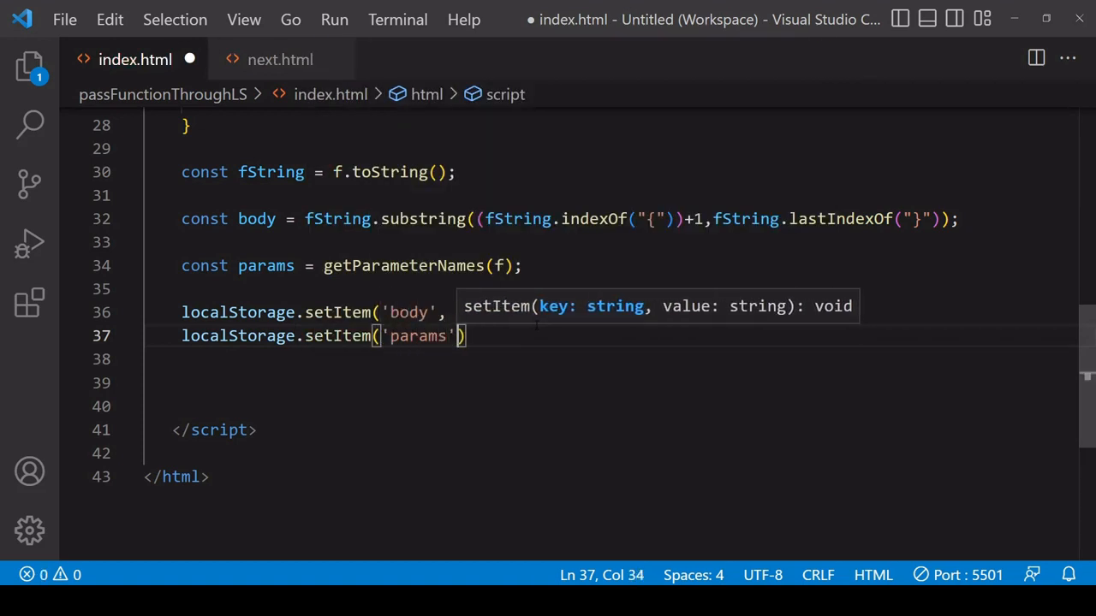
type(", JSON.stringify(")
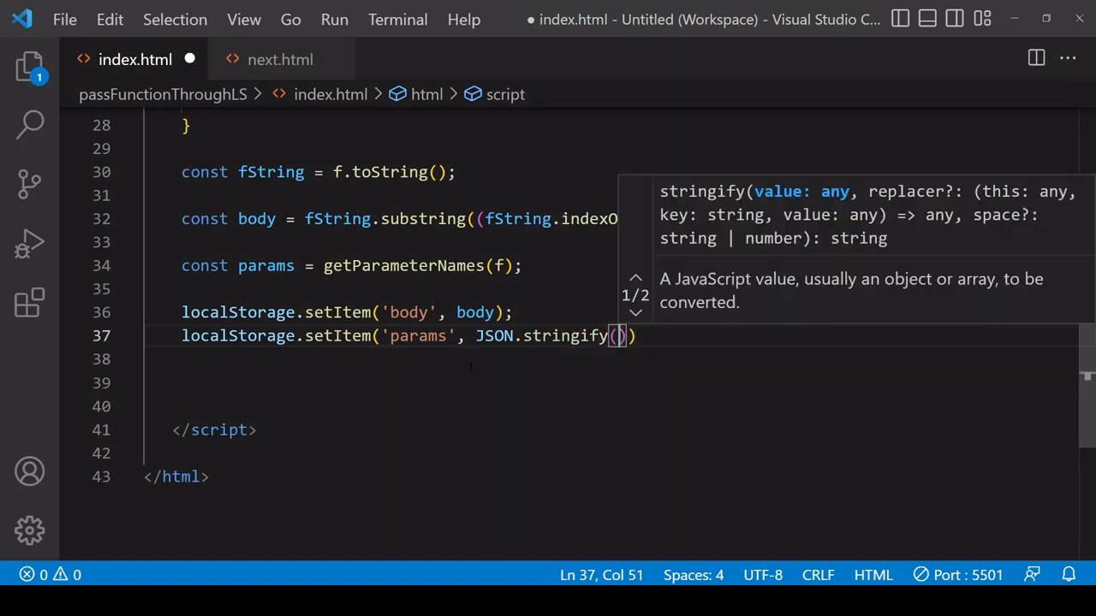
type("params")
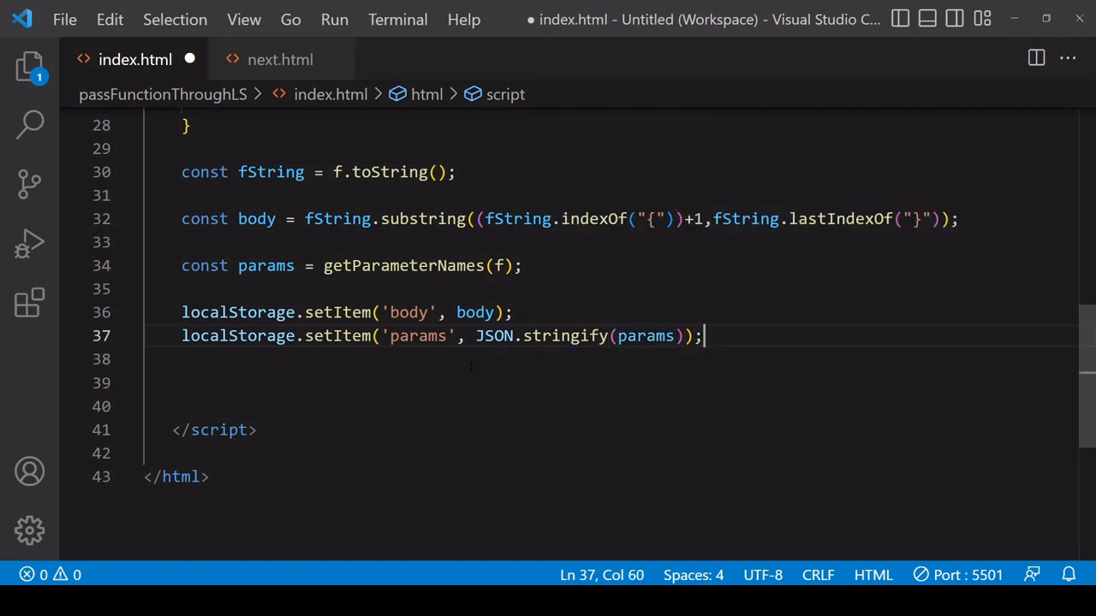
key("Ctrl+S")
type("local")
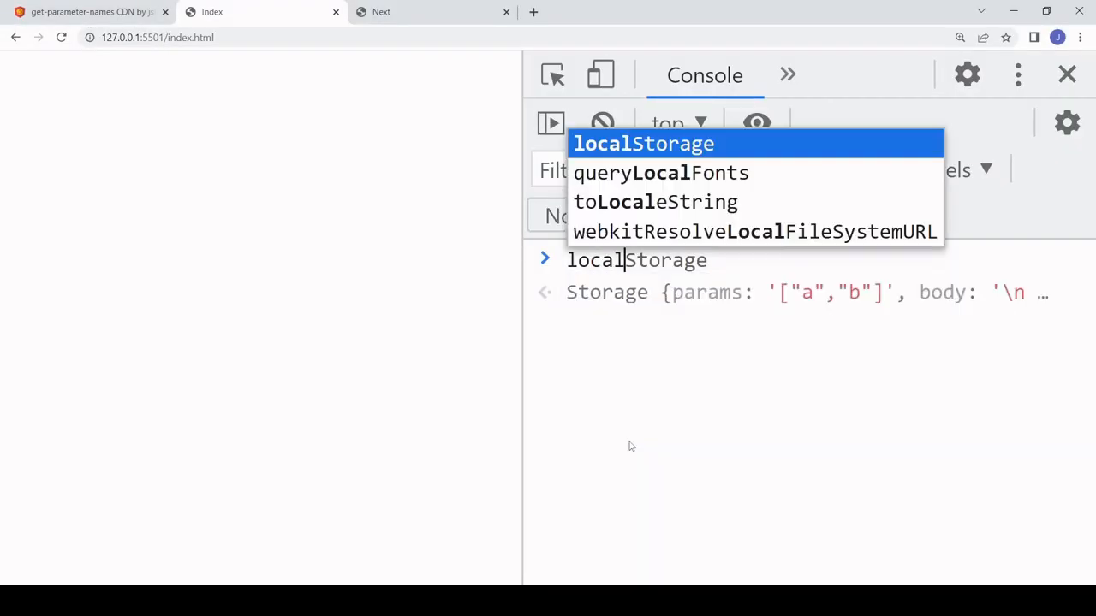
- Evaluate localStorage in the console and expand it to see body and params ["a","b"]
key("Enter")
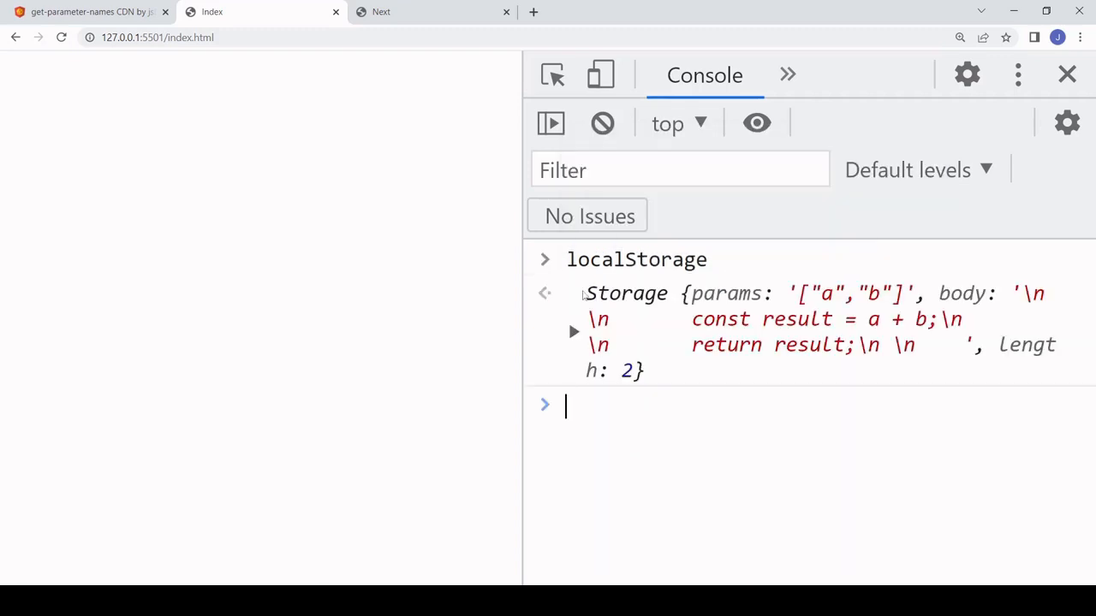
left_click(573, 332)
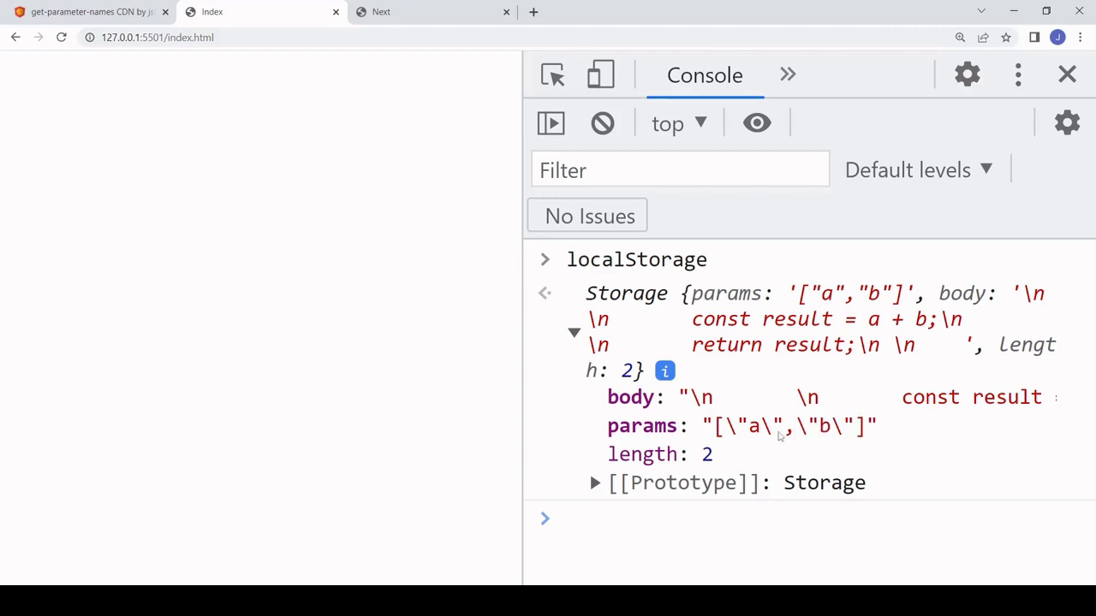
mouse_move(770, 458)
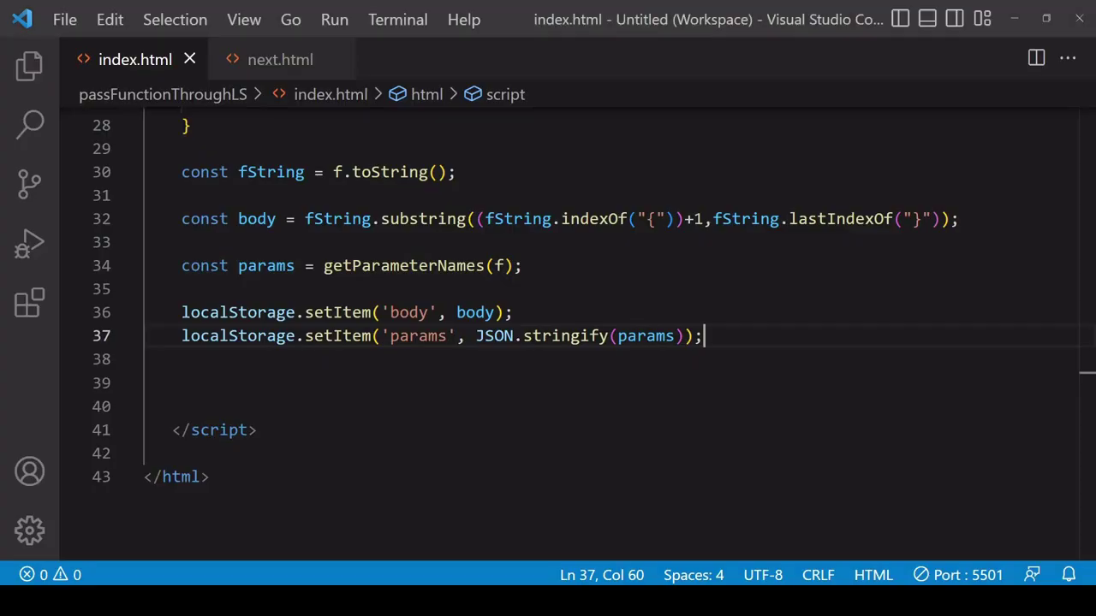
- In next.html declare const body = localStorage.getItem('body')
left_click(280, 59)
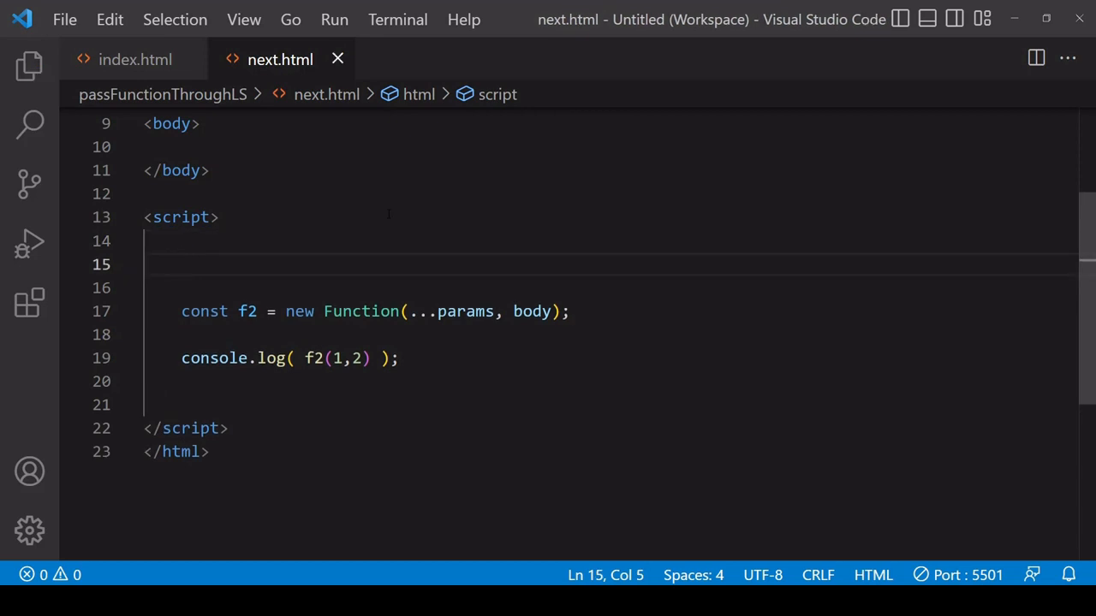
type("localStorage.get")
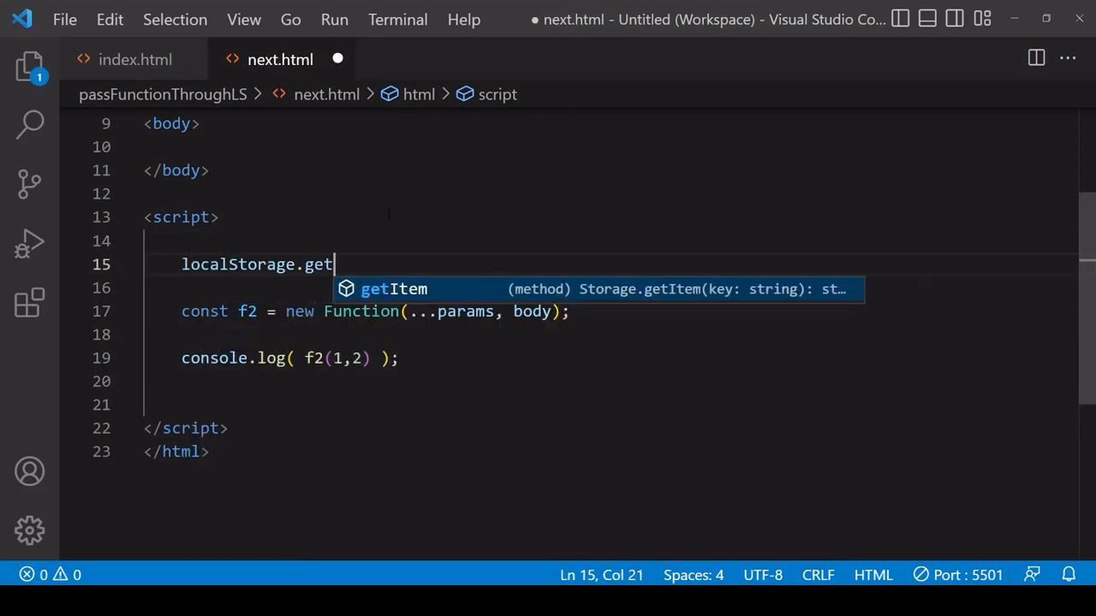
key("Tab")
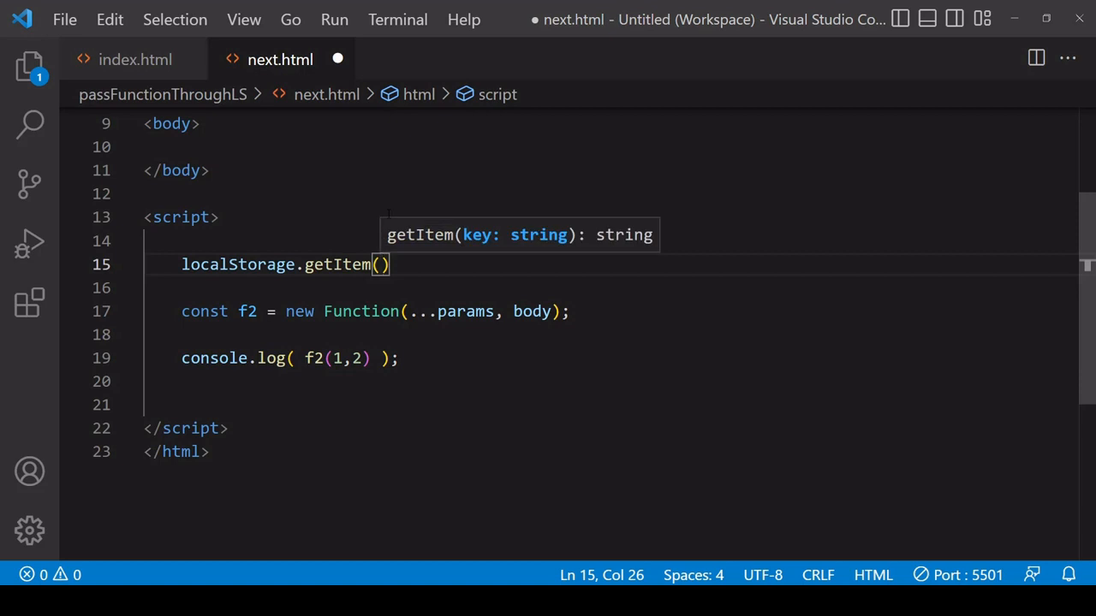
type("'bod'")
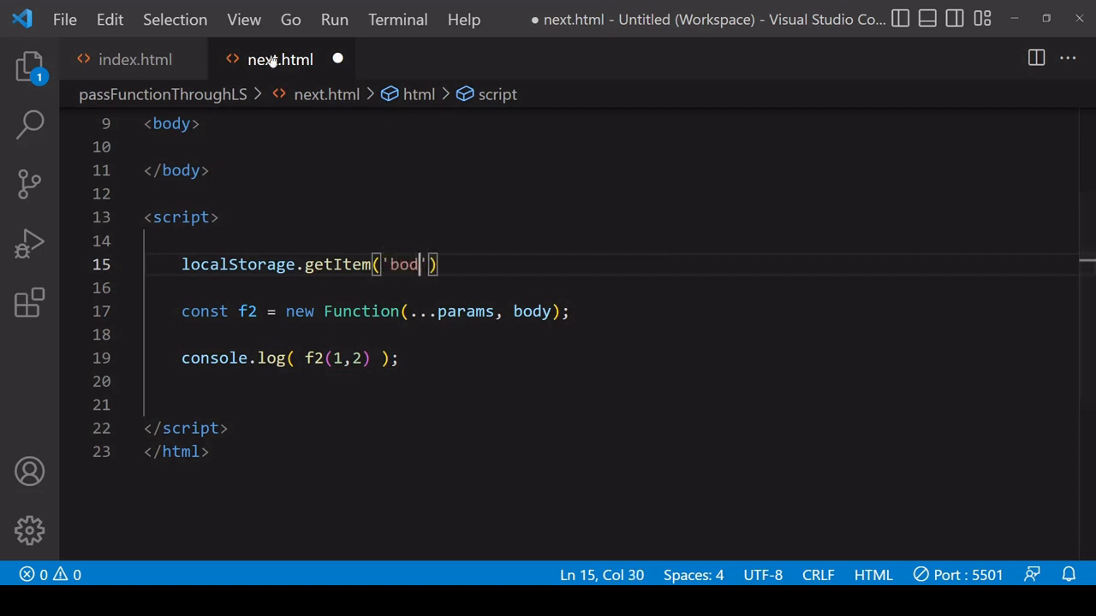
type("y');")
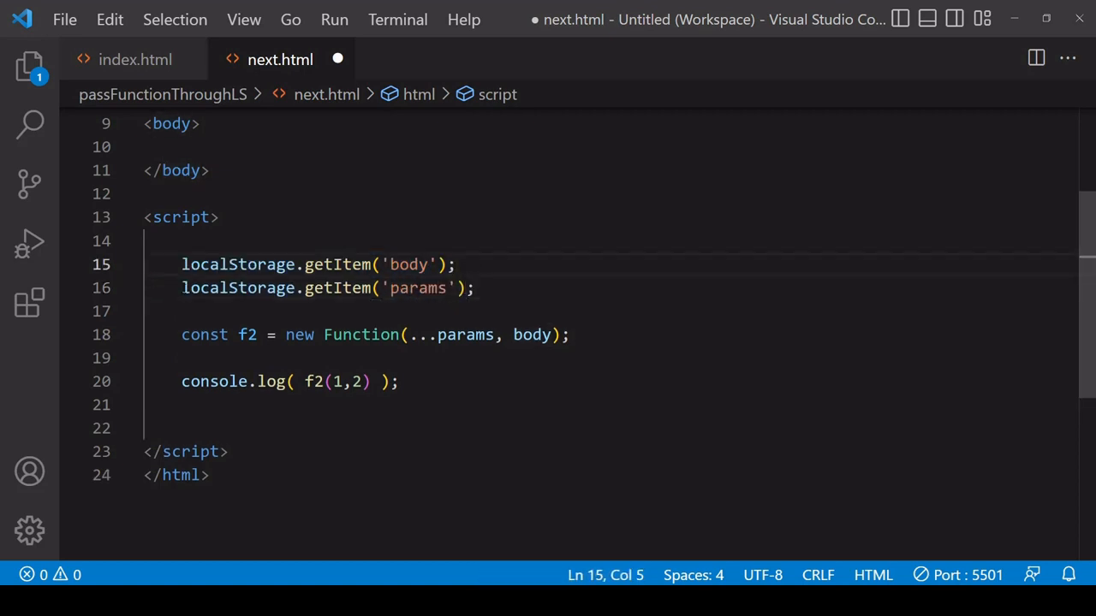
type("const body =")
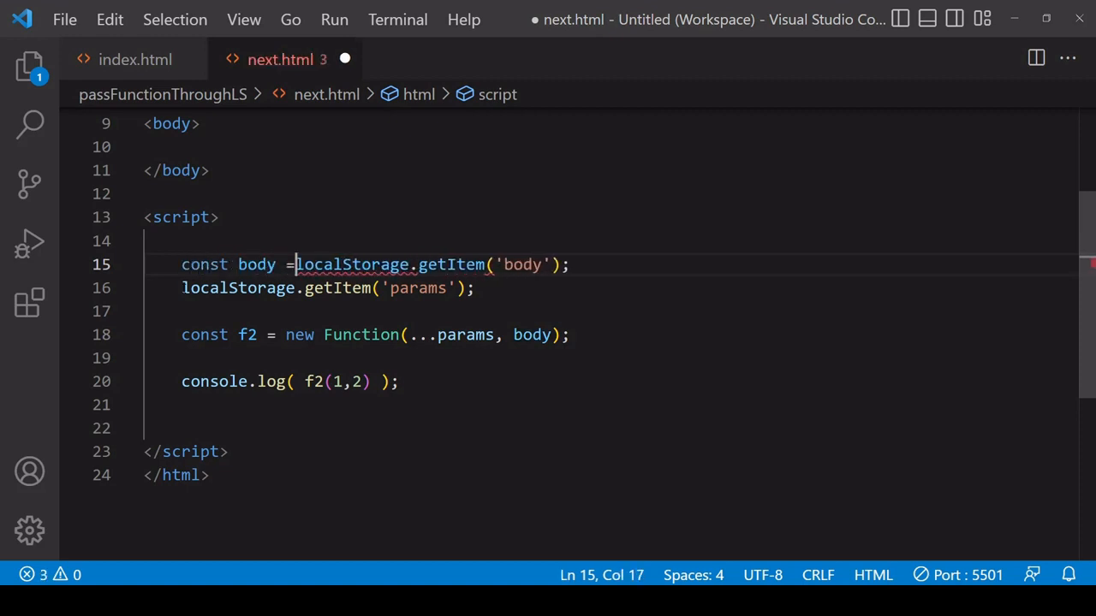
- Declare const params = JSON.parse(localStorage.getItem('params')) and rename the rebuilt function to f
type("const")
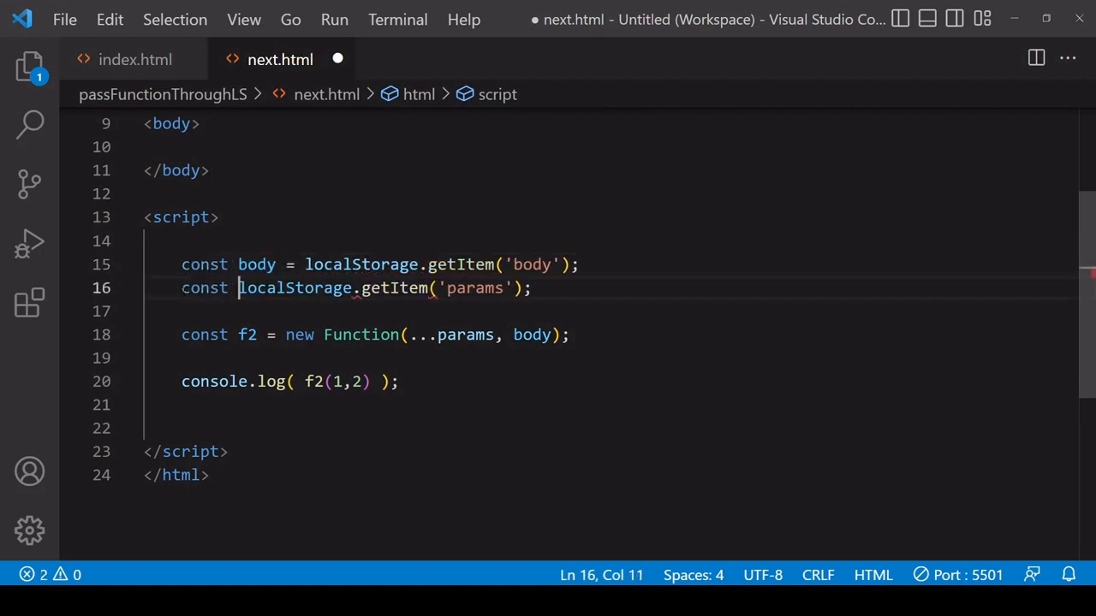
type("params =")
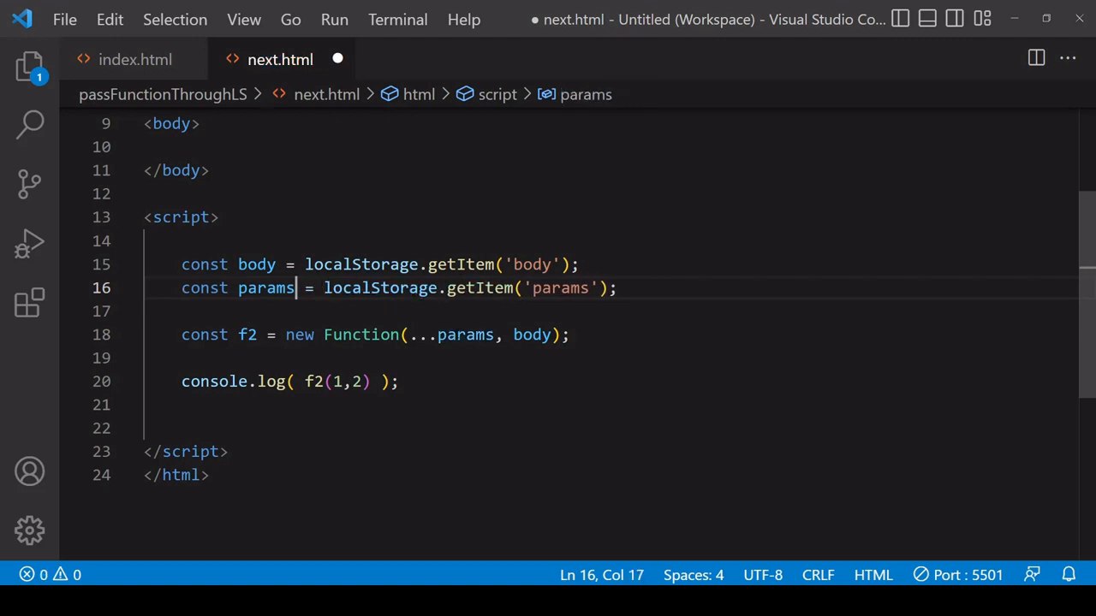
double_click(465, 334)
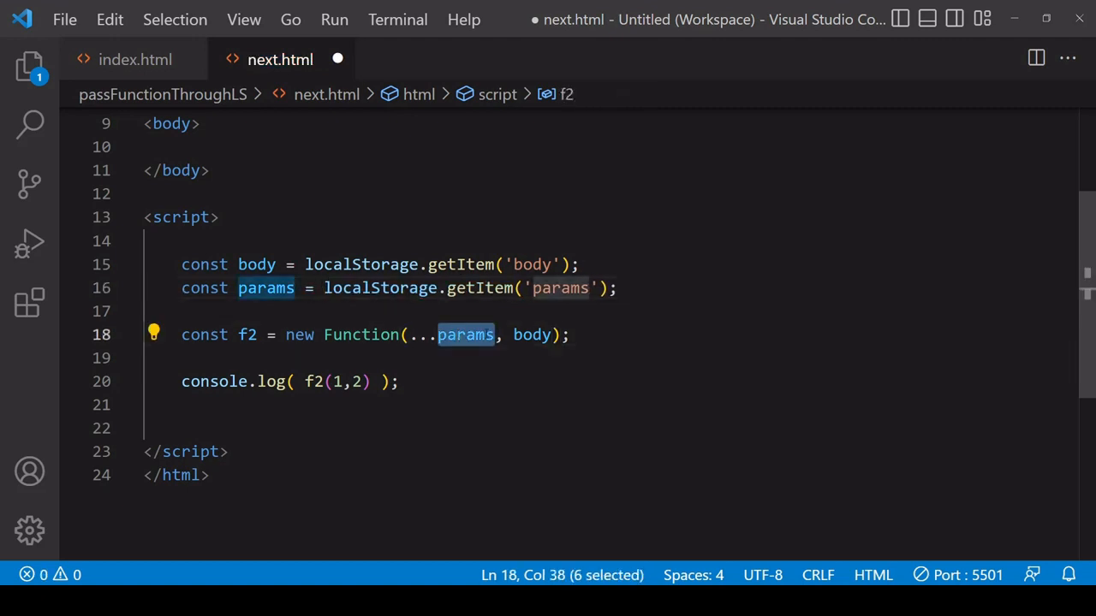
double_click(533, 334)
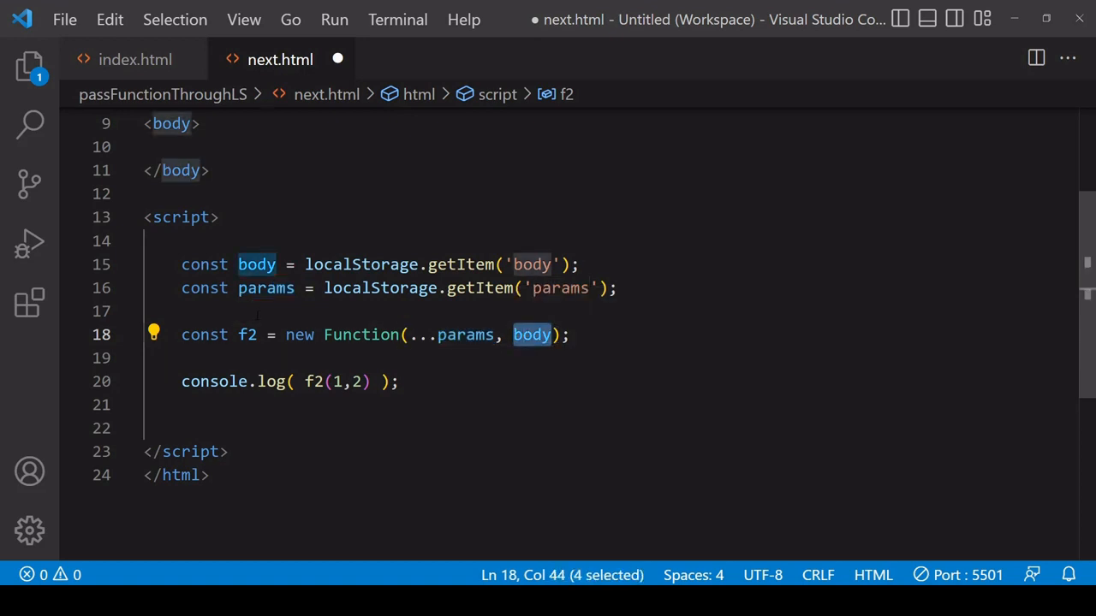
key("Backspace")
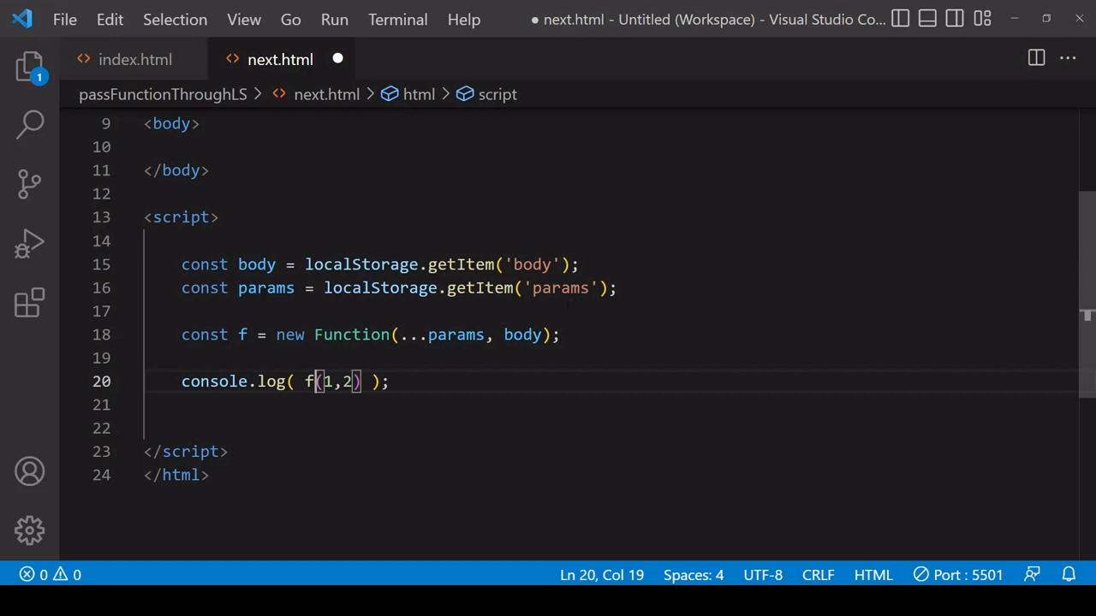
mouse_move(360, 263)
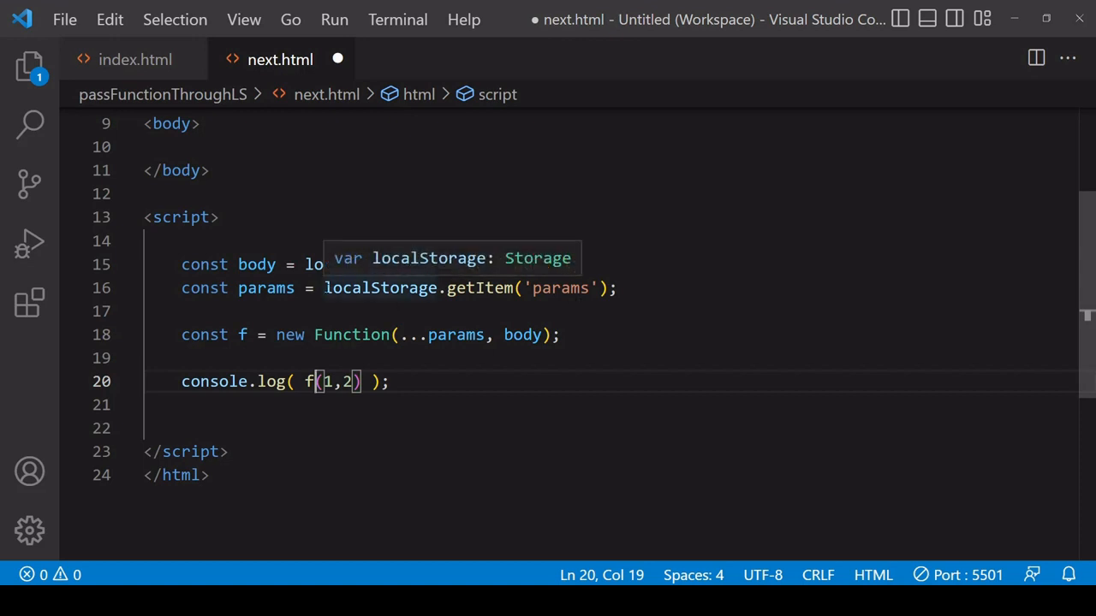
type("JSON")
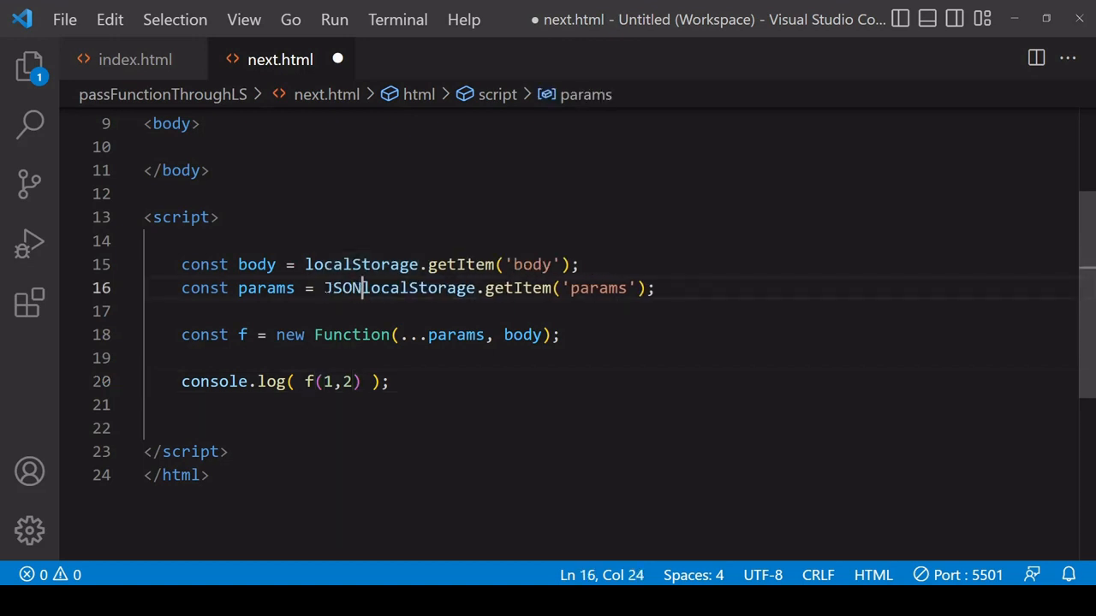
type(".parse(")
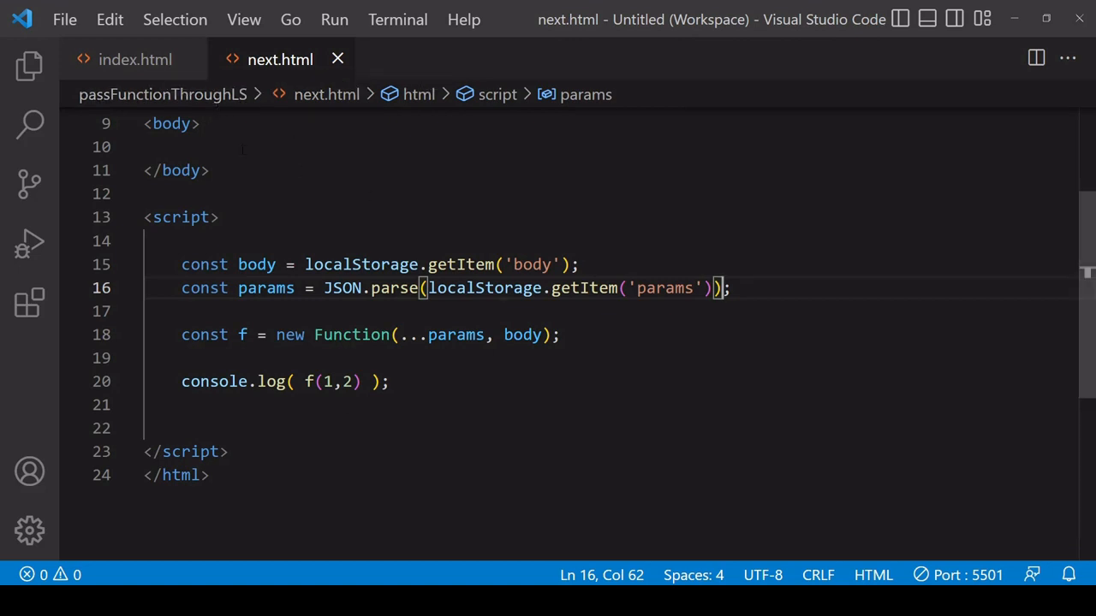
left_click(128, 59)
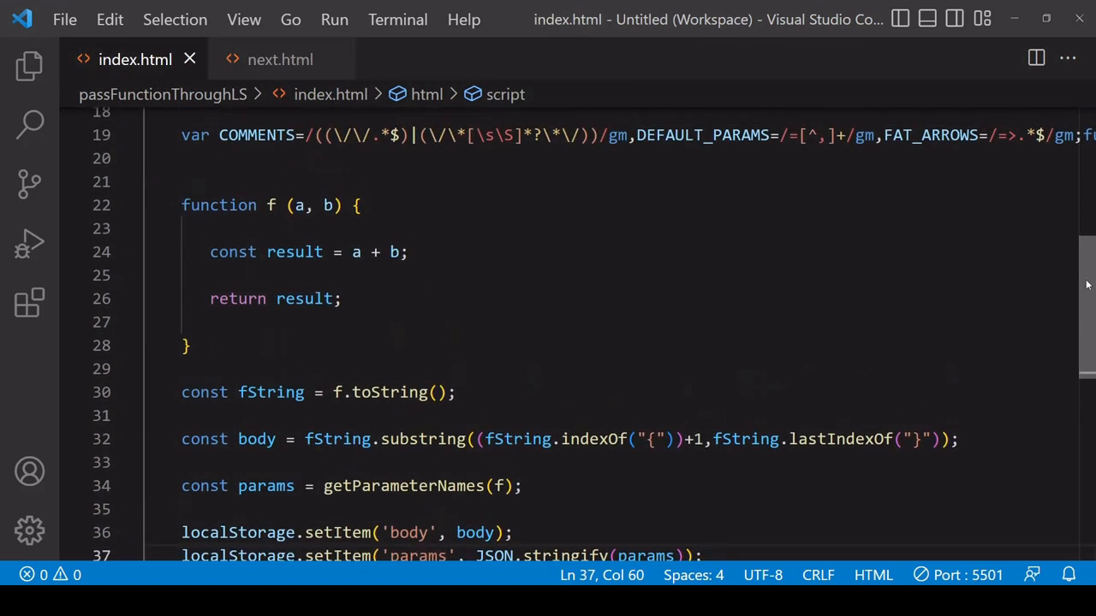
- Review index.html's setItem lines against next.html's rebuild of f, ending on next.html
scroll("down", 3)
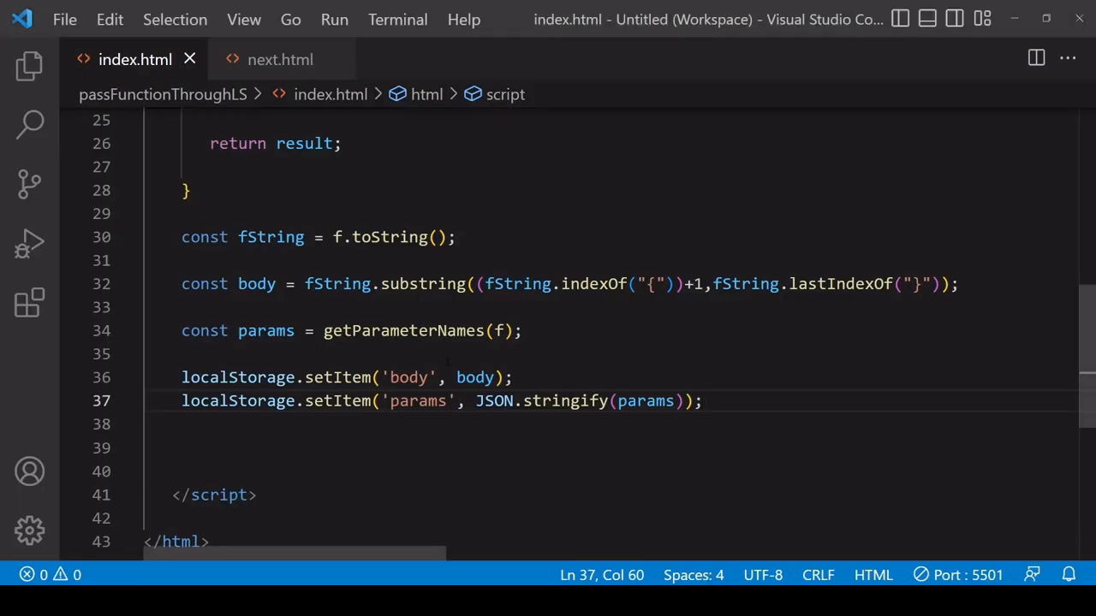
left_click(281, 58)
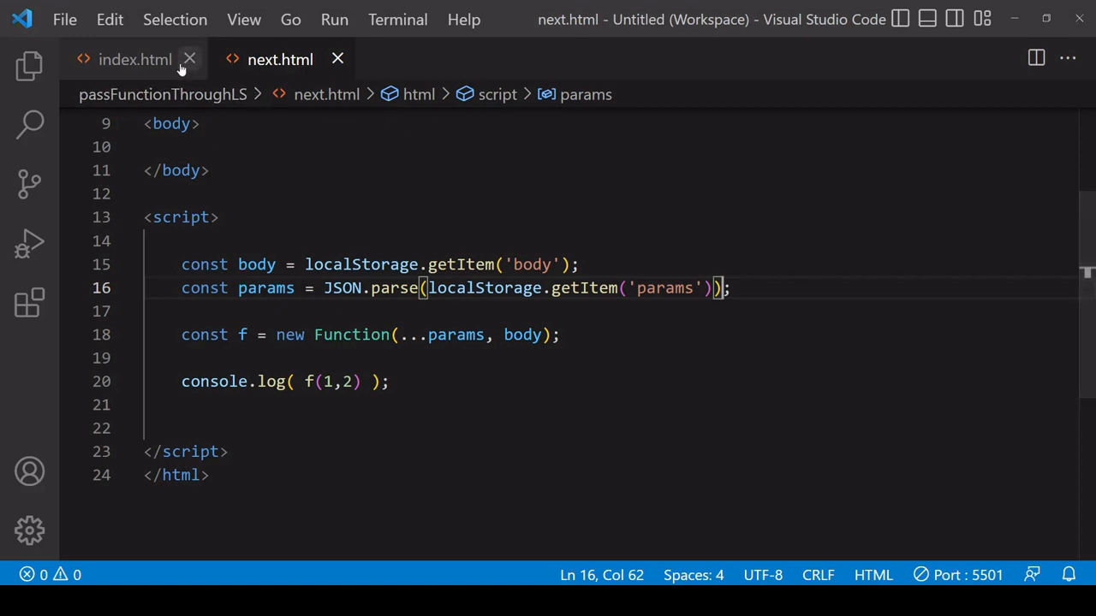
left_click(134, 59)
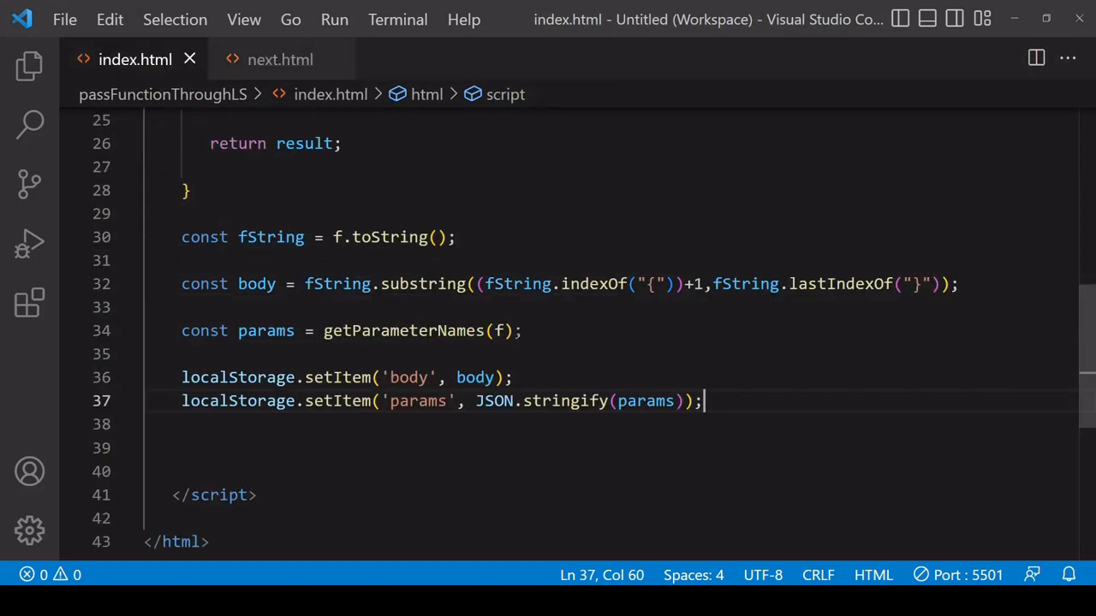
left_click(281, 58)
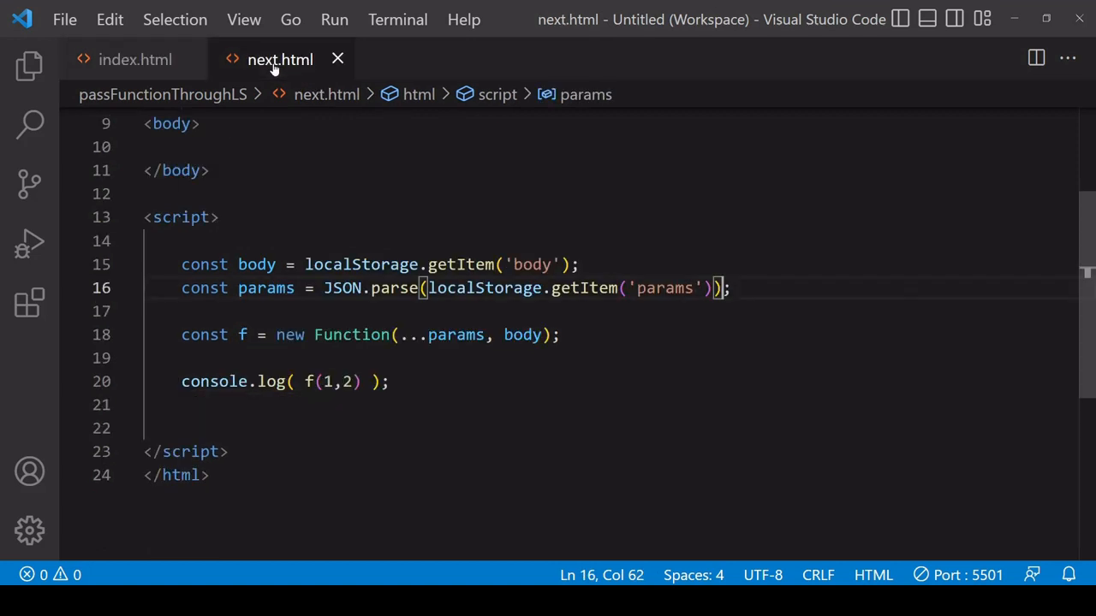